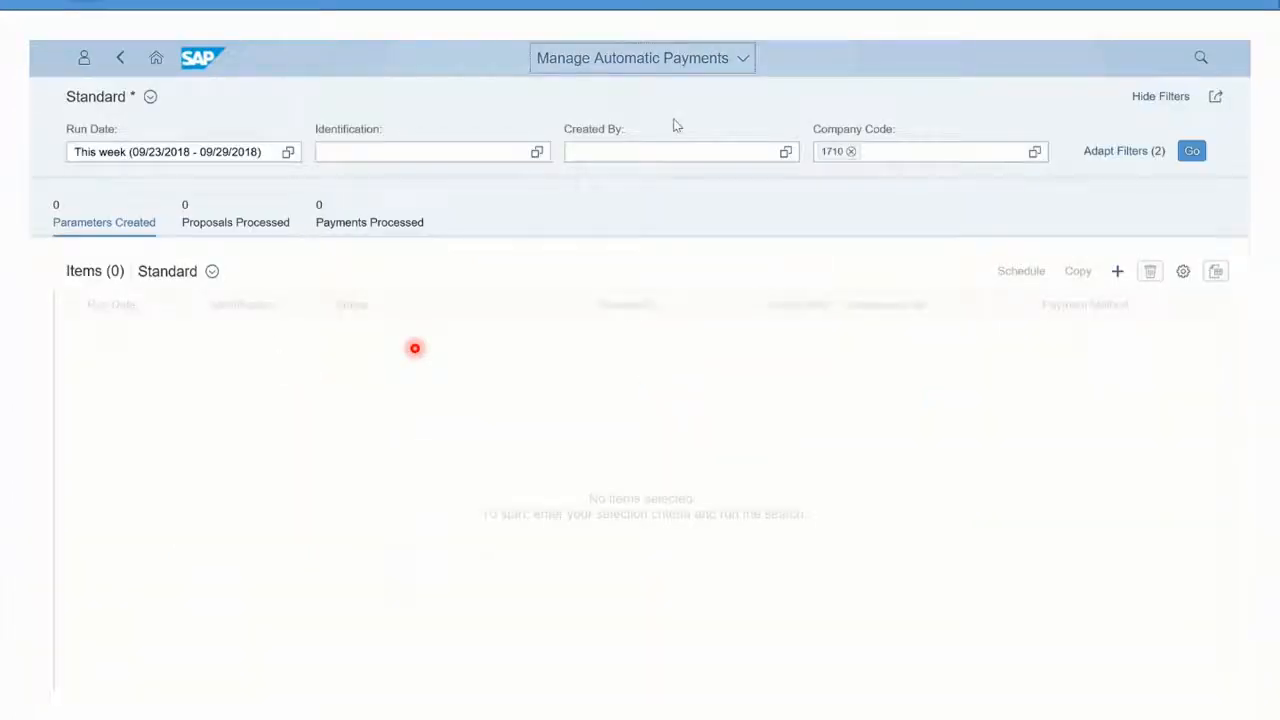
Step: Load the payment runs and select AP001 under Proposals Processed with status Proposal Created
left_click(1192, 152)
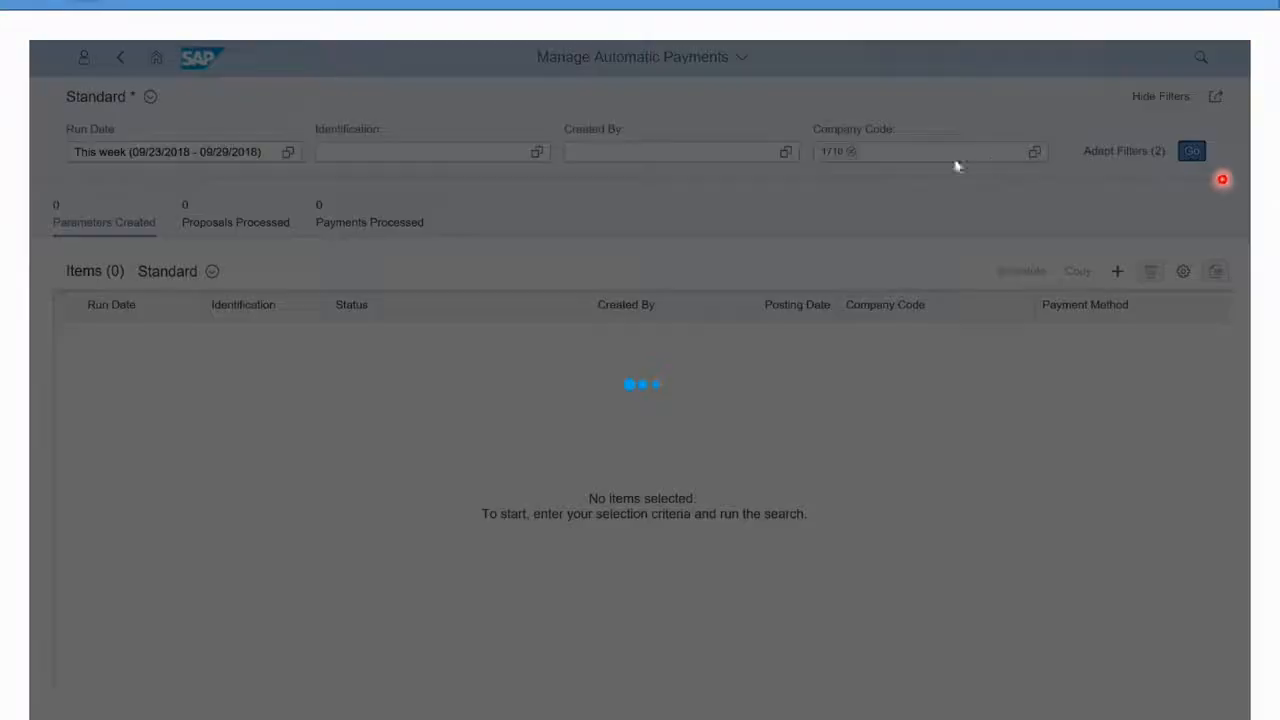
left_click(1192, 152)
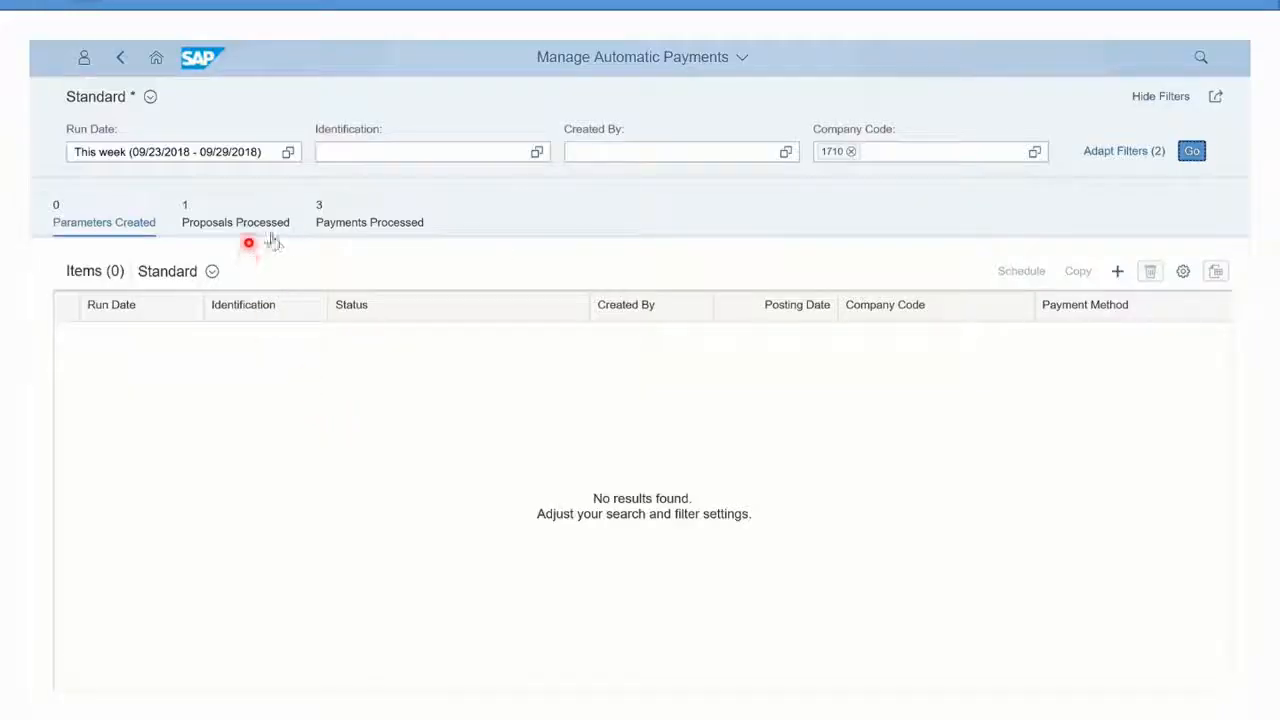
left_click(236, 222)
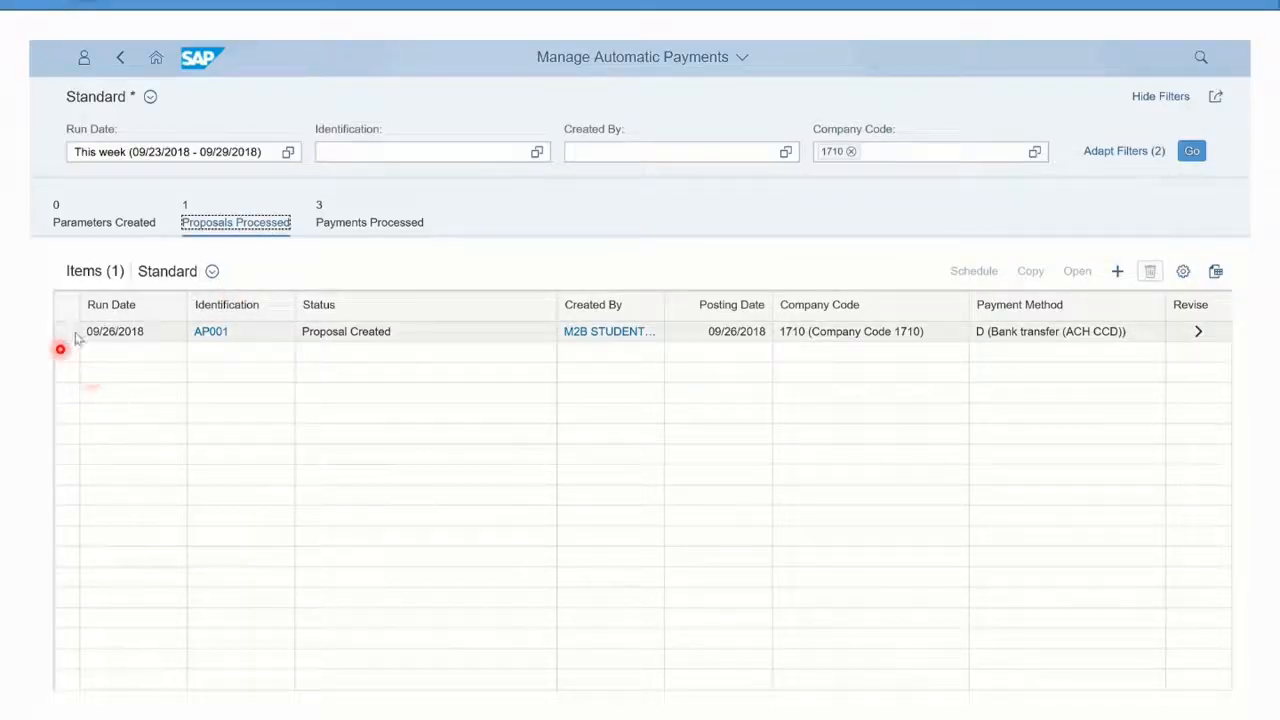
left_click(68, 332)
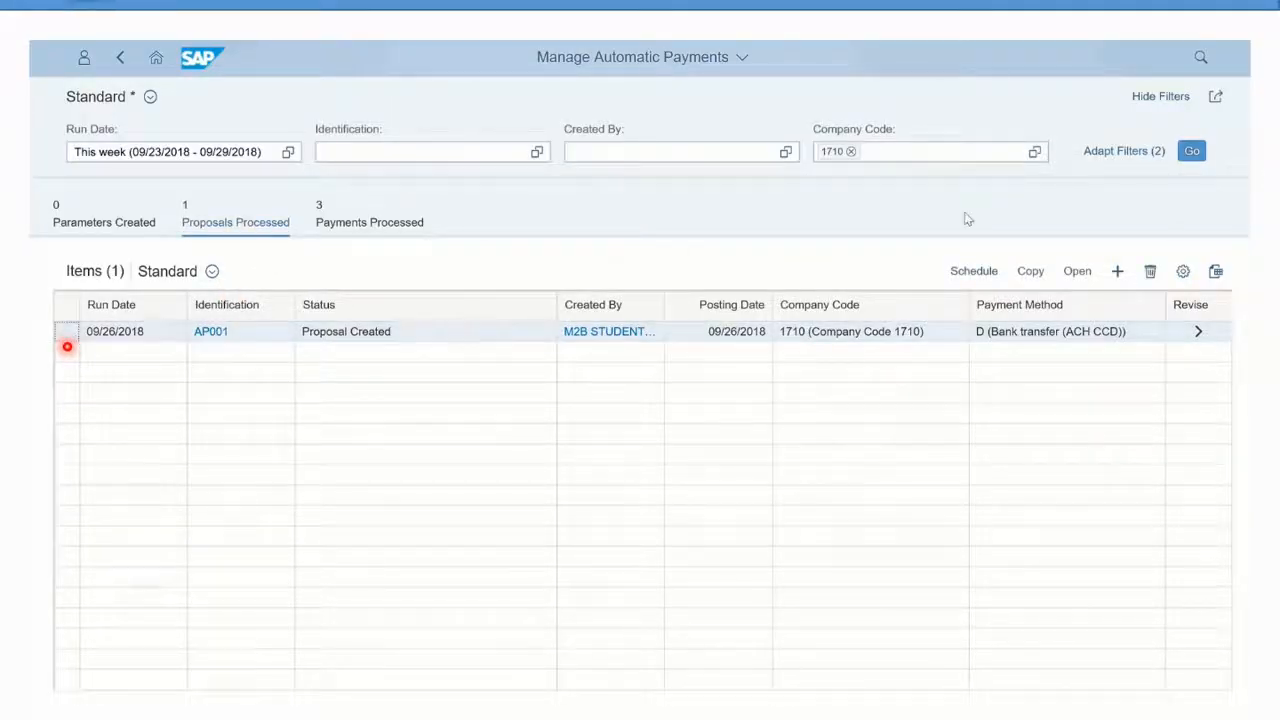
mouse_move(1150, 272)
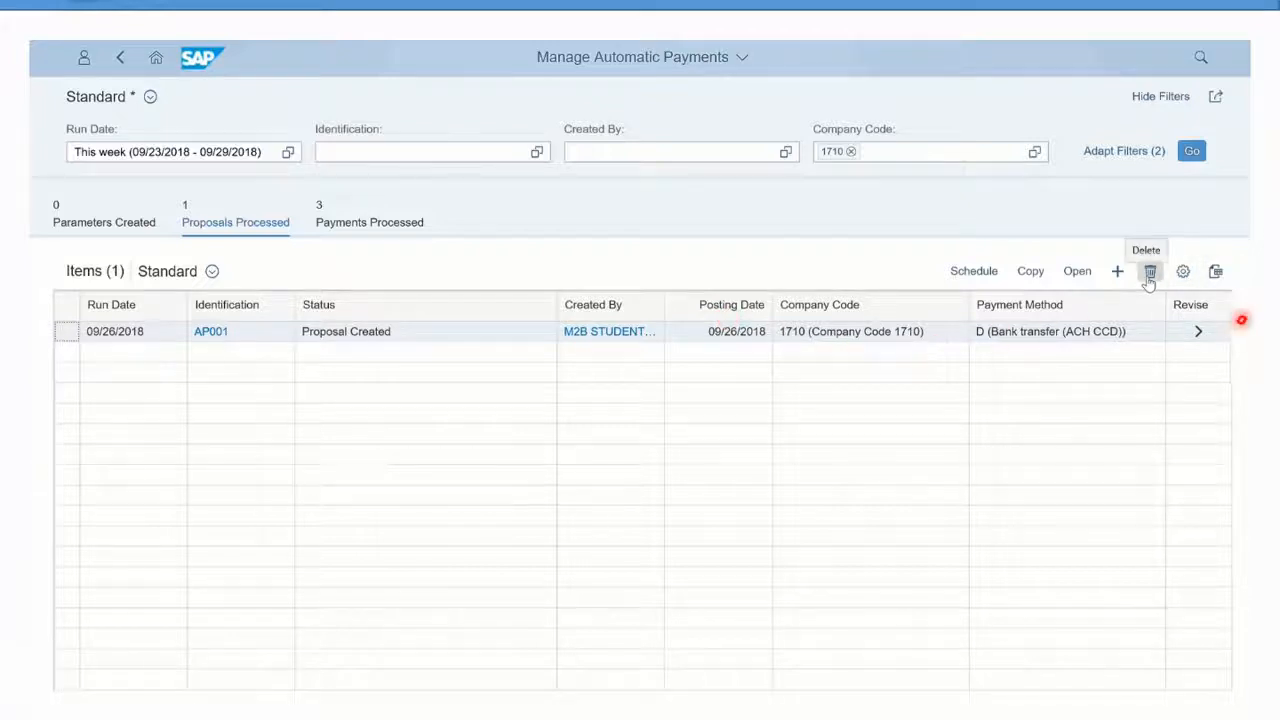
Step: Delete the AP001 proposal with Keep Parameter checked, returning it to Parameter Created
left_click(1150, 272)
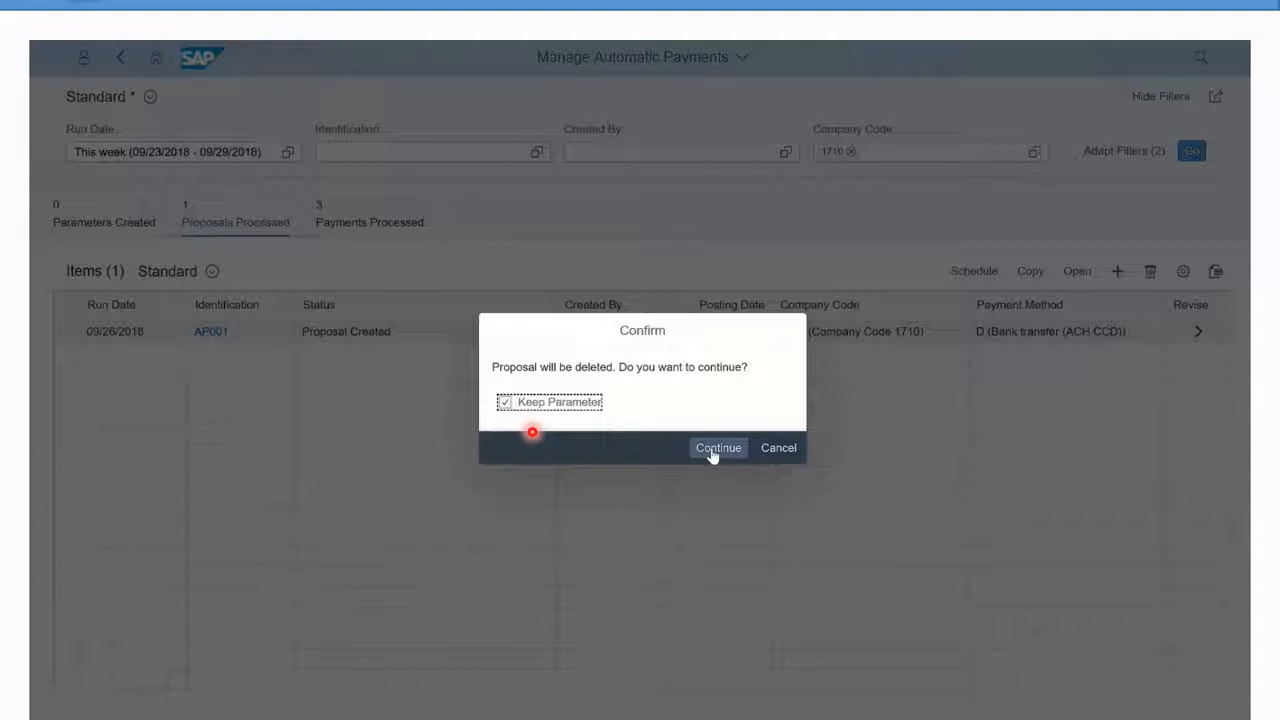
left_click(718, 448)
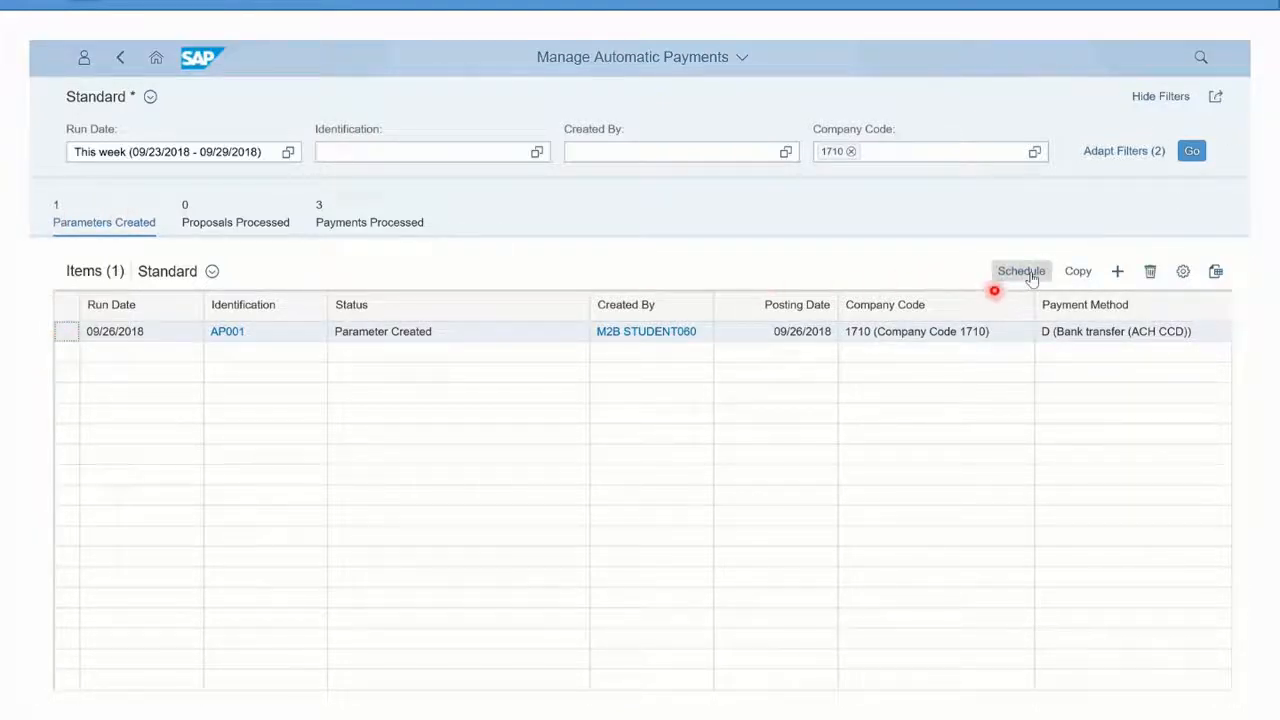
Step: Schedule a new AP001 proposal, accepting the past posting date, set to Start Immediately
left_click(1020, 272)
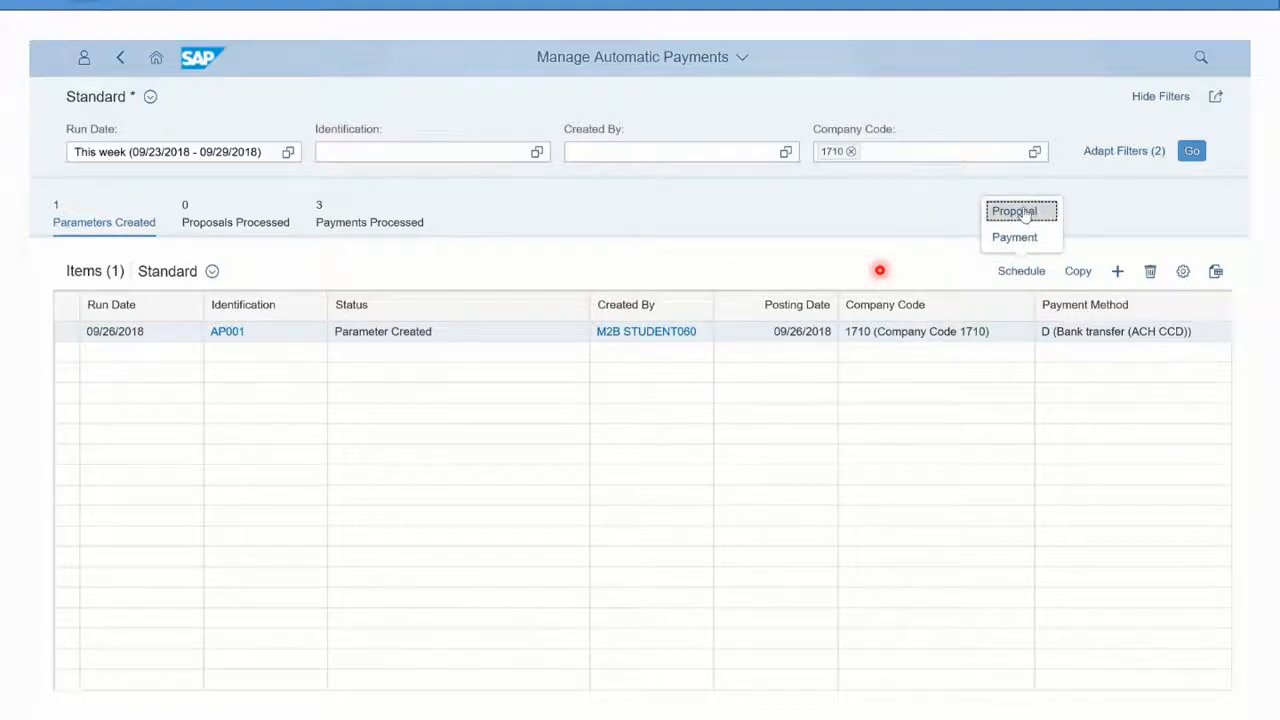
left_click(1012, 212)
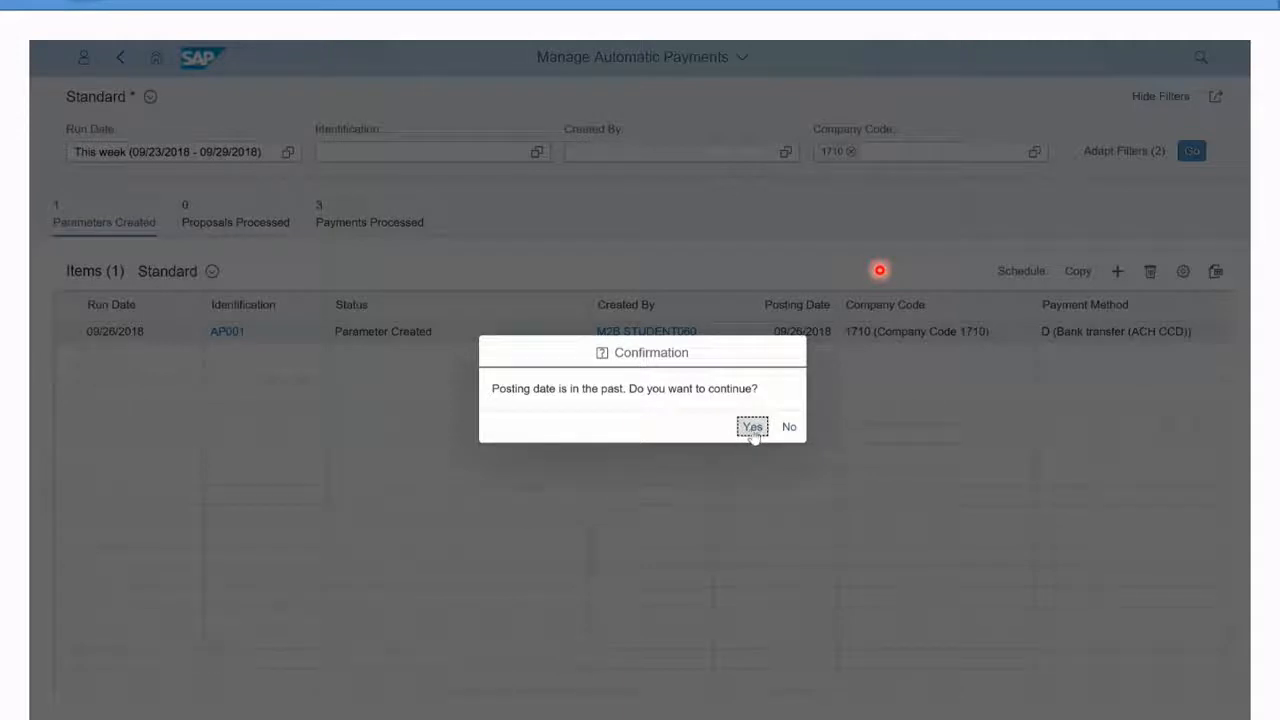
left_click(752, 426)
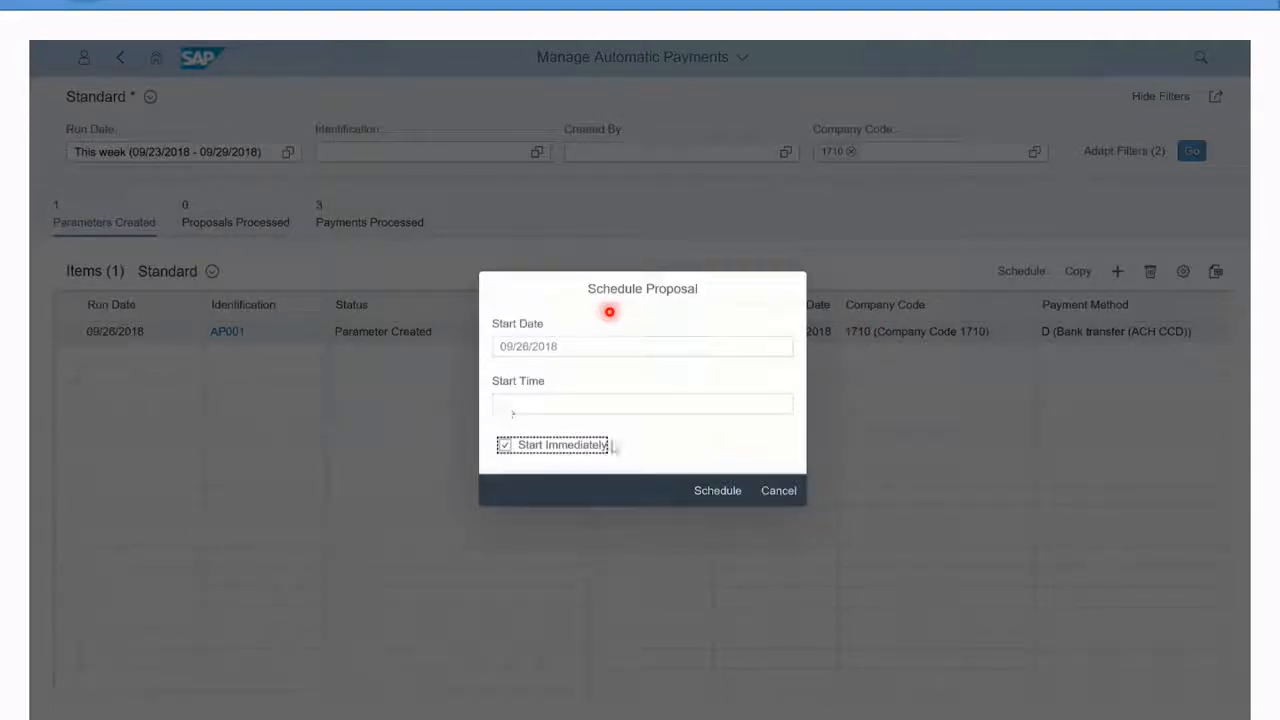
left_click(716, 490)
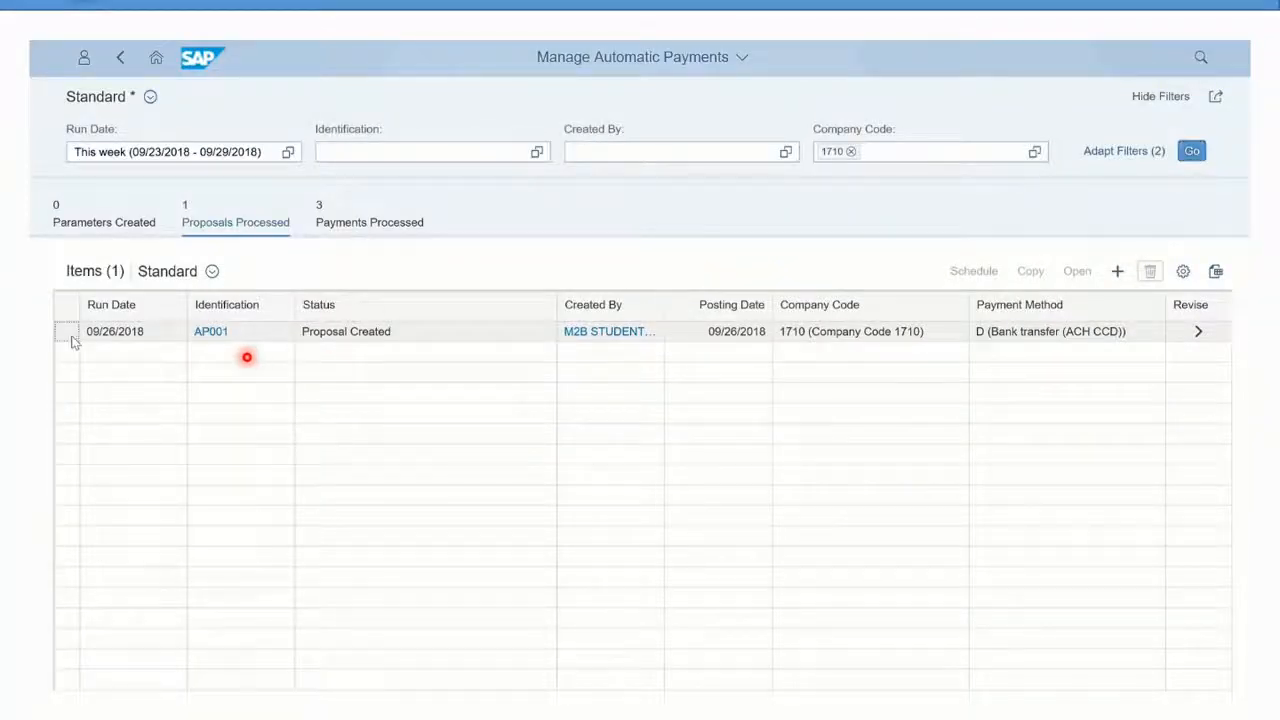
Step: Open proposal AP001 for revision and show the nine items of payment F110000001
left_click(68, 332)
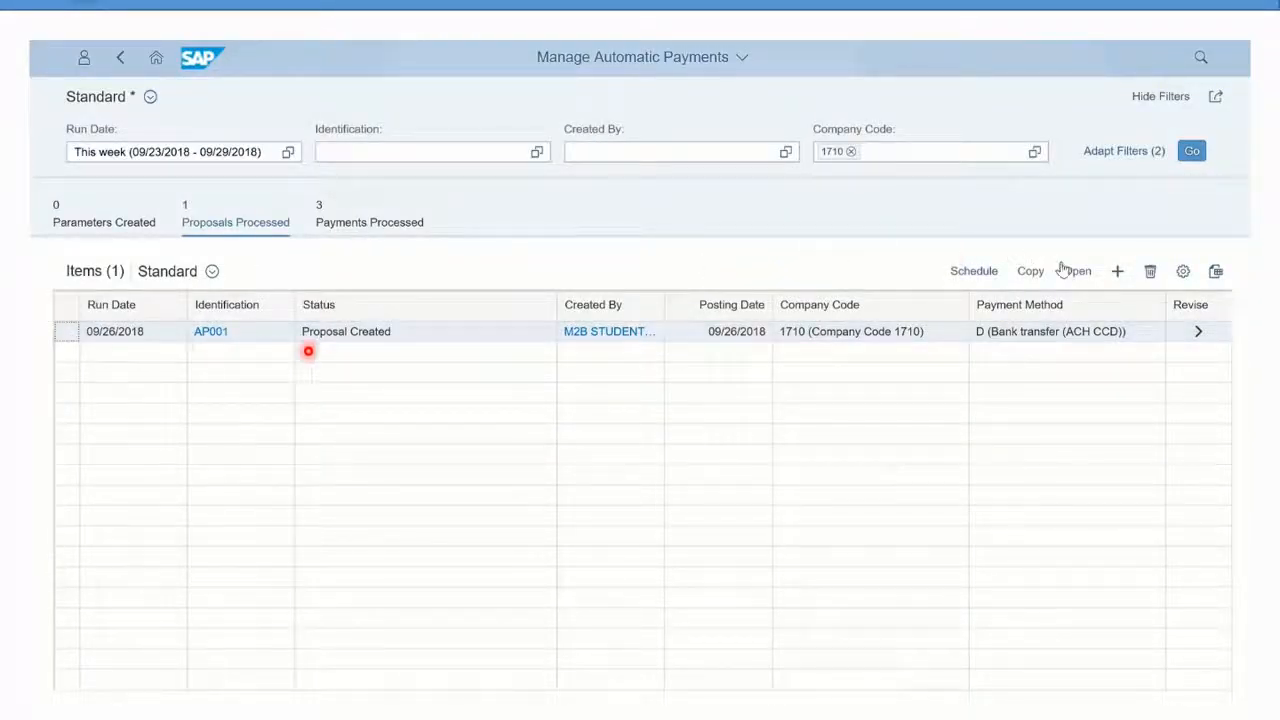
left_click(1074, 272)
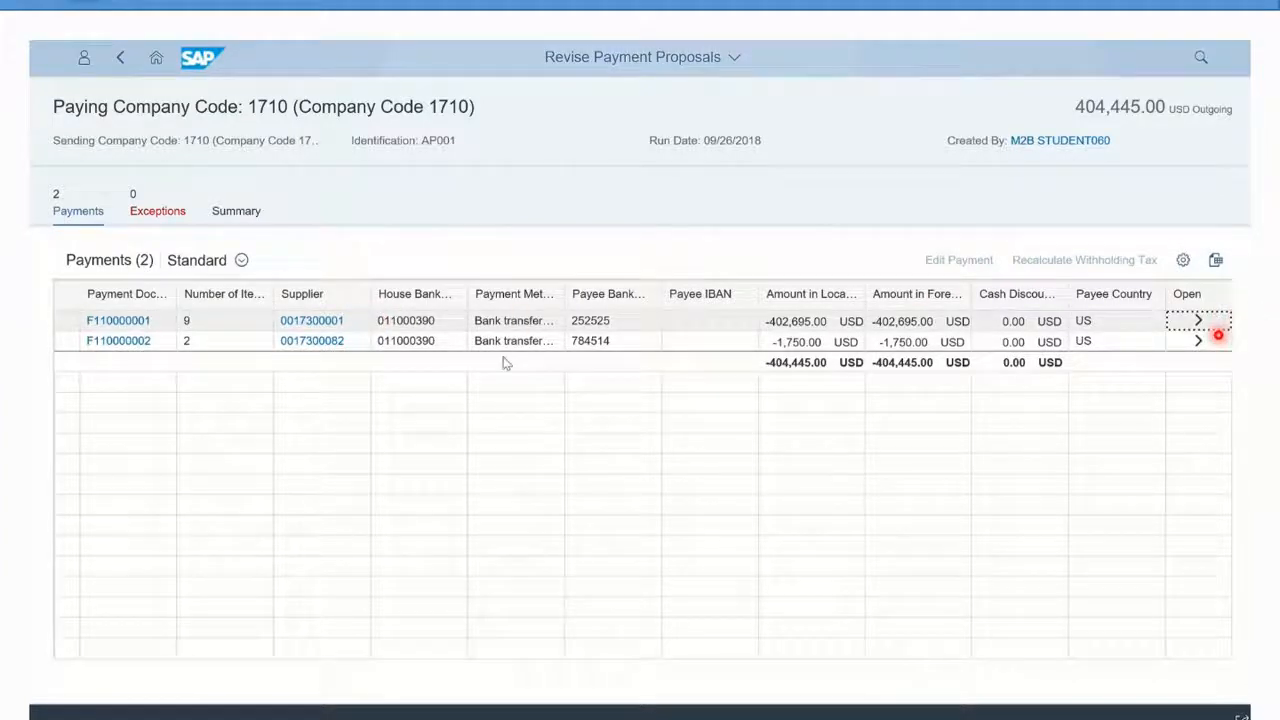
left_click(1196, 320)
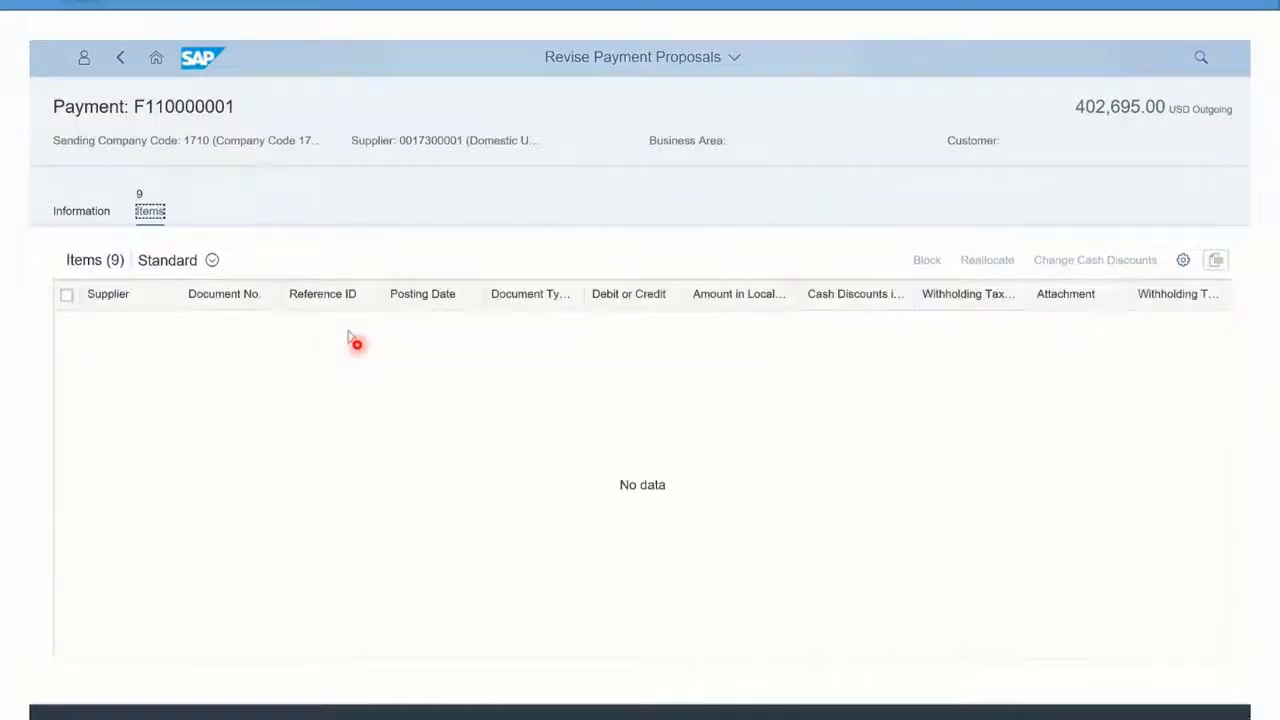
left_click(148, 204)
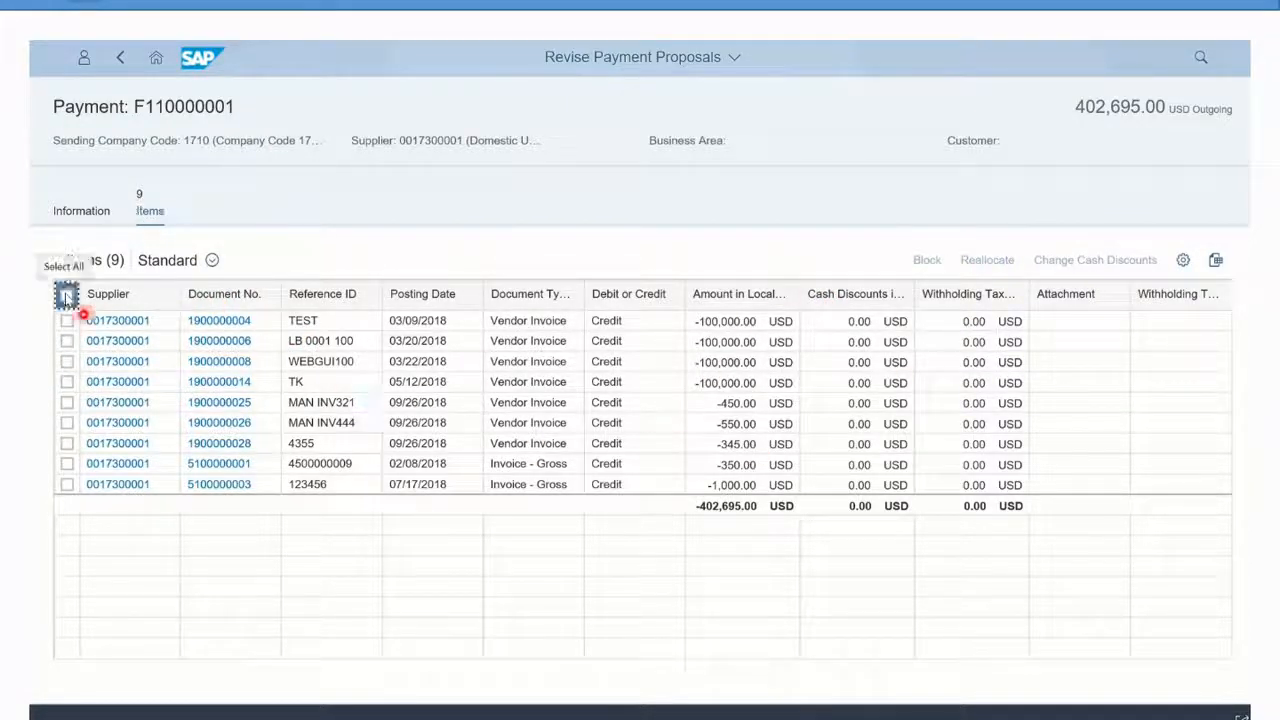
Step: Select all nine invoice items, then deselect the 100,000 USD invoices to leave the smaller ones
left_click(66, 294)
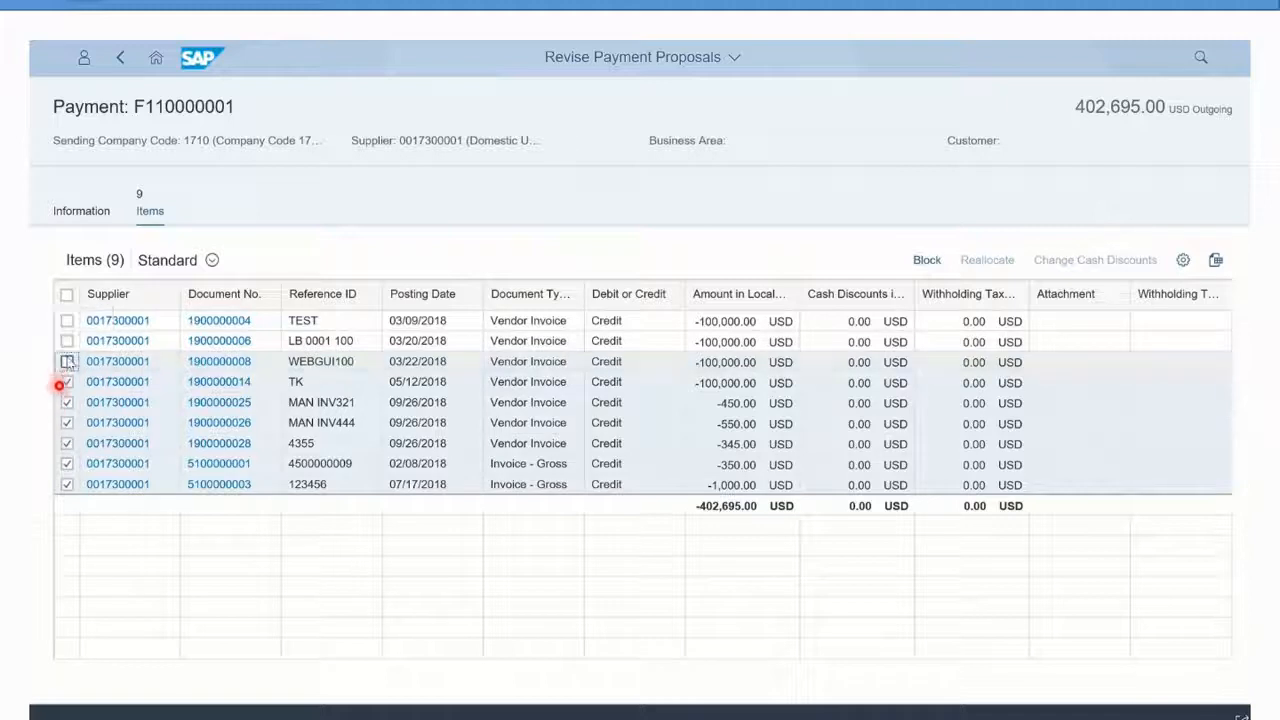
left_click(66, 380)
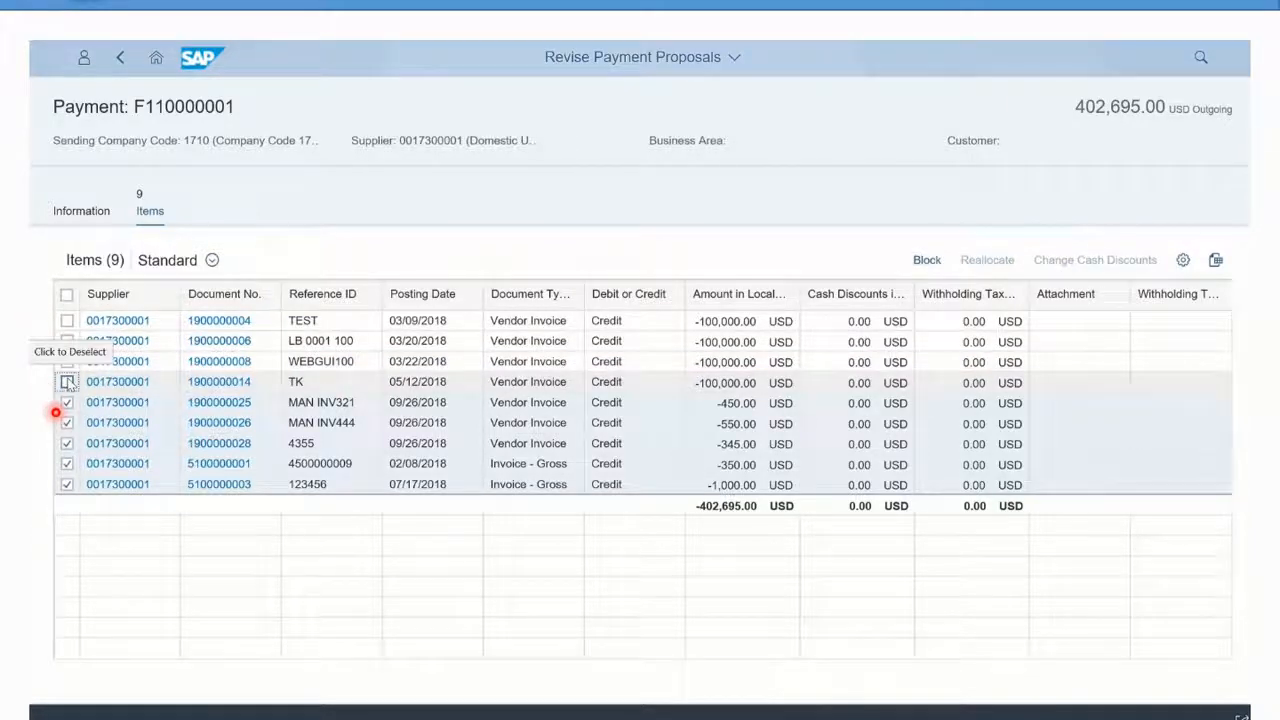
left_click(66, 382)
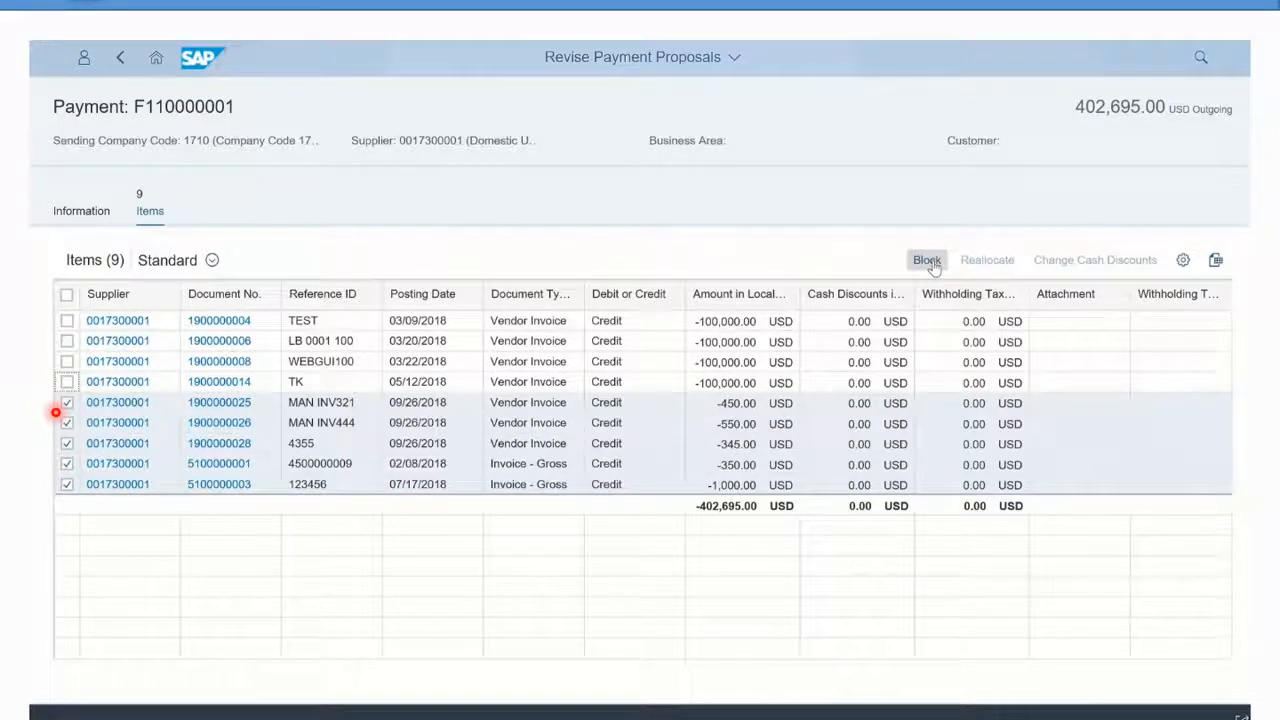
Step: Block the selected invoices with reason A (Blocked for payment) and return to the payments overview
left_click(924, 260)
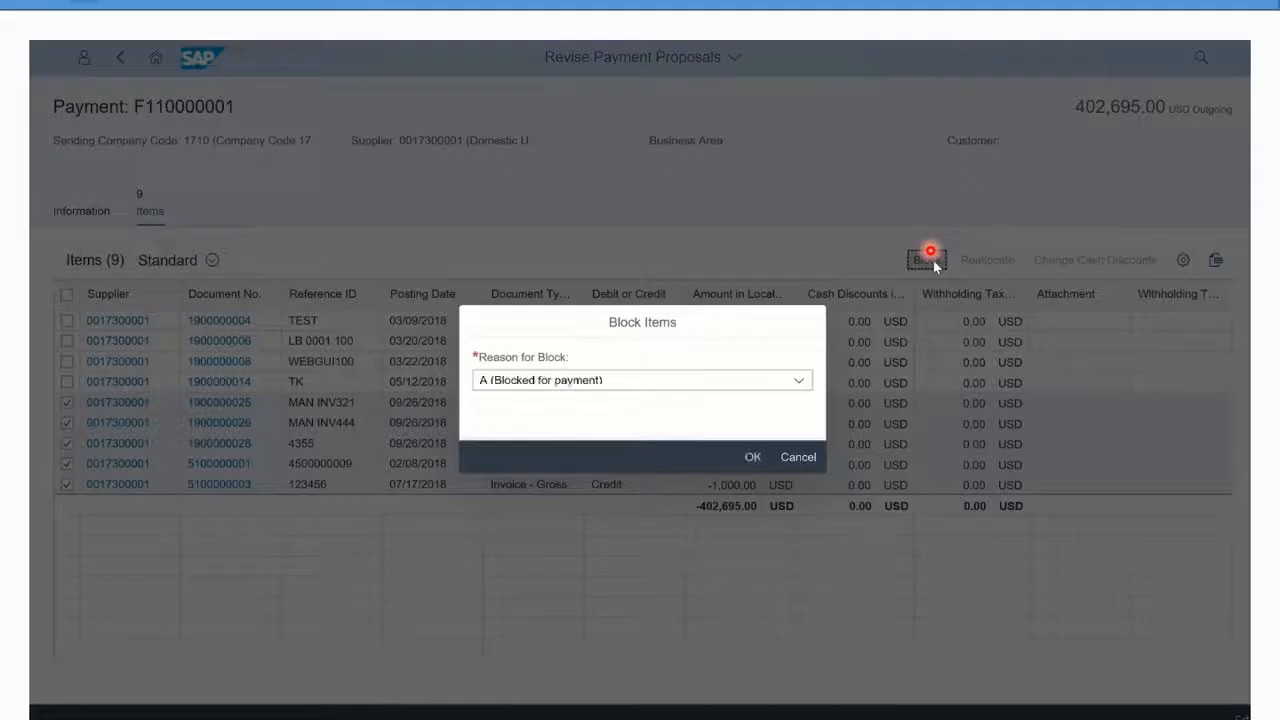
left_click(752, 456)
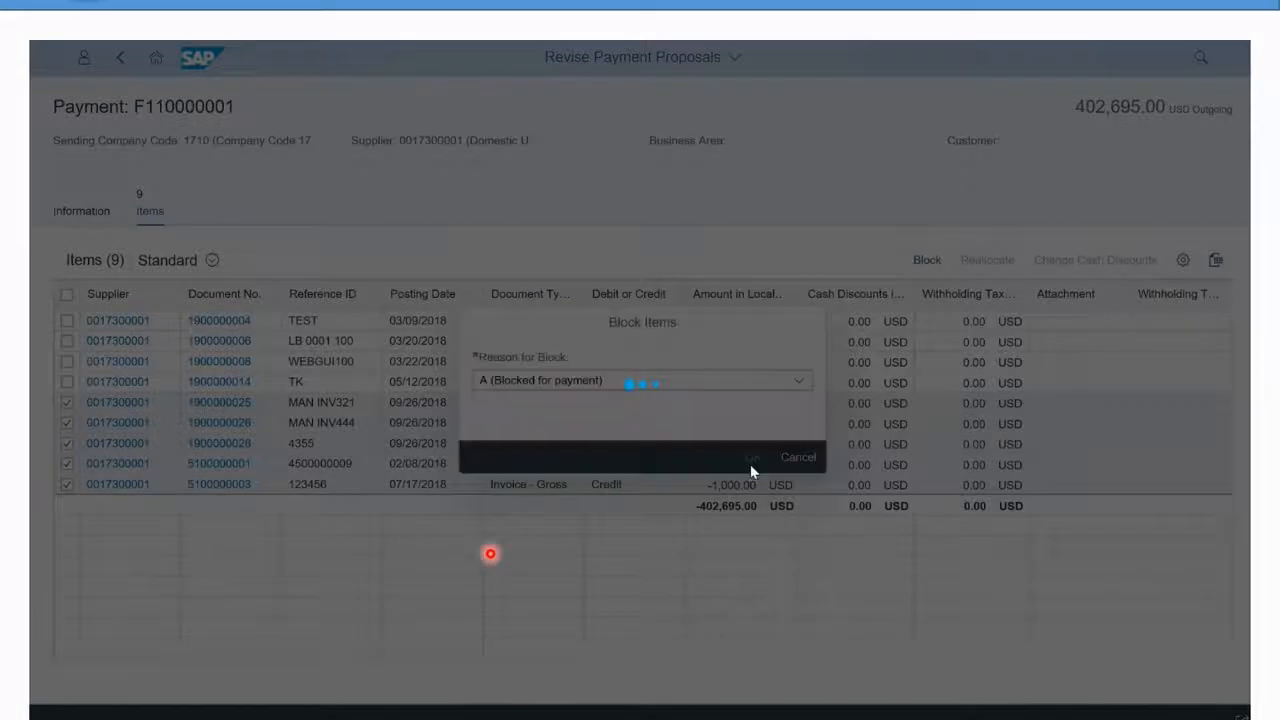
left_click(752, 456)
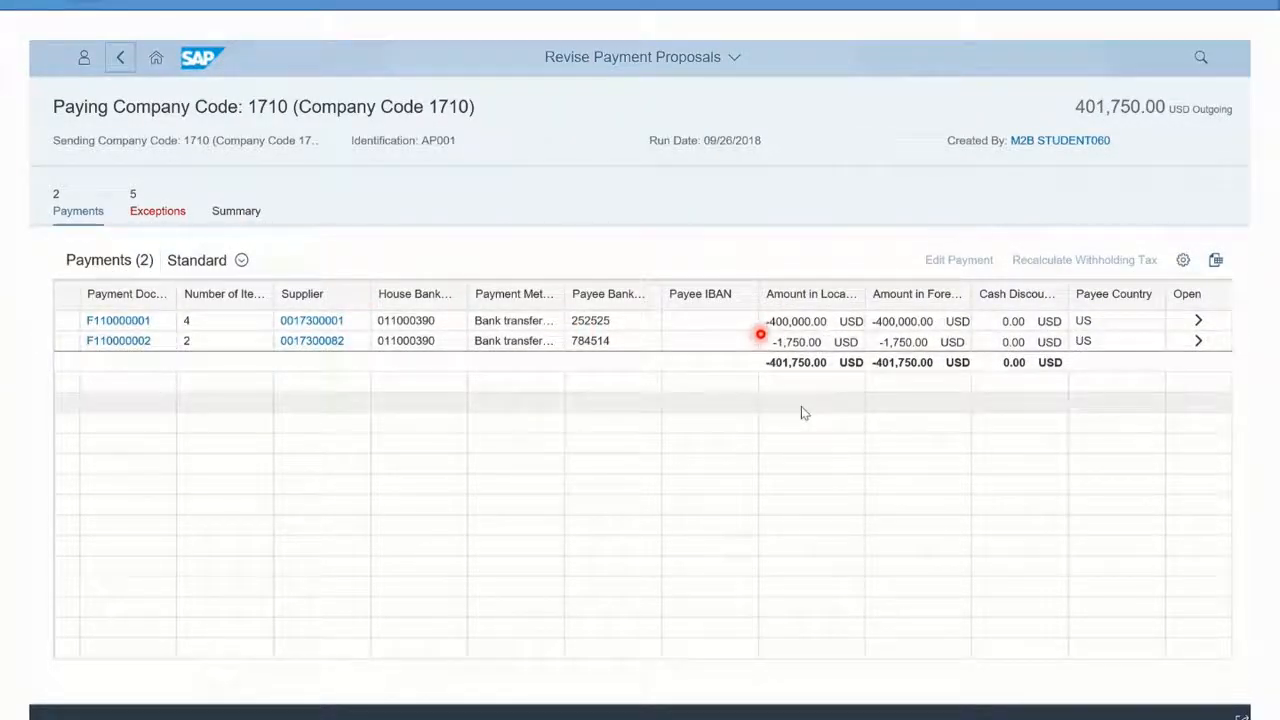
Step: Review the proposal's exceptions, expanding the blocked group, then return to the two payments
left_click(156, 210)
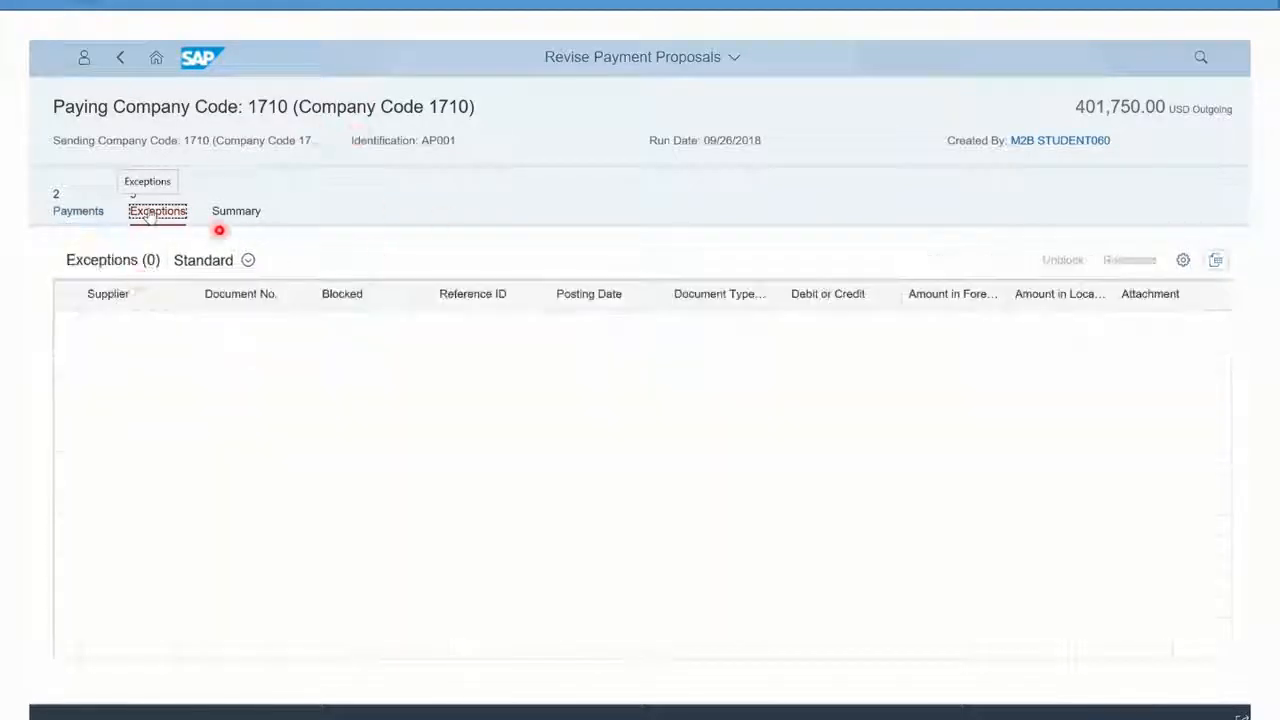
left_click(156, 210)
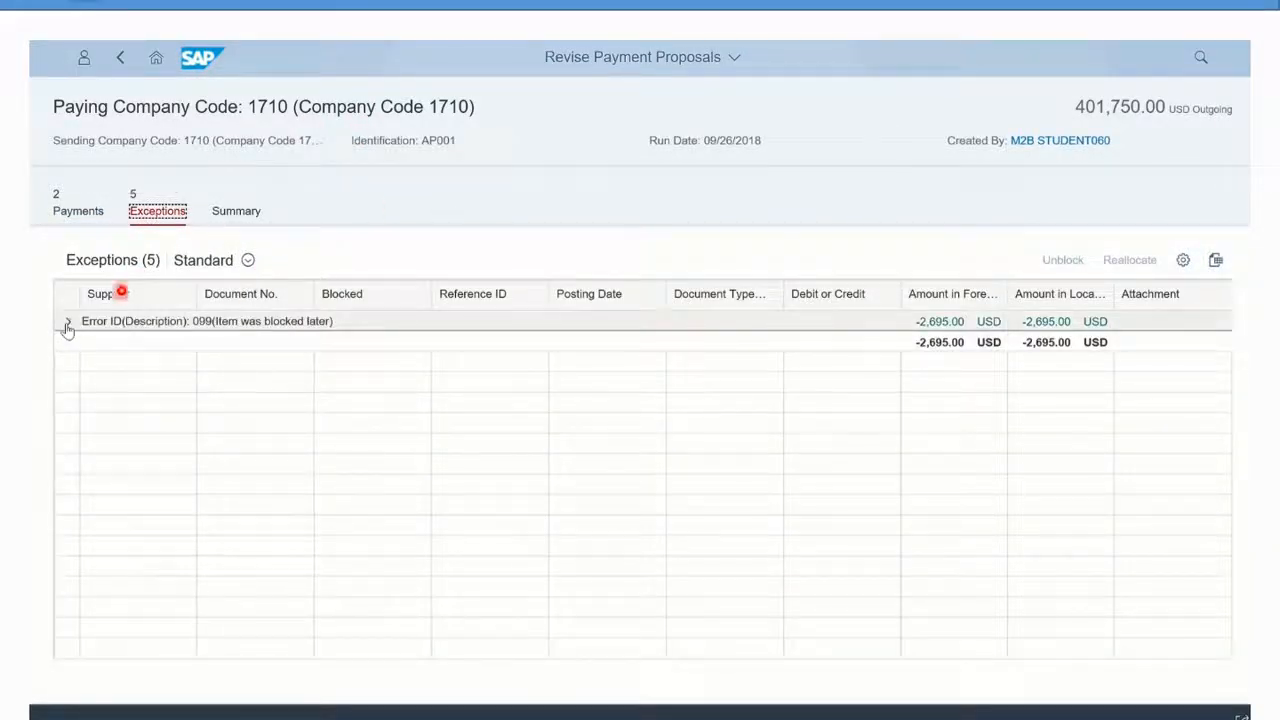
left_click(68, 320)
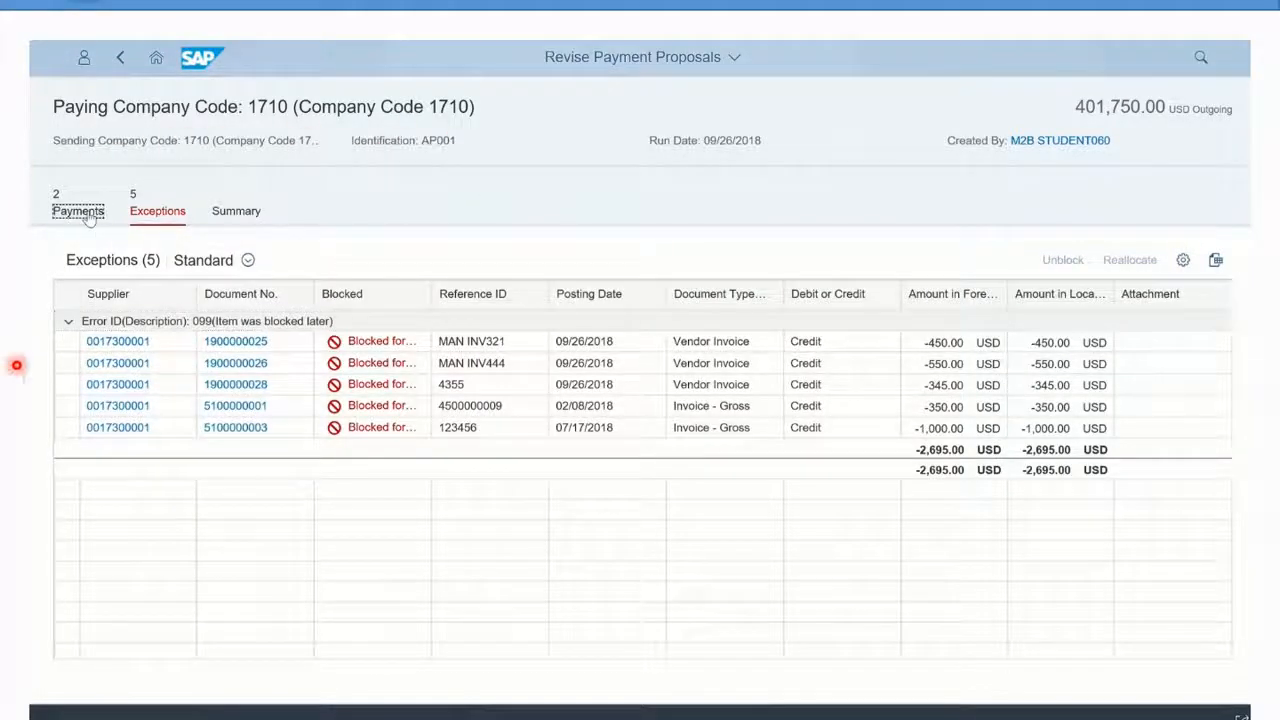
left_click(78, 210)
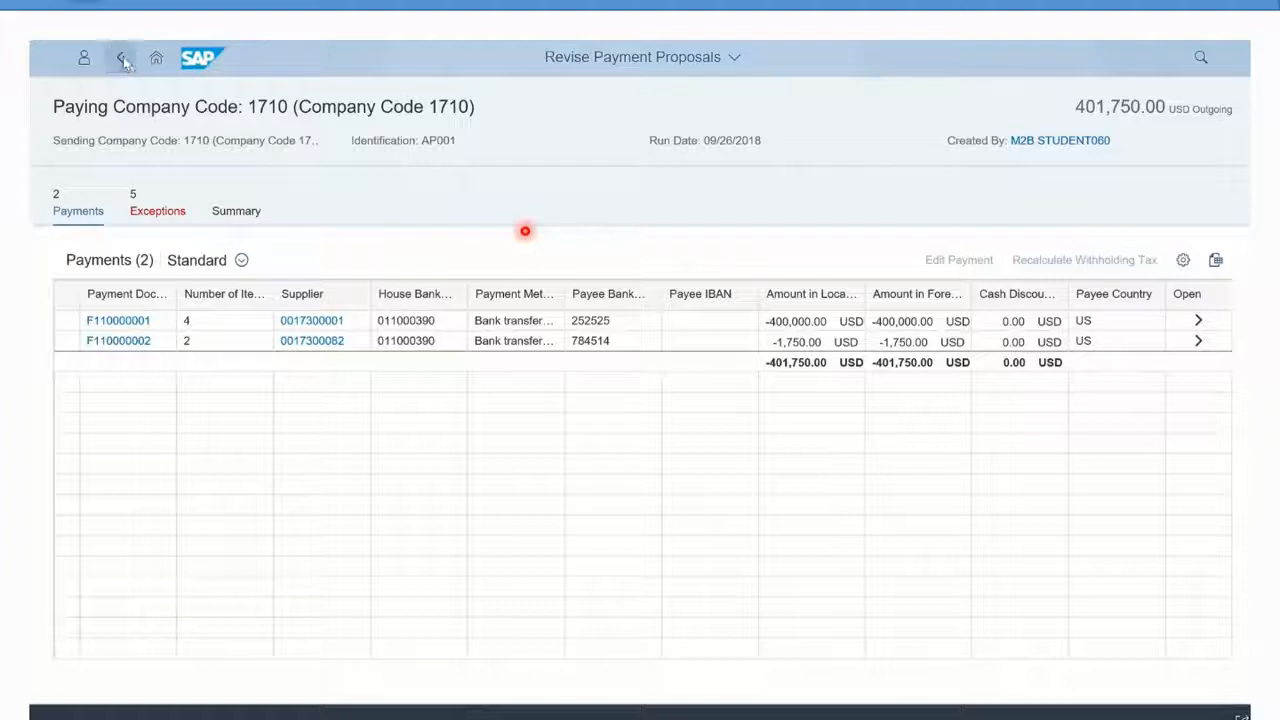
left_click(120, 56)
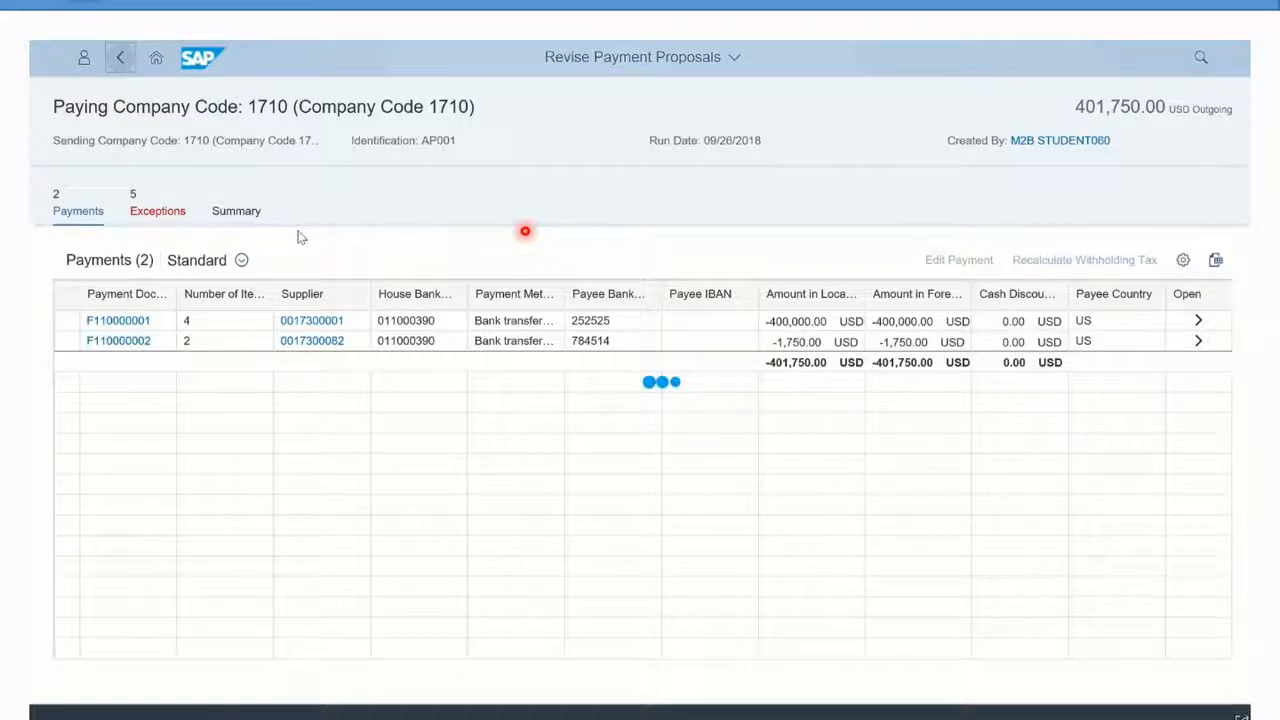
left_click(120, 56)
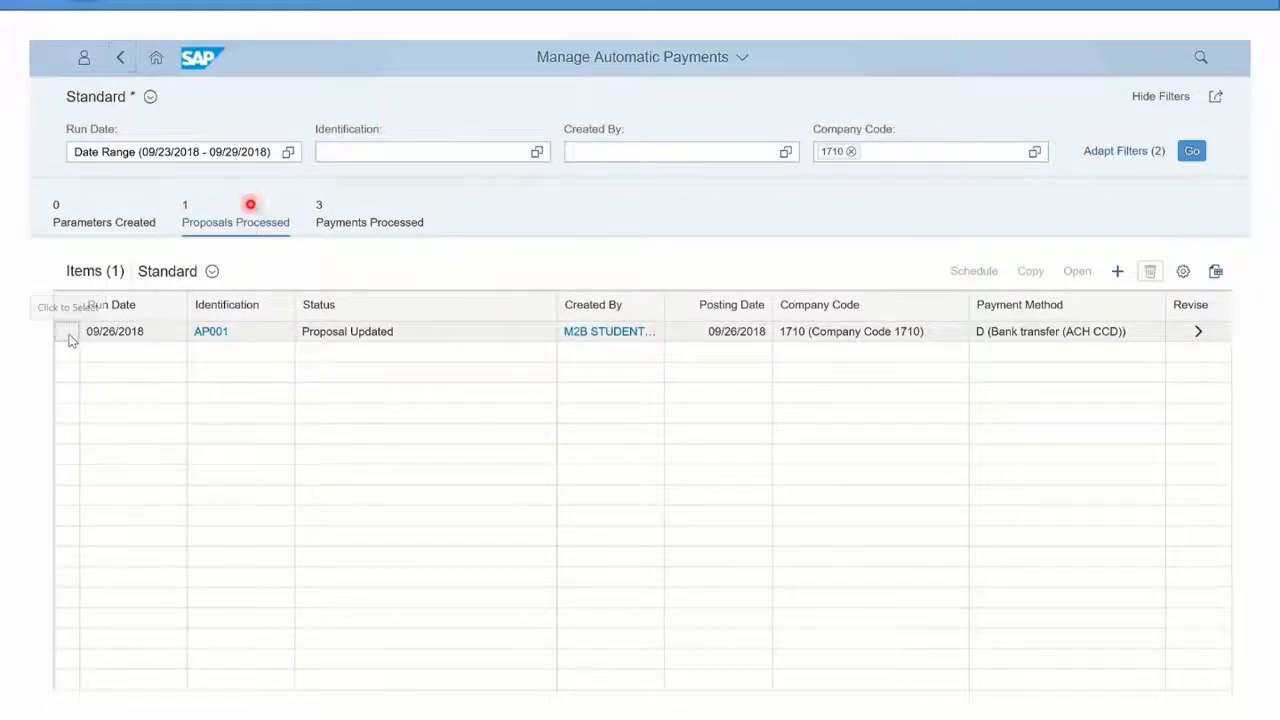
left_click(70, 332)
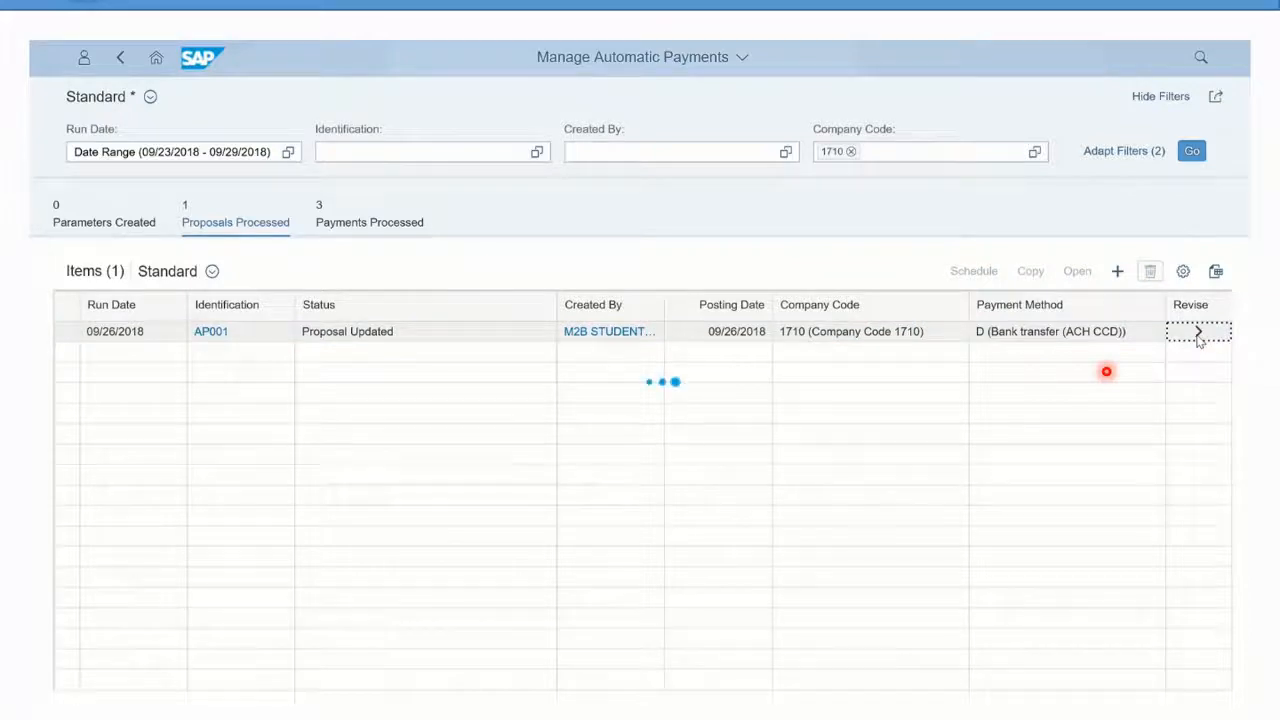
left_click(1198, 332)
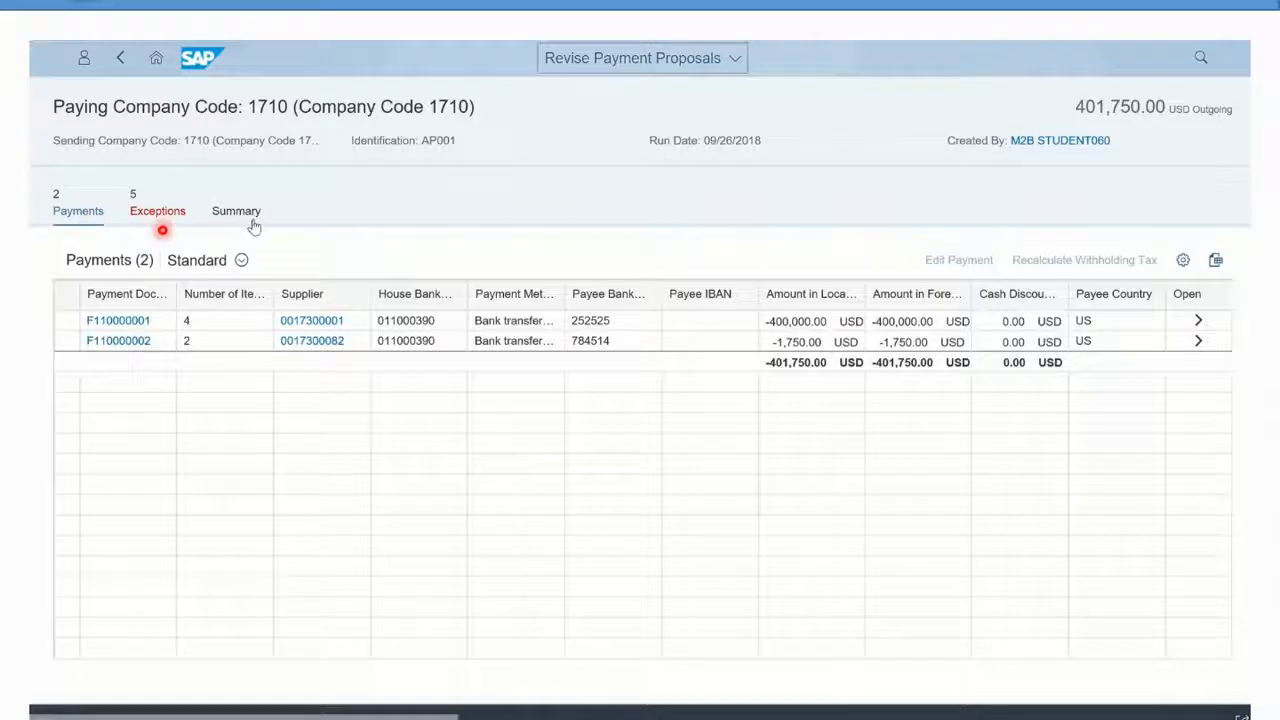
left_click(236, 212)
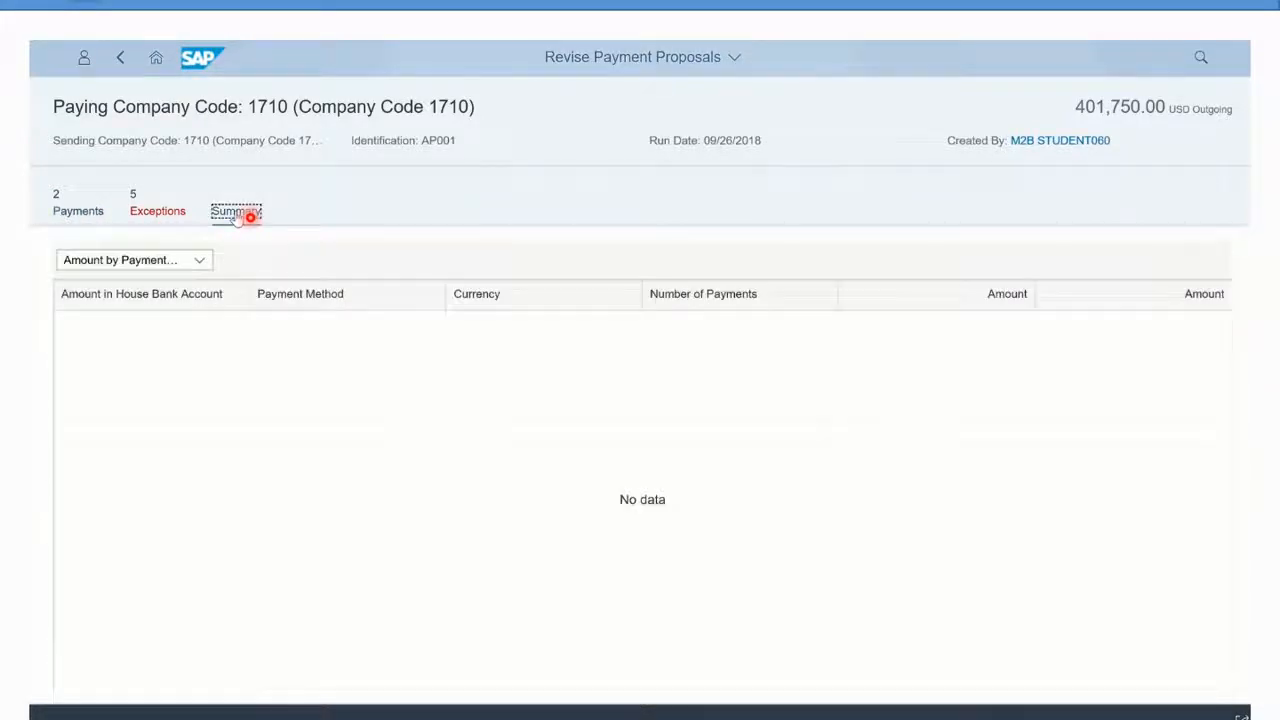
left_click(236, 212)
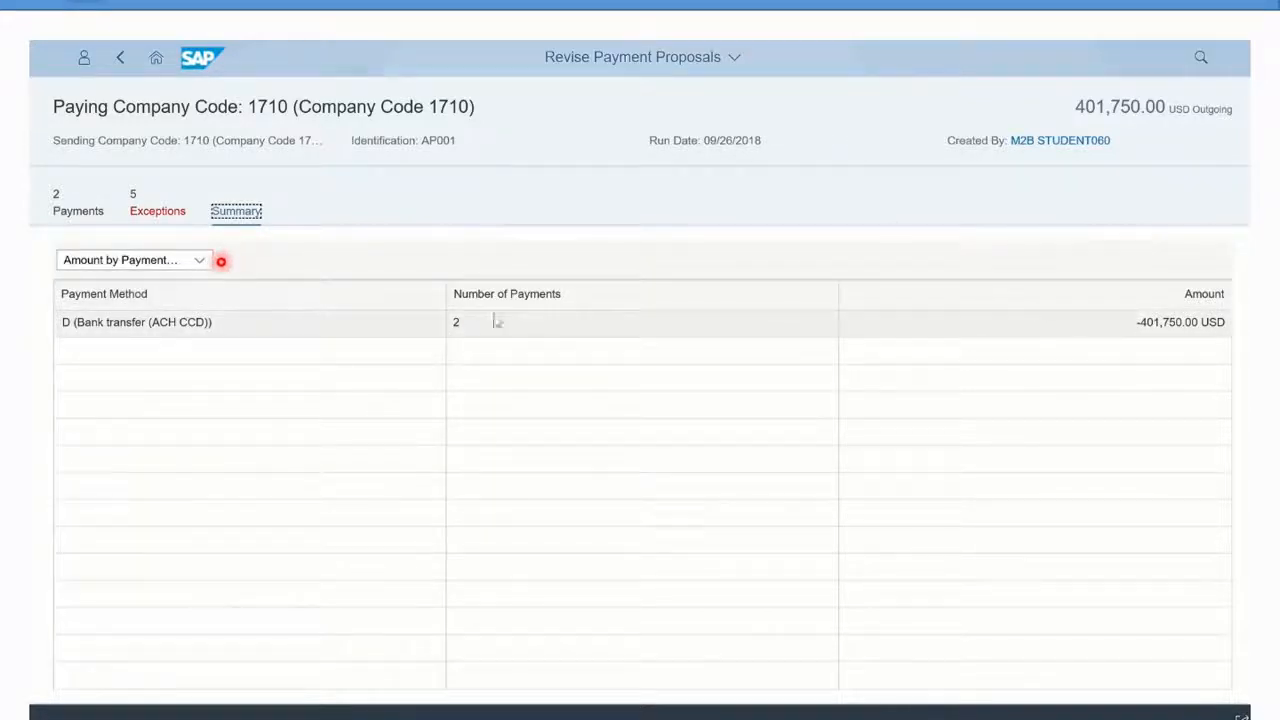
left_click(200, 260)
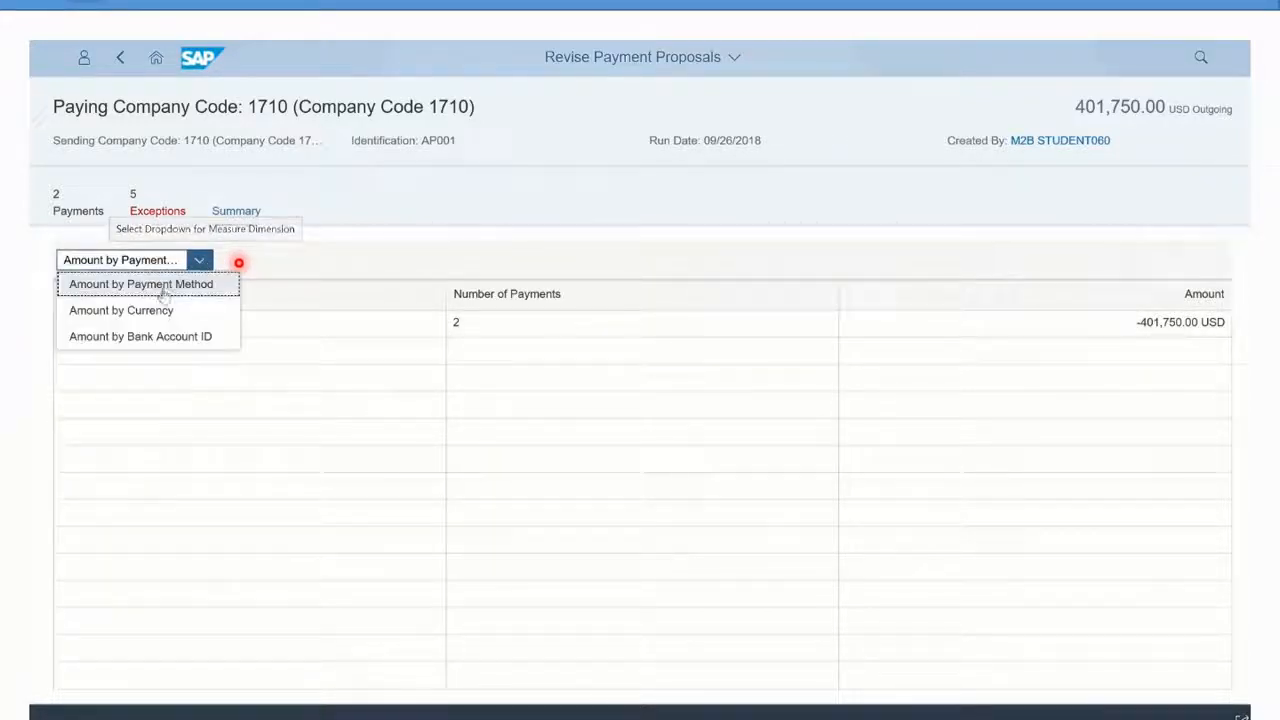
left_click(120, 310)
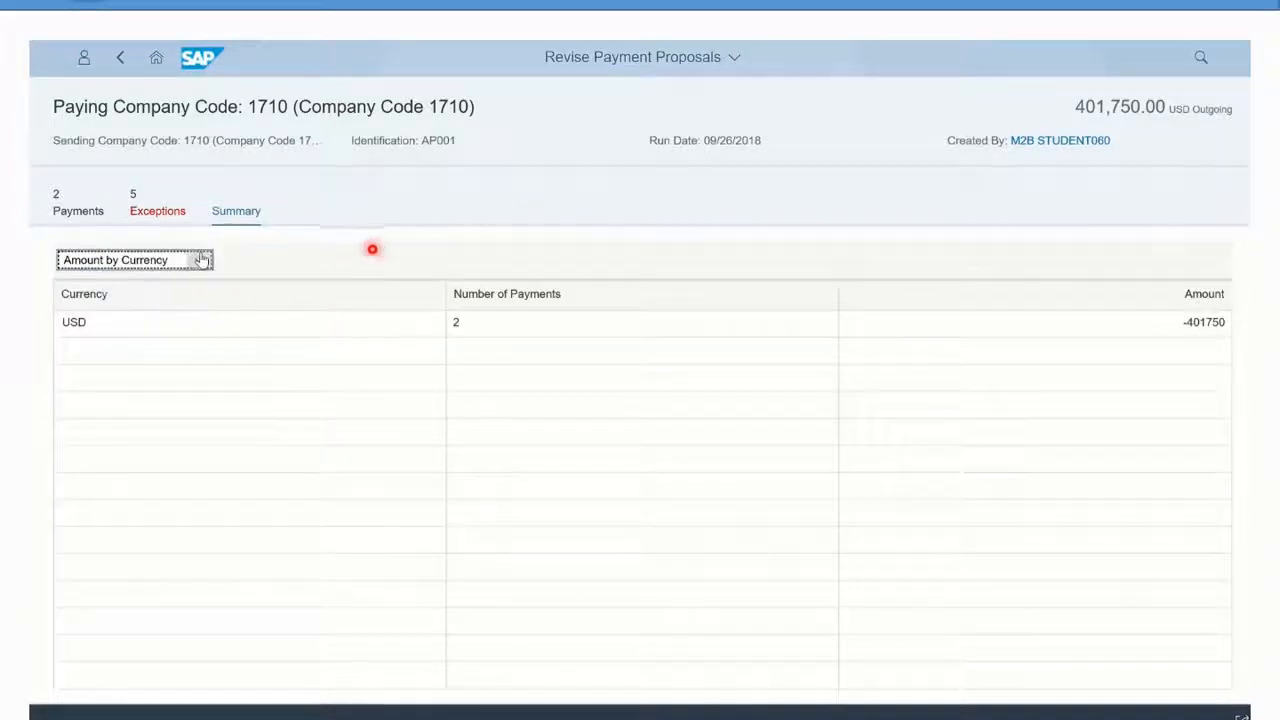
left_click(200, 260)
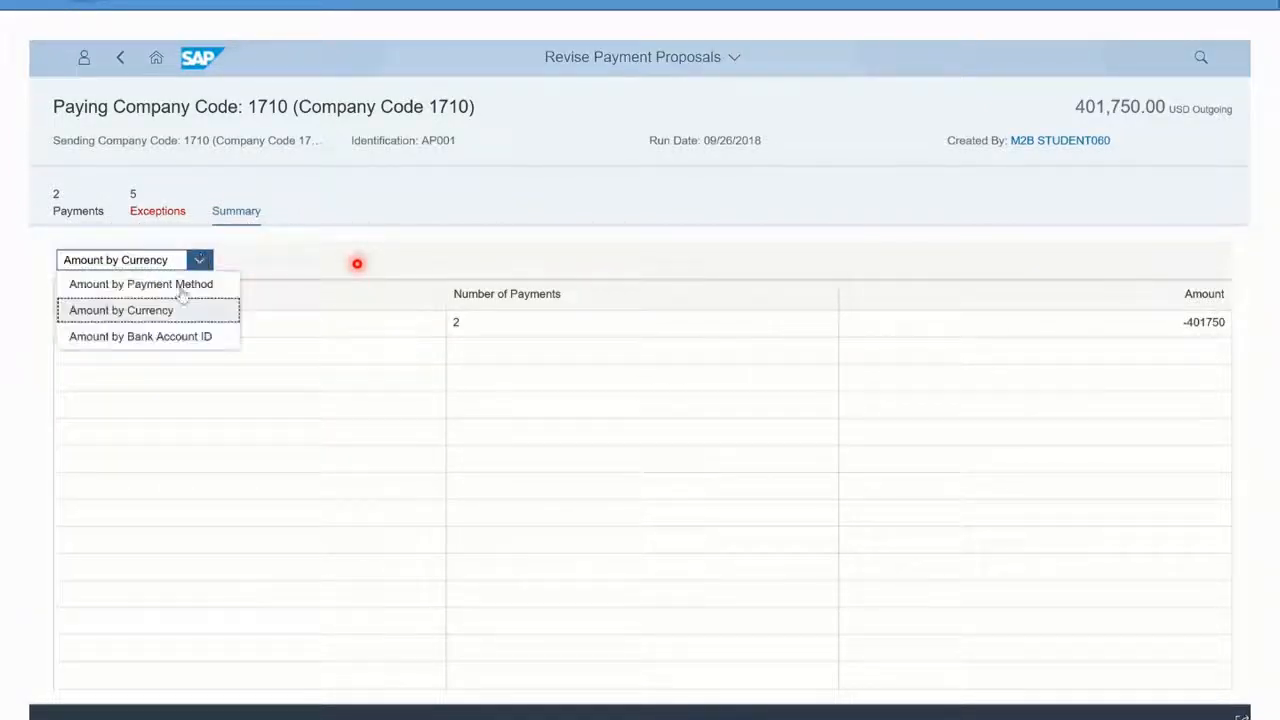
left_click(140, 336)
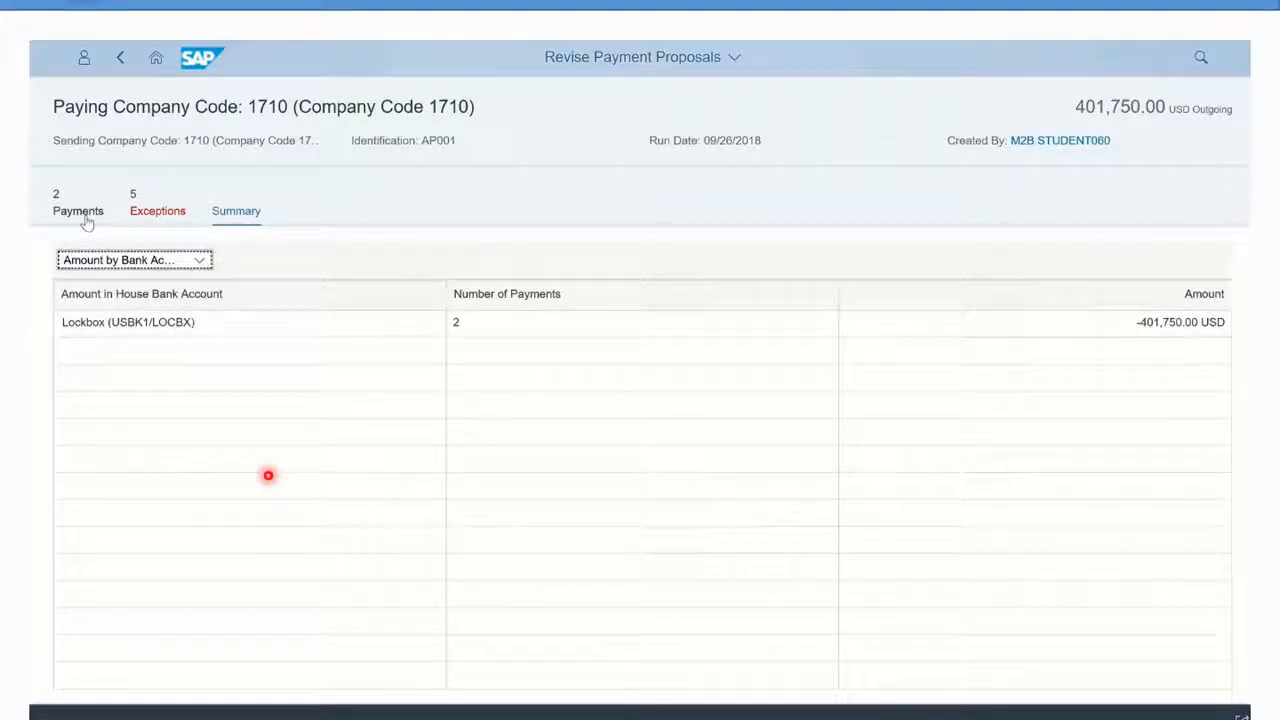
left_click(78, 204)
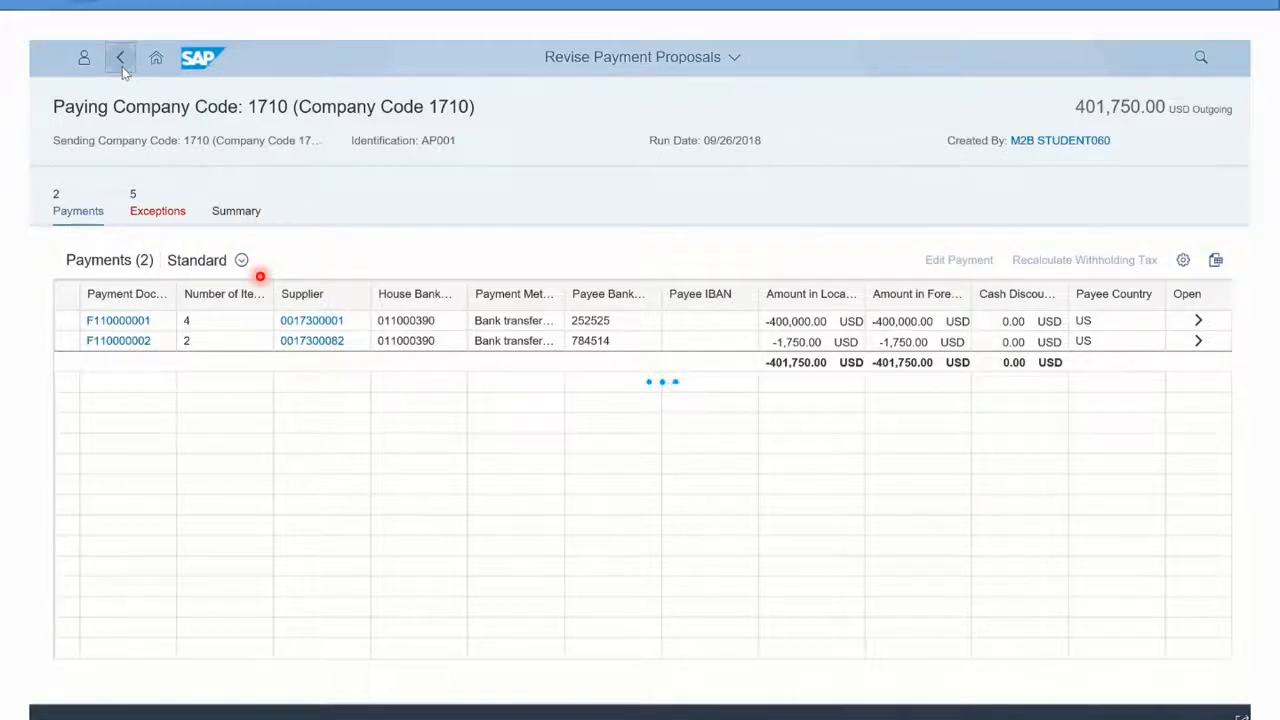
Step: Return to Manage Automatic Payments and select AP001 among the processed proposals
left_click(120, 56)
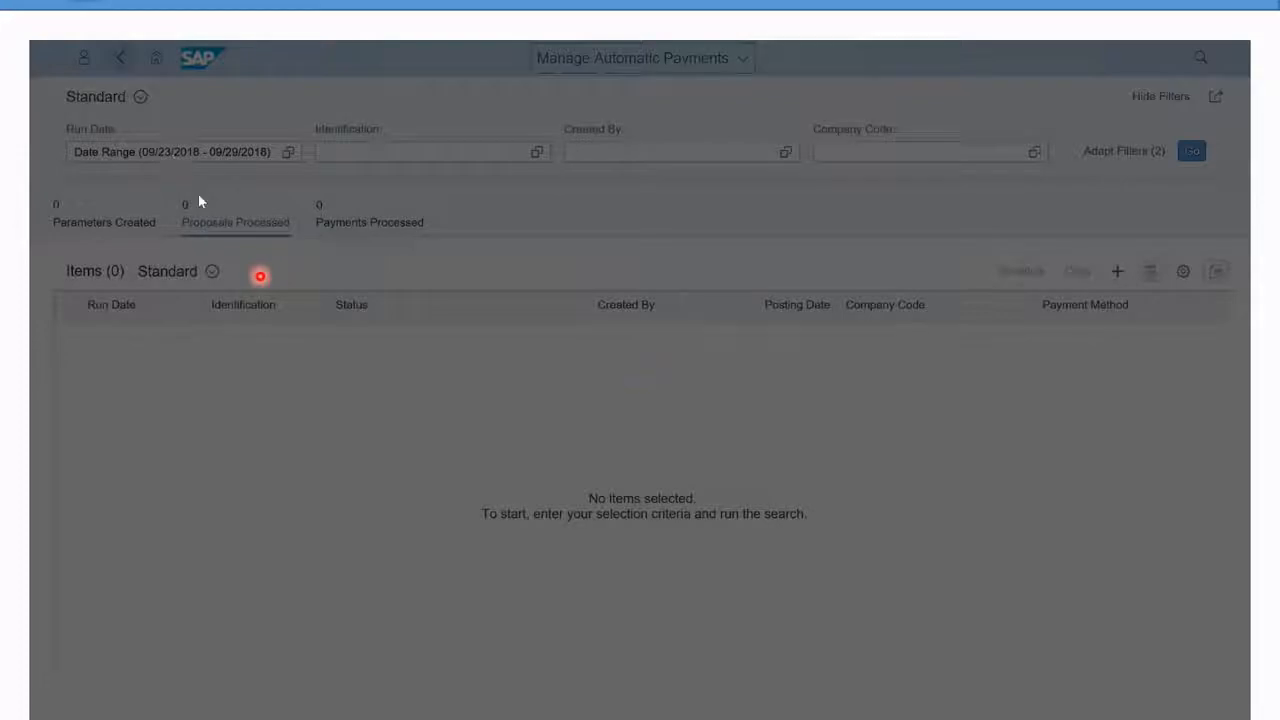
left_click(1192, 150)
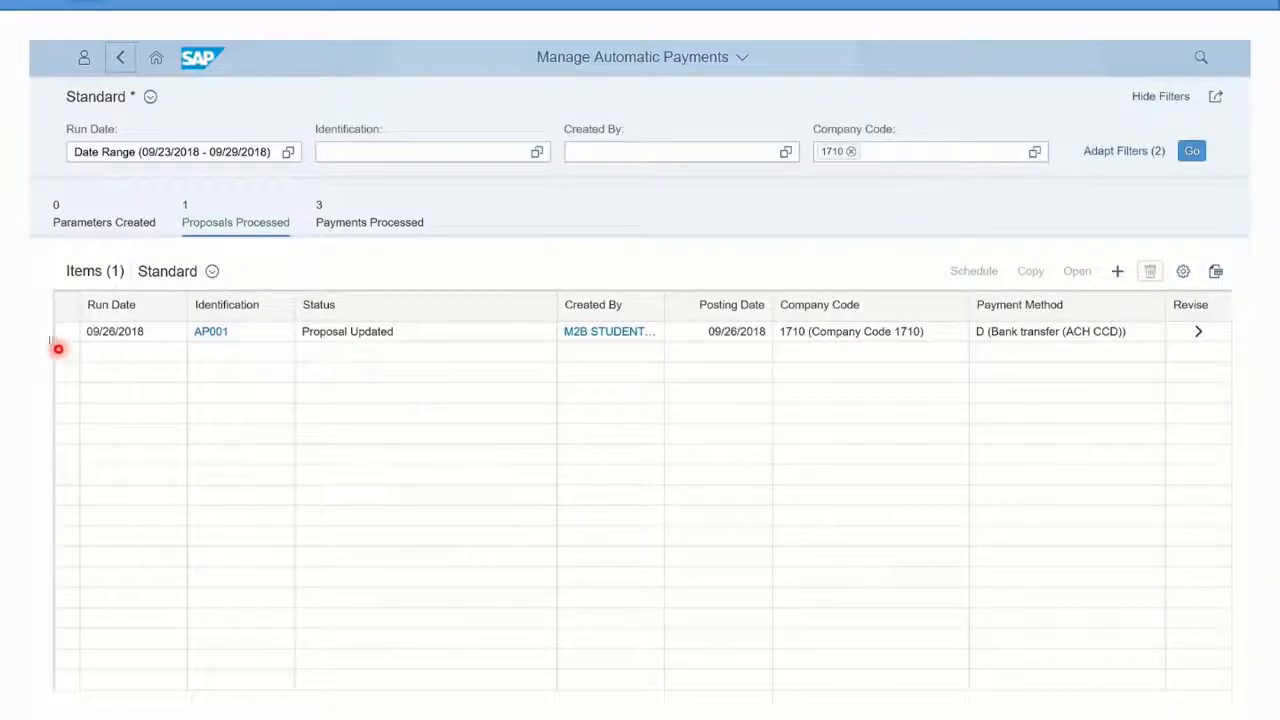
left_click(64, 332)
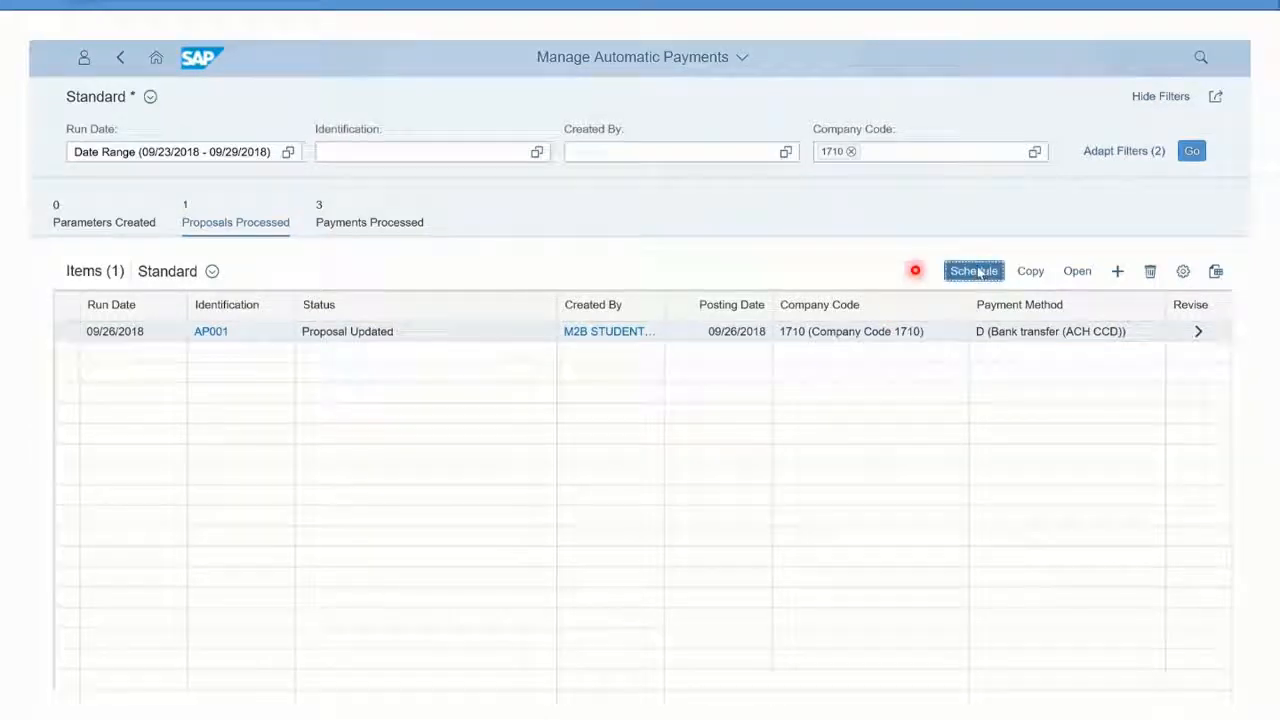
Step: Schedule the AP001 payment run, accepting the past posting date, with Start Immediately
left_click(972, 272)
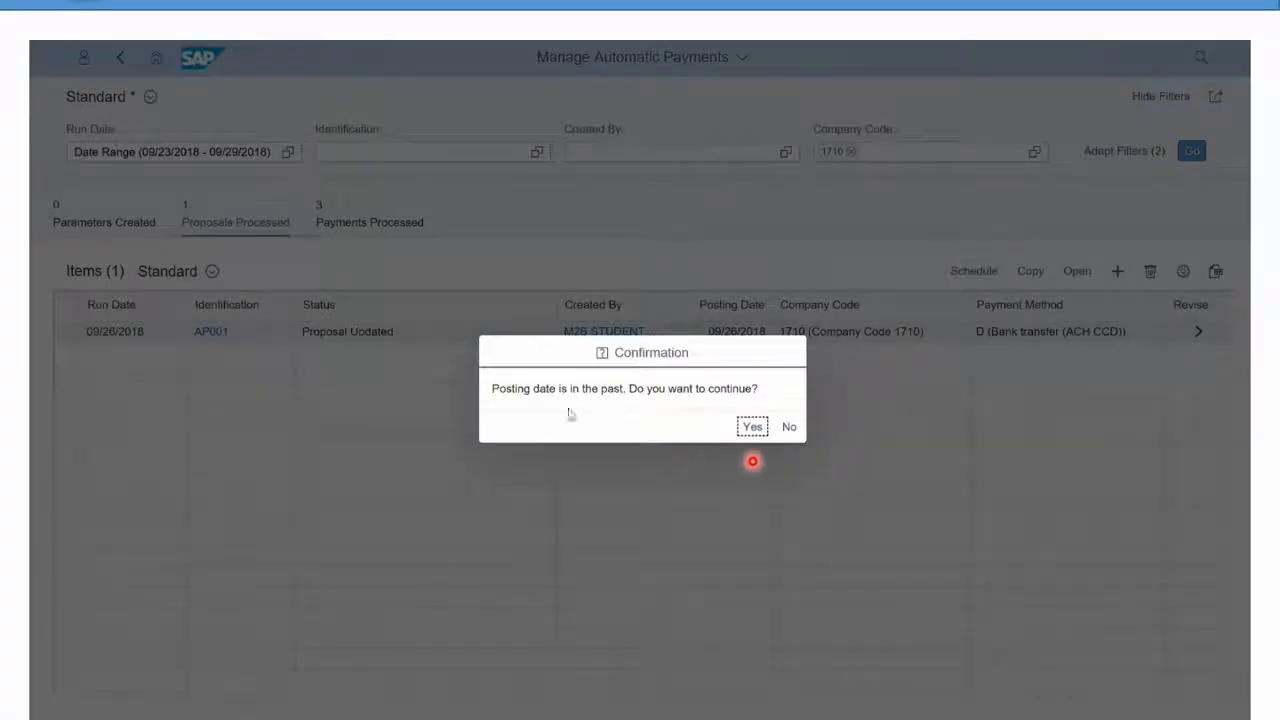
left_click(752, 426)
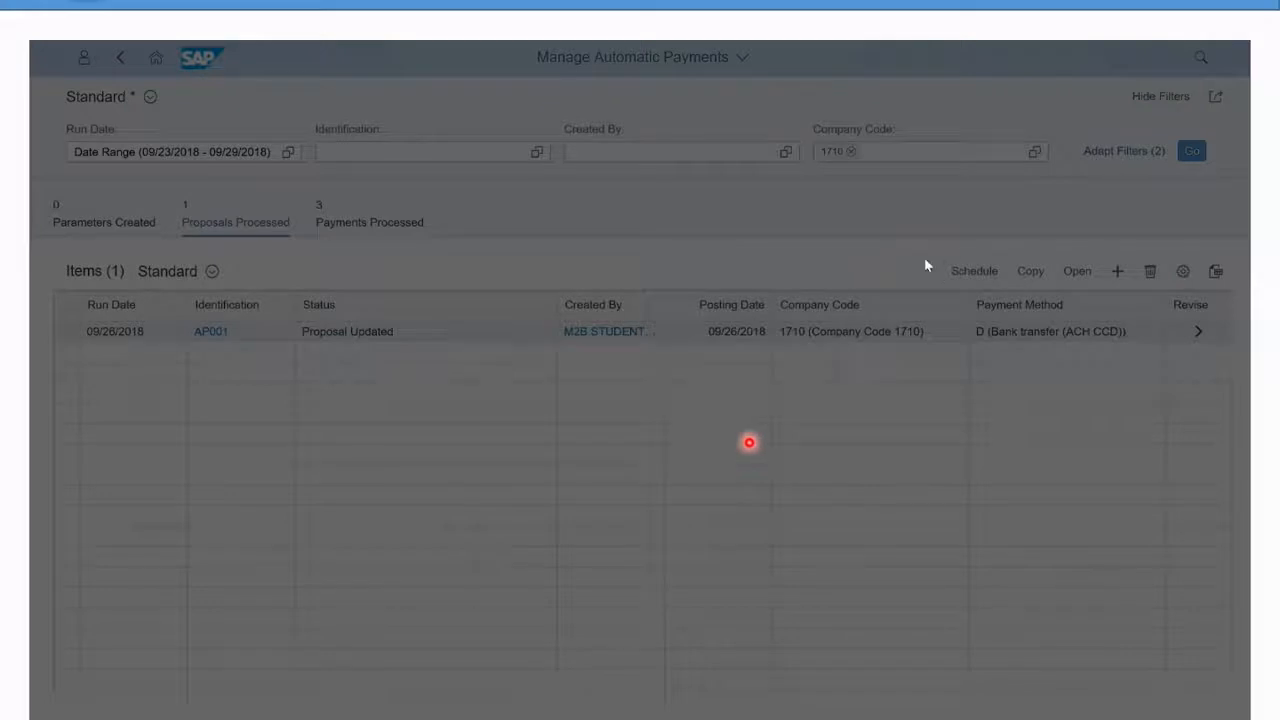
left_click(972, 272)
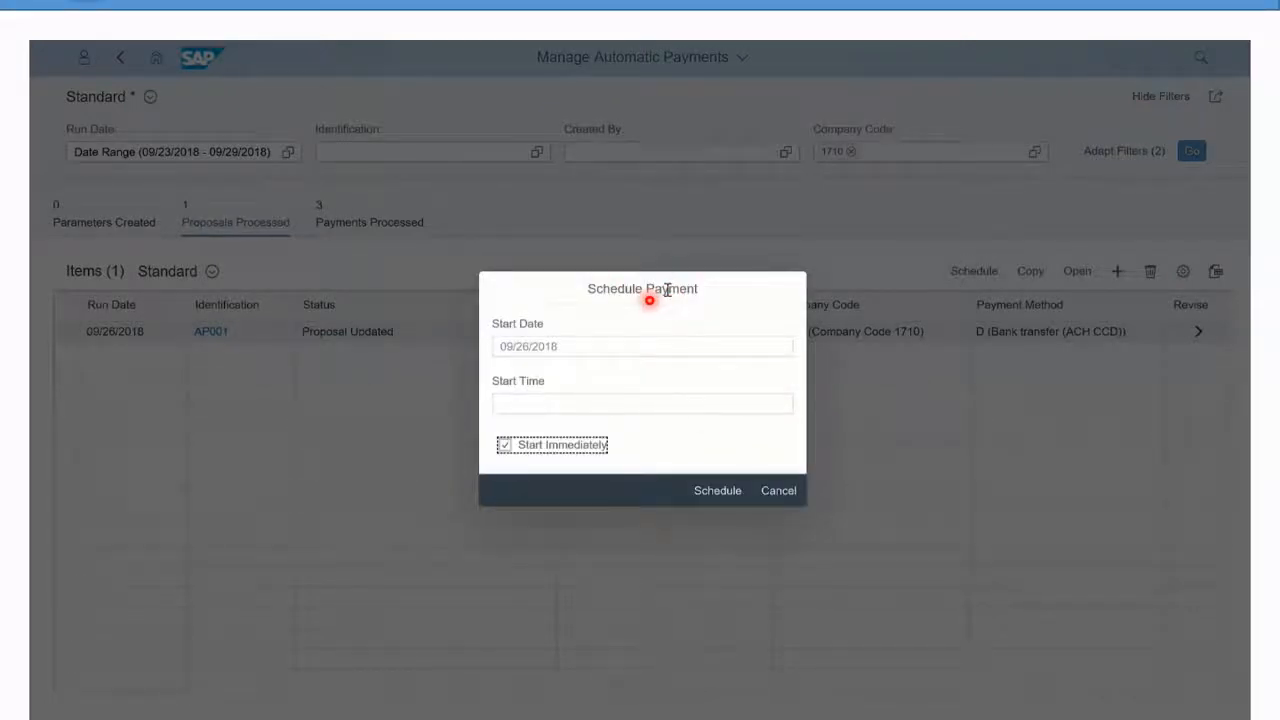
left_click(716, 490)
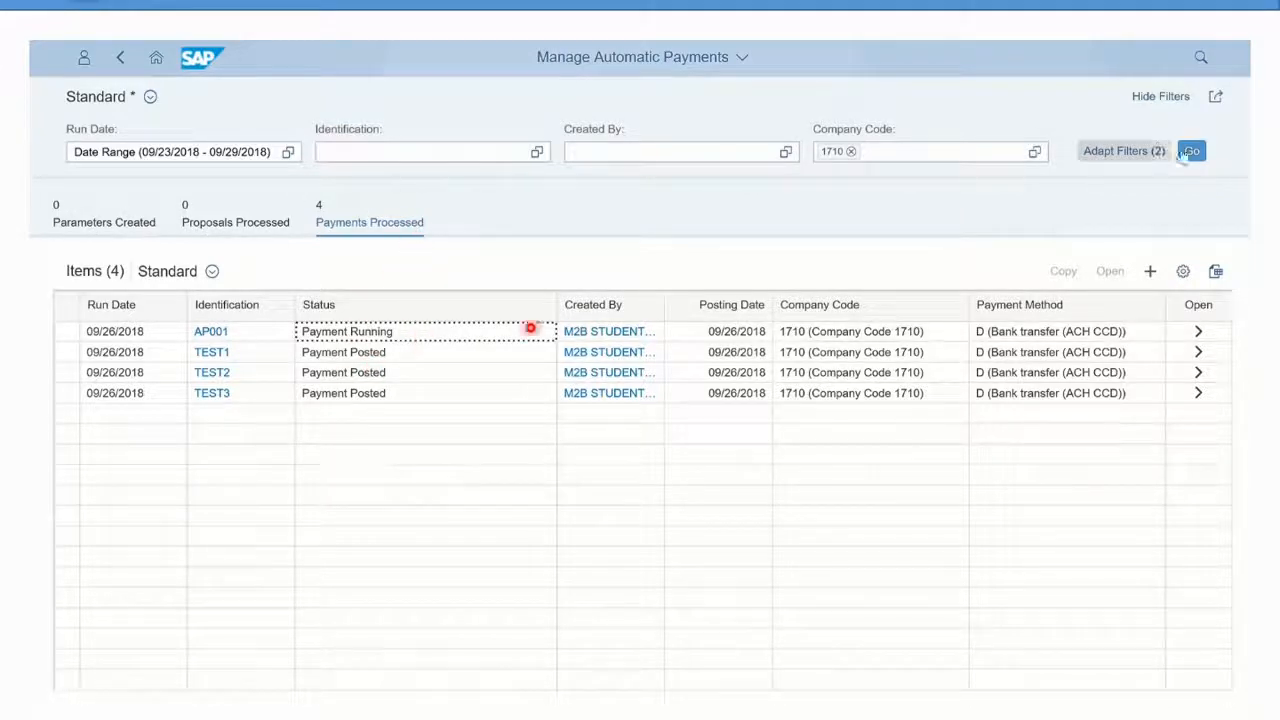
left_click(1190, 152)
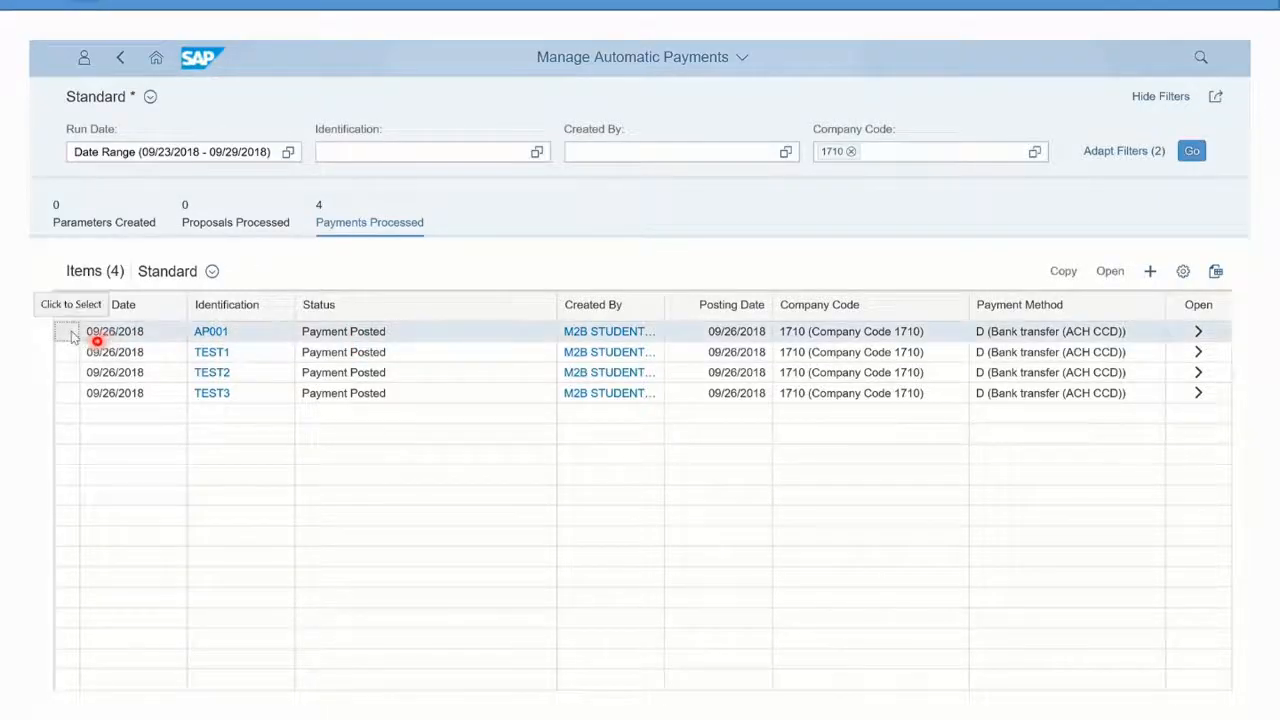
left_click(1108, 272)
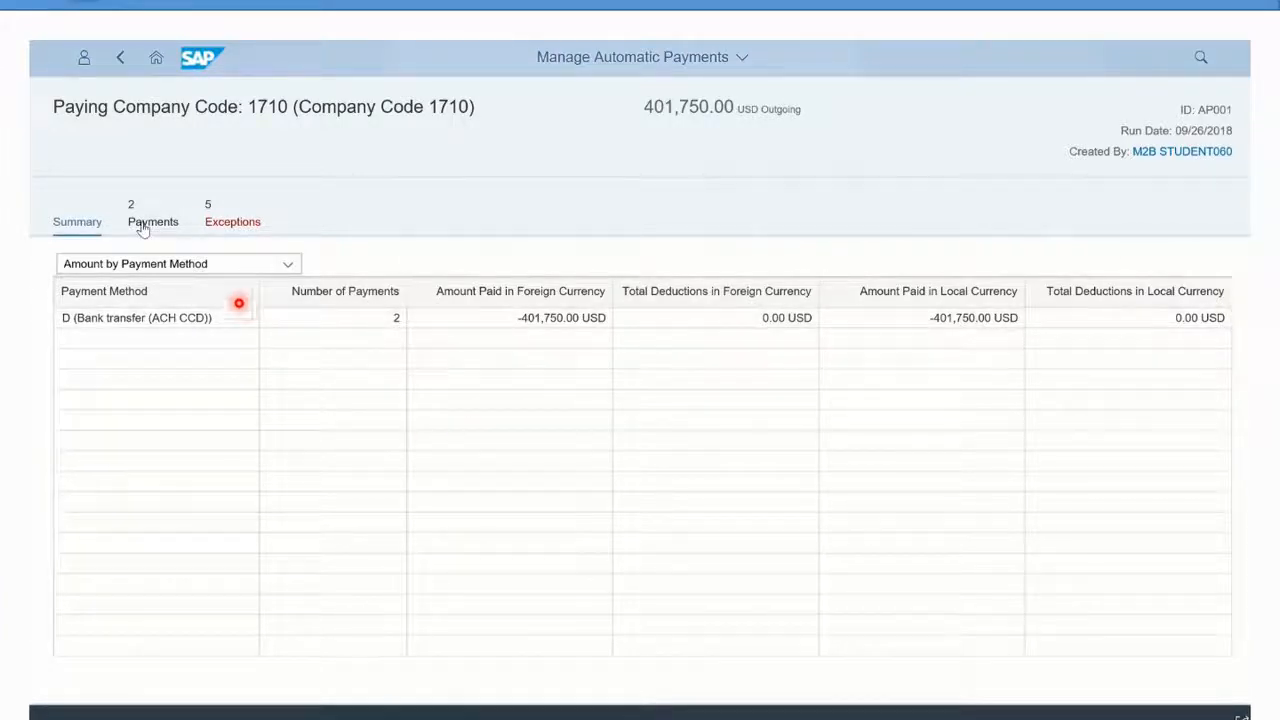
left_click(152, 218)
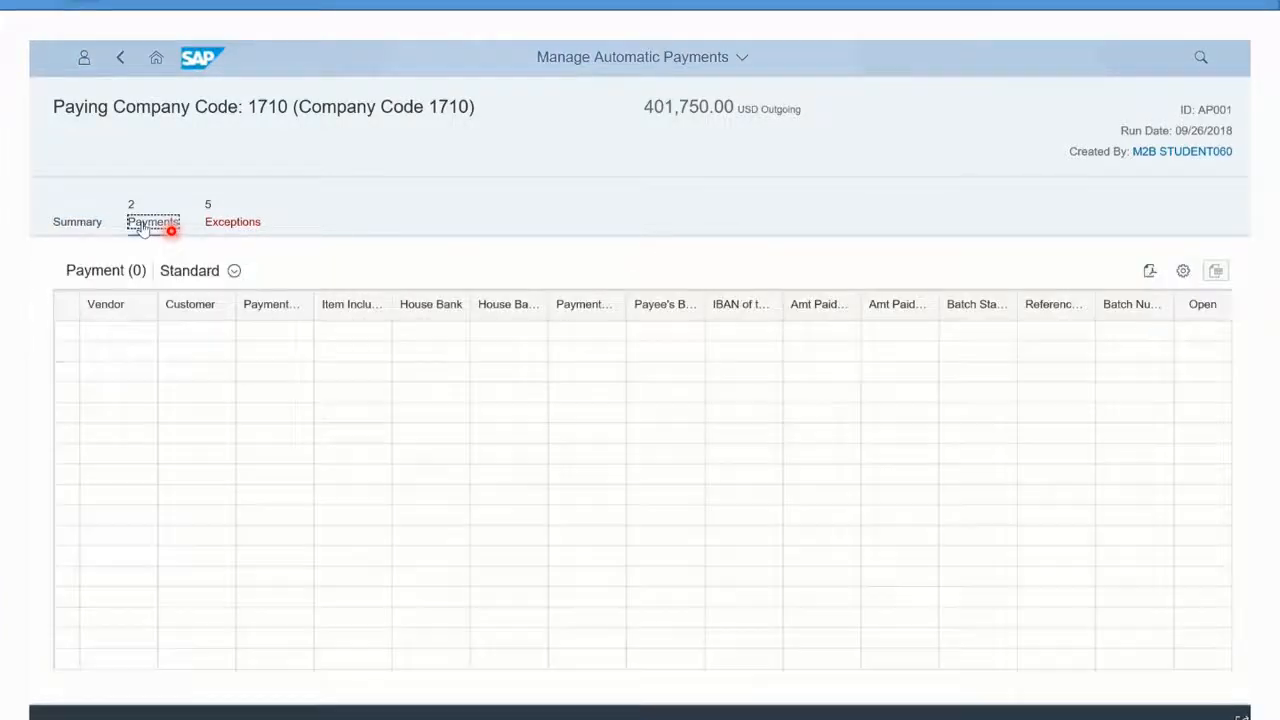
left_click(152, 220)
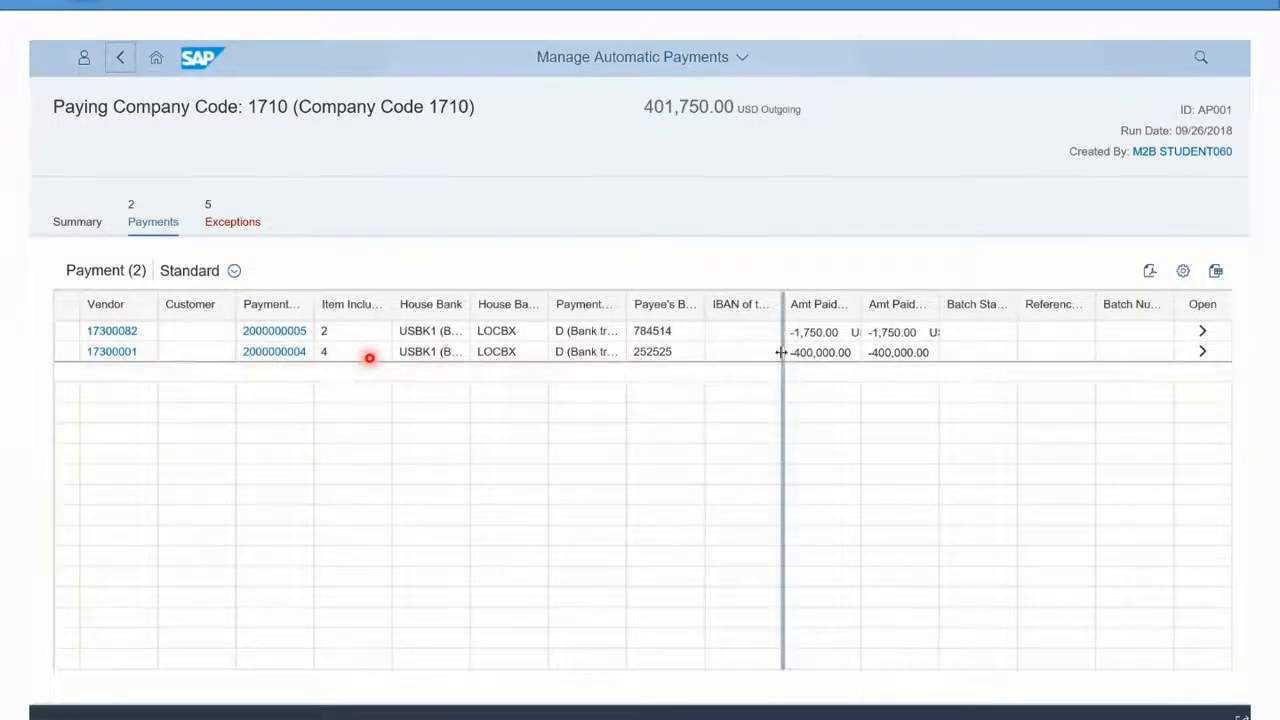
left_click(274, 332)
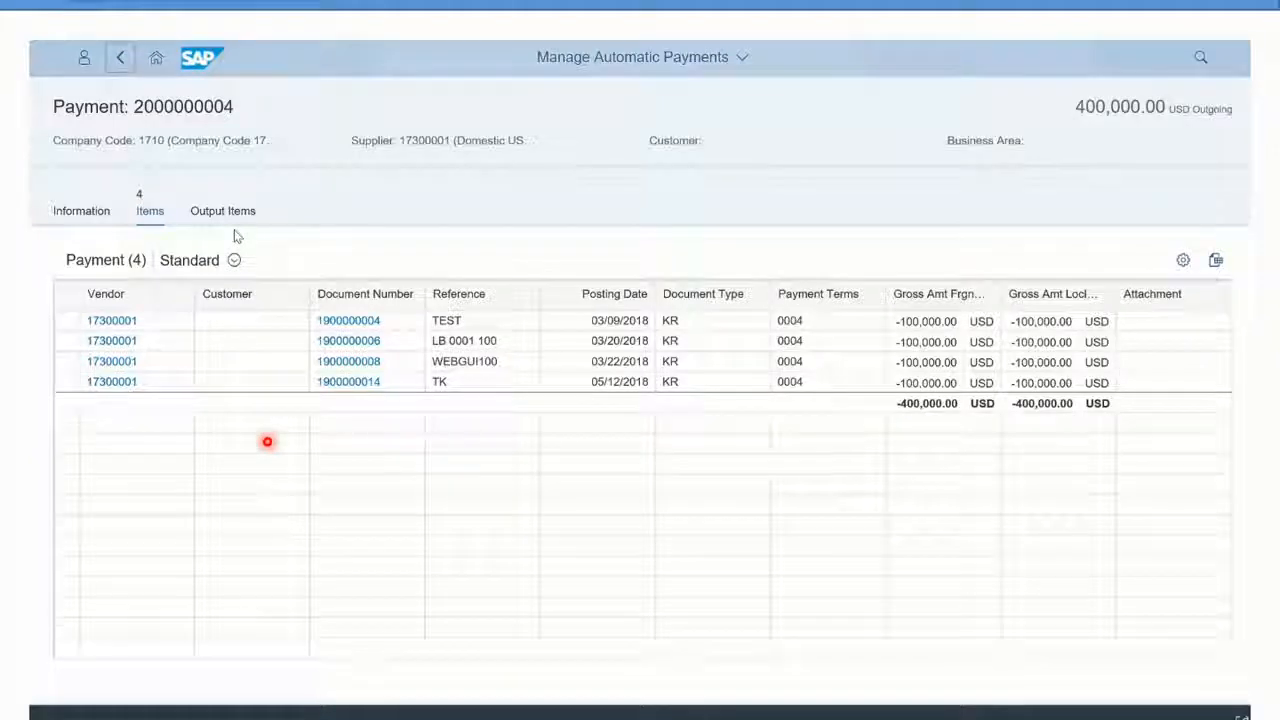
left_click(120, 56)
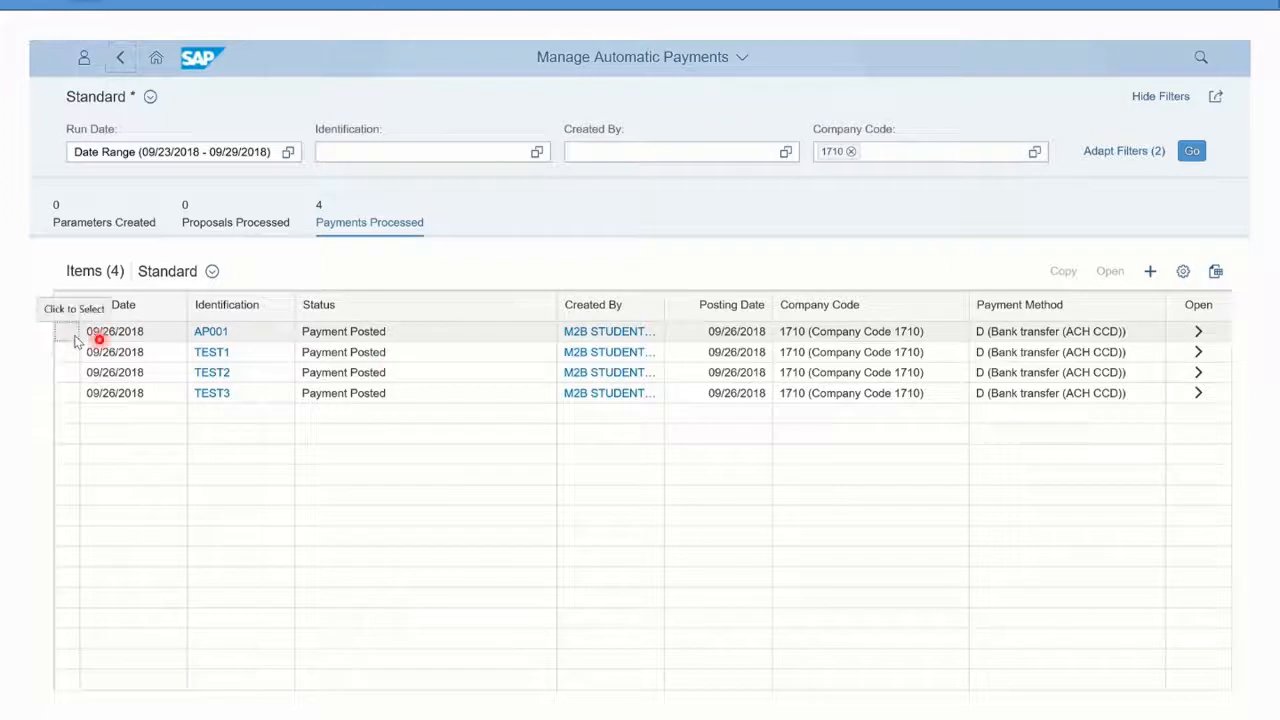
left_click(116, 332)
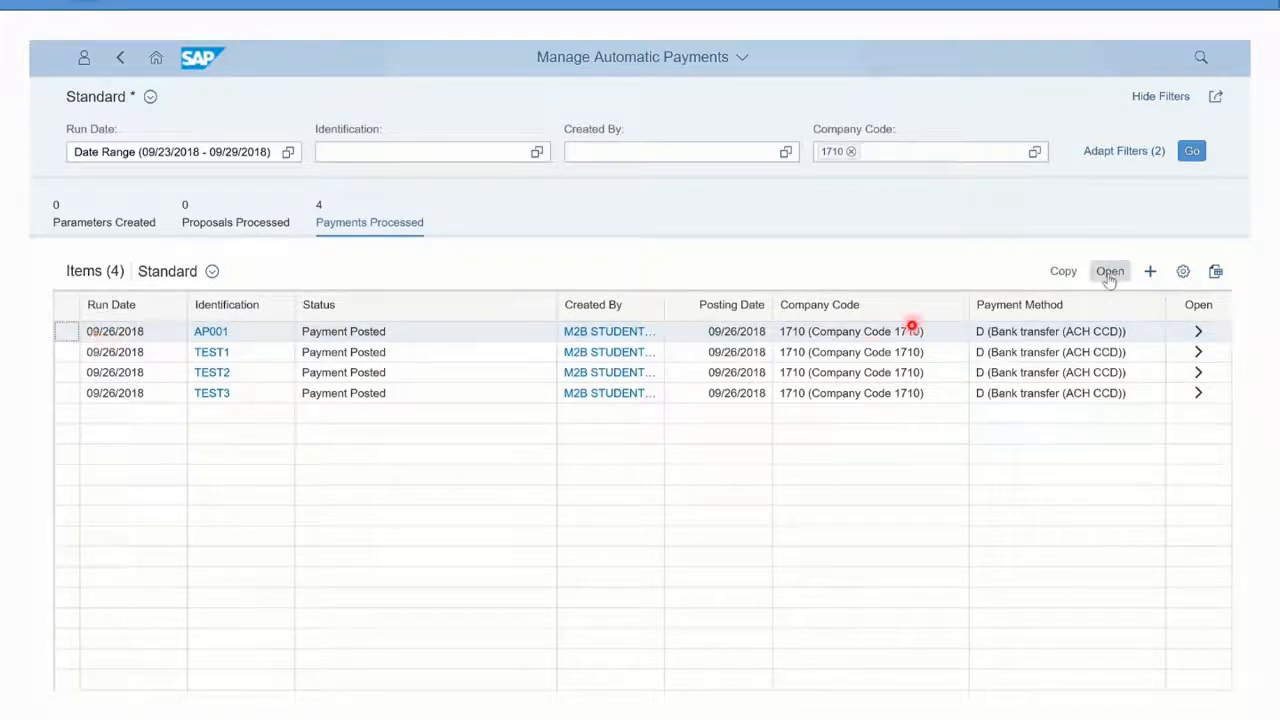
left_click(1108, 272)
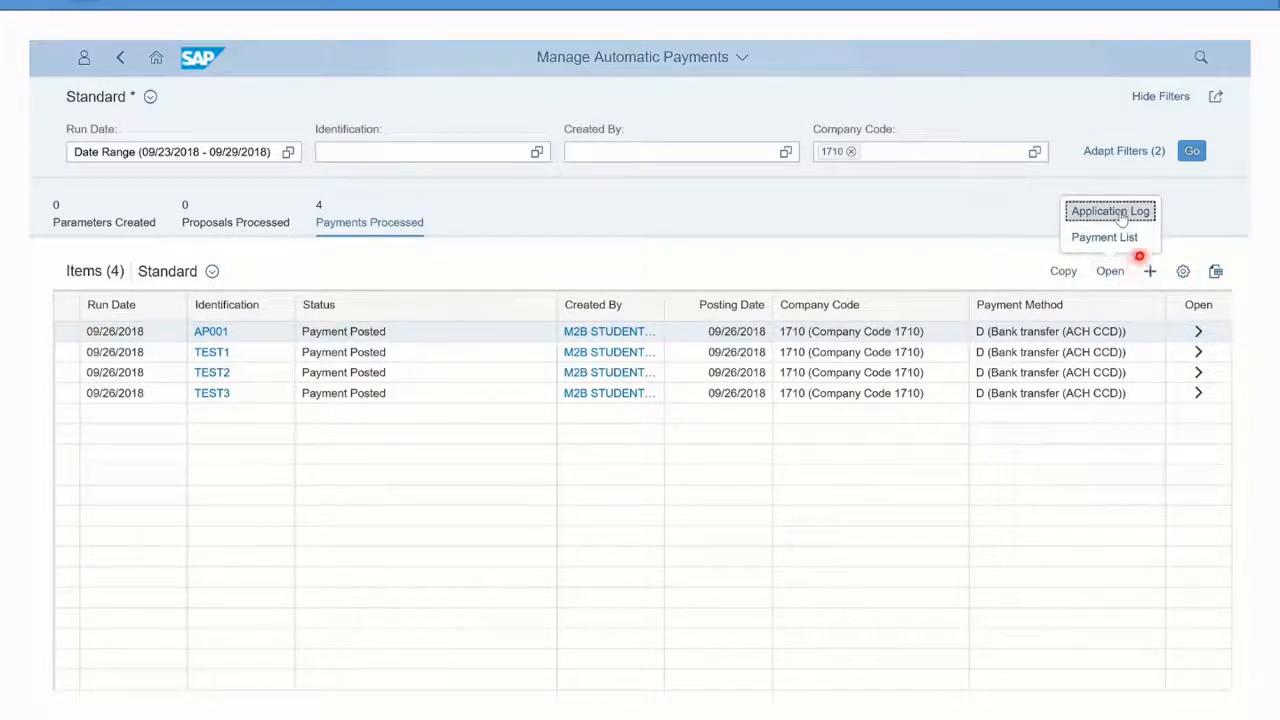
left_click(1108, 212)
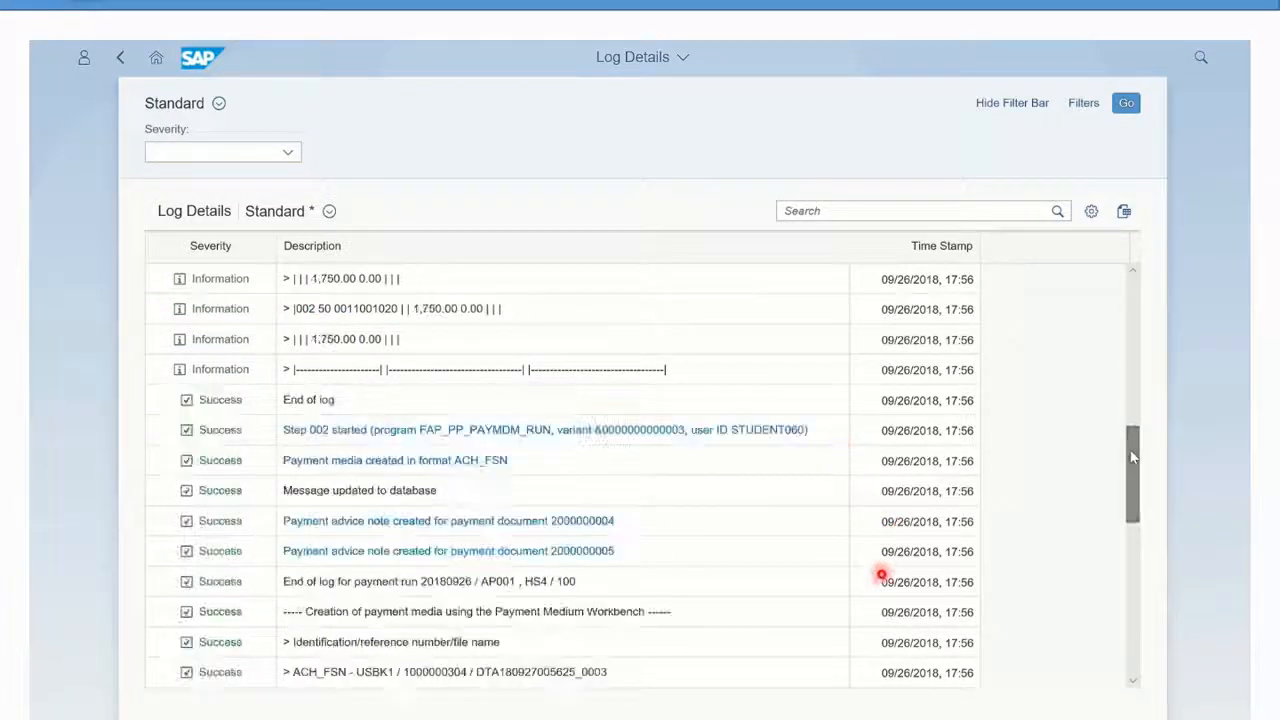
scroll("down", 3)
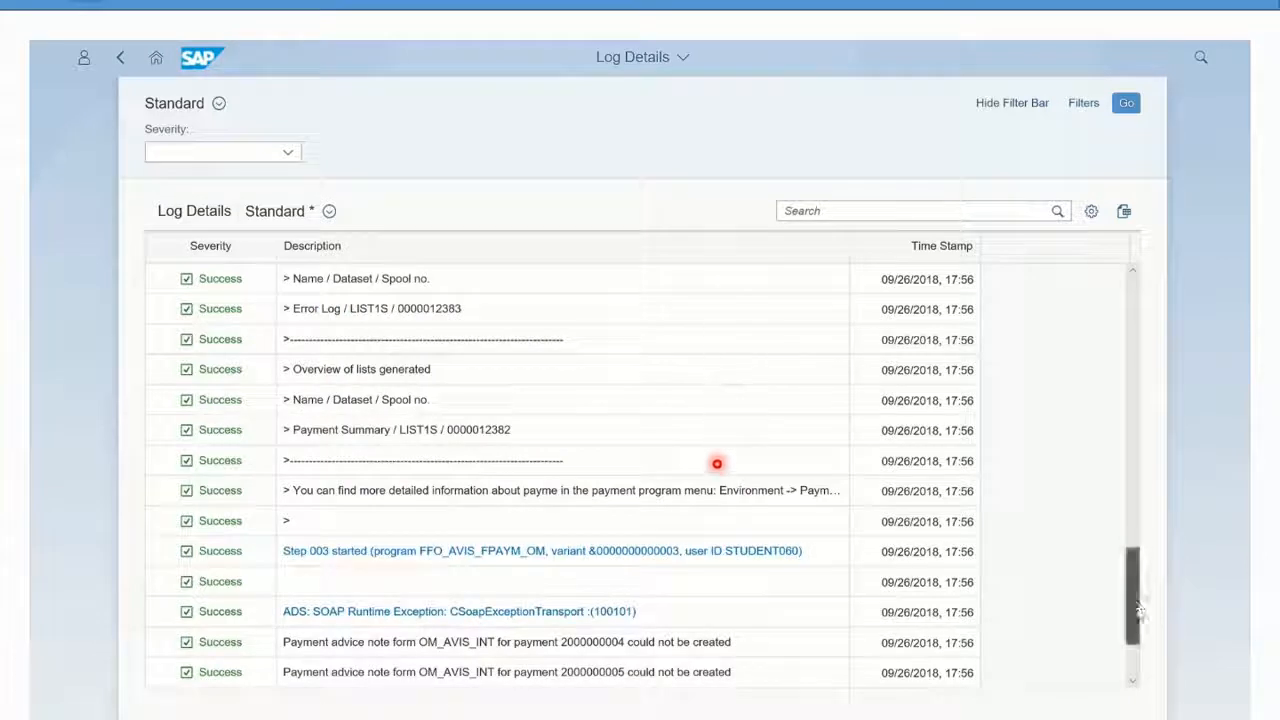
scroll("down", 3)
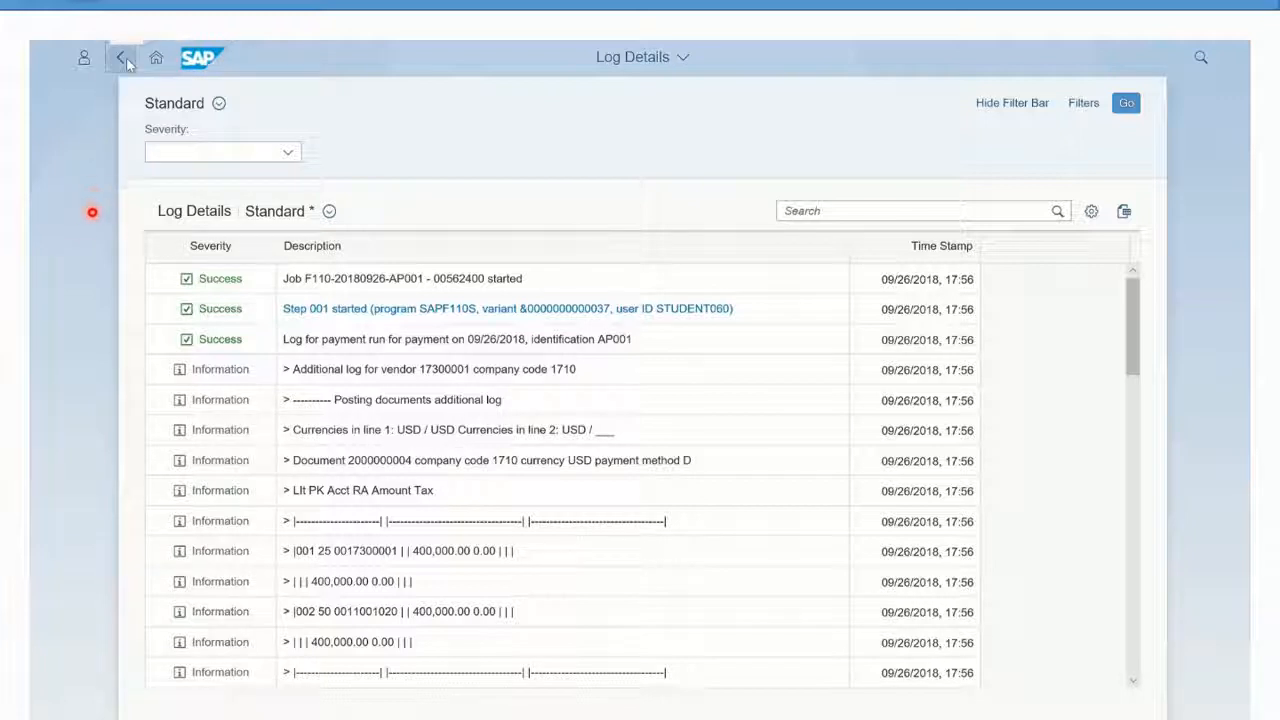
Step: Navigate back to the launchpad home and launch the Manage Payment Media app
left_click(120, 56)
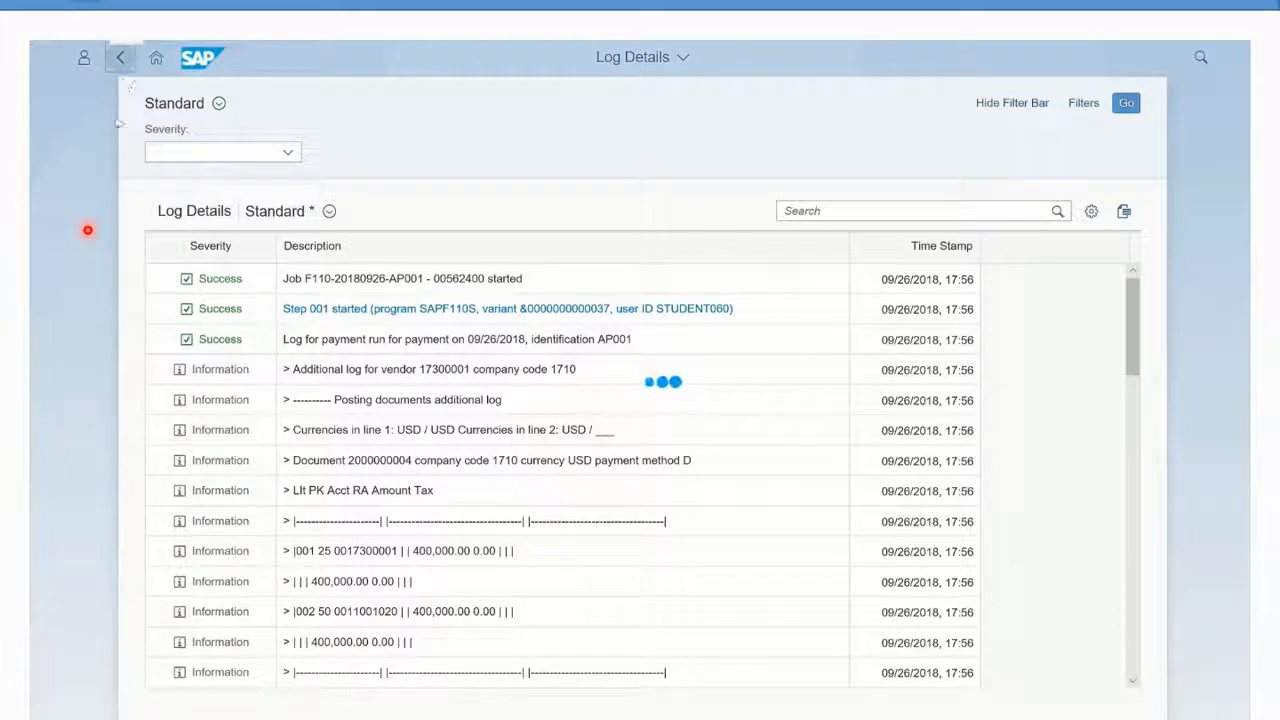
left_click(120, 56)
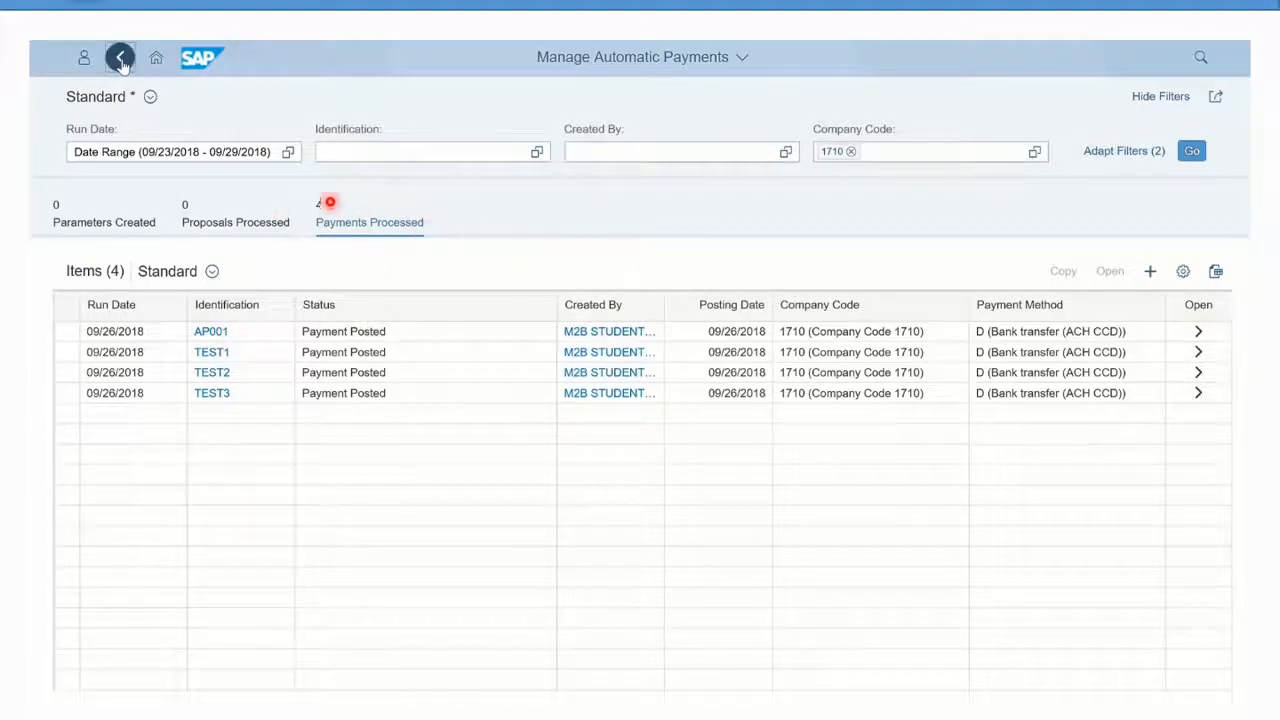
left_click(120, 56)
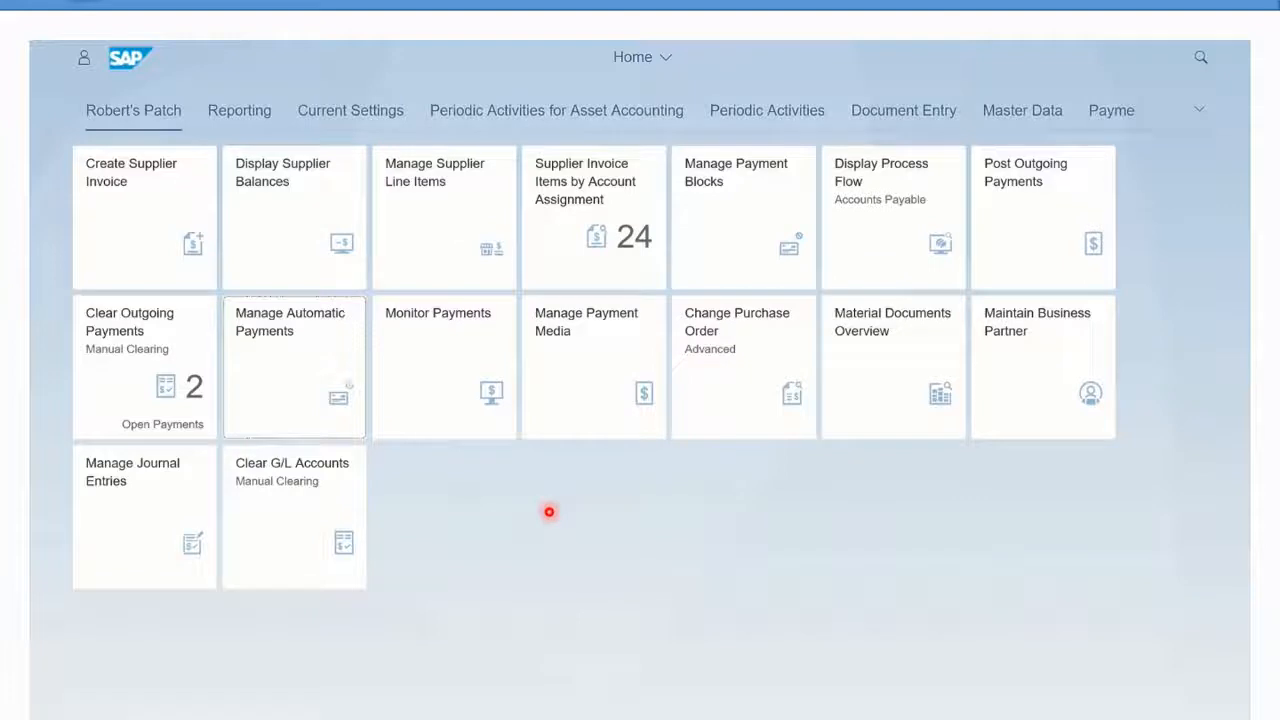
mouse_move(510, 528)
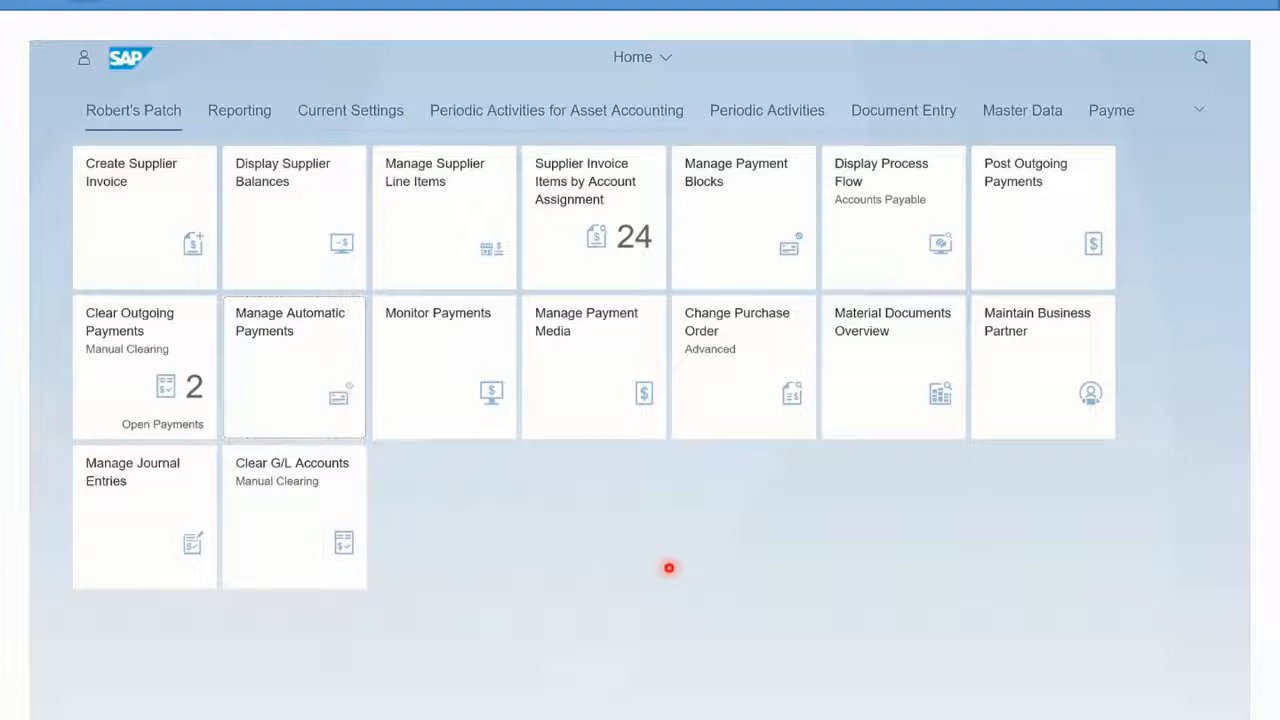
mouse_move(1196, 348)
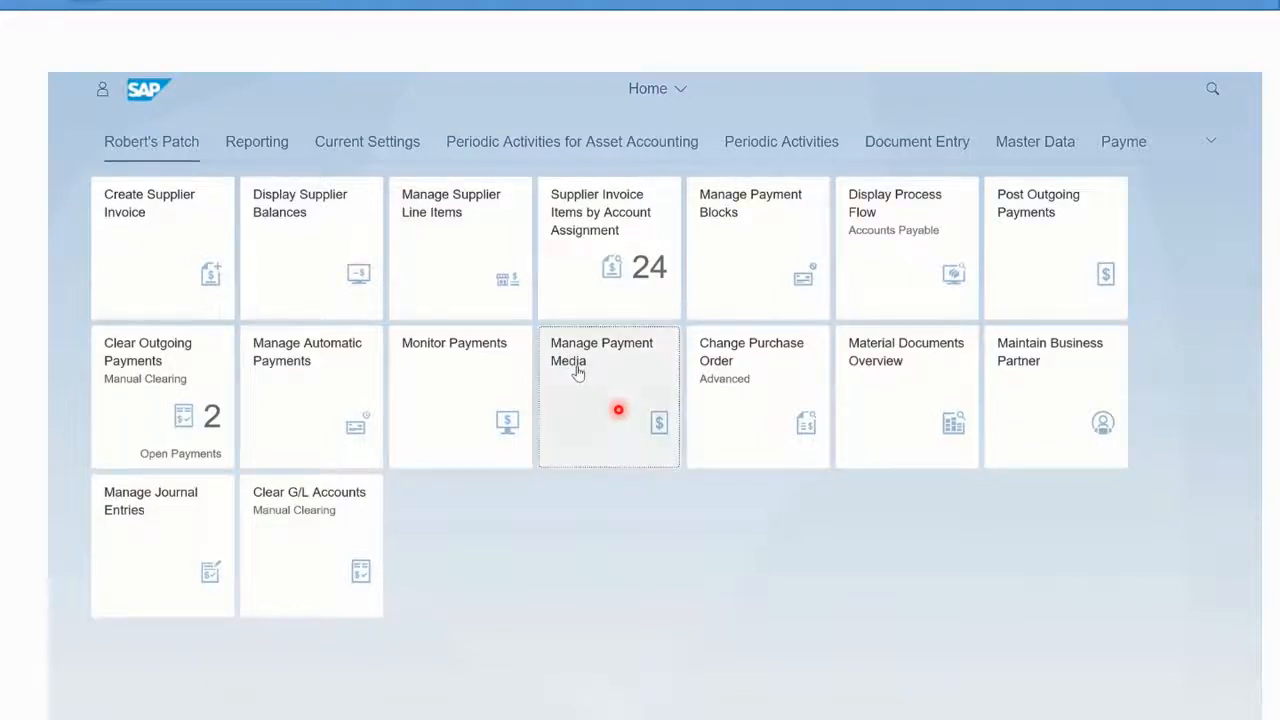
left_click(608, 396)
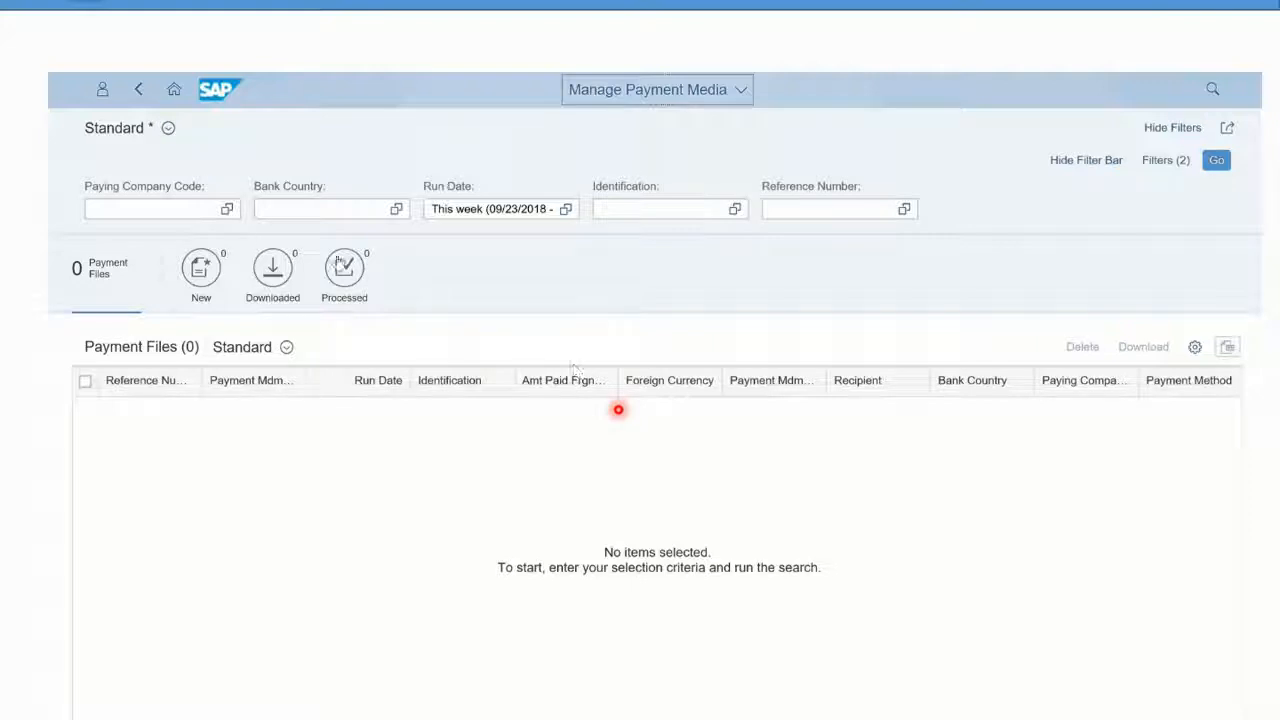
Step: Filter Manage Payment Media to paying company code 1710 and list its payment files
type("1710")
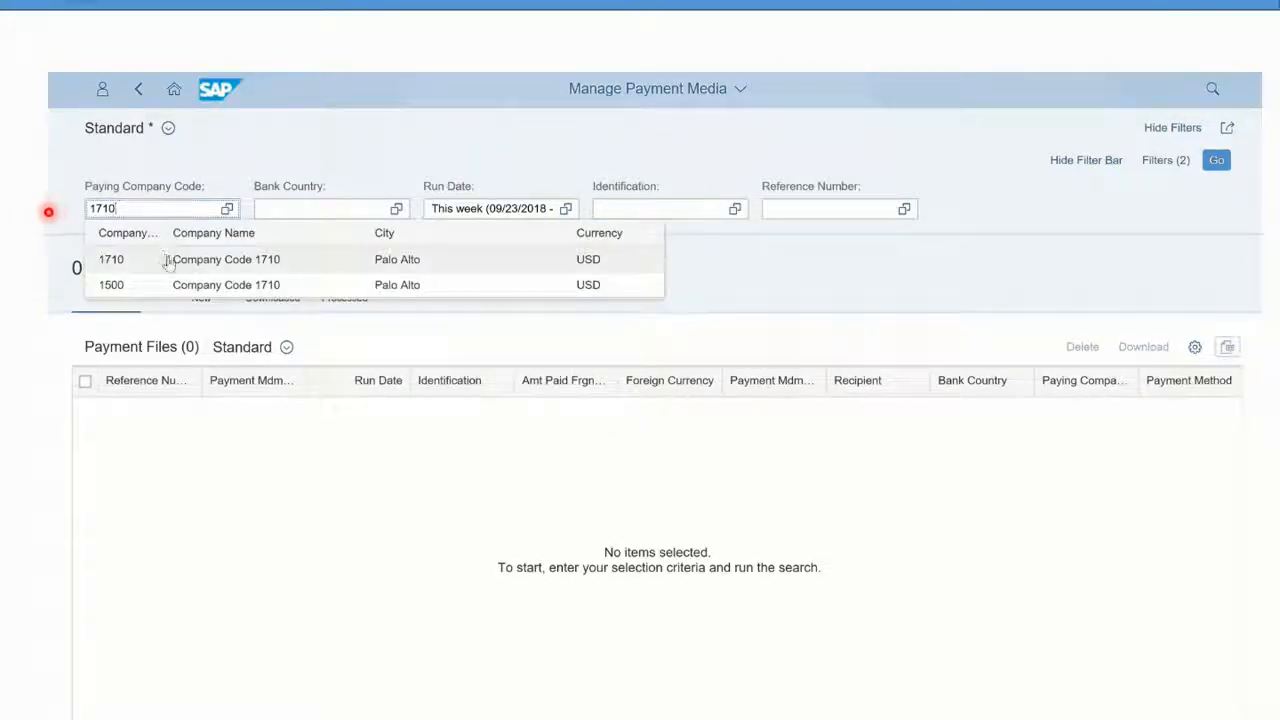
left_click(112, 260)
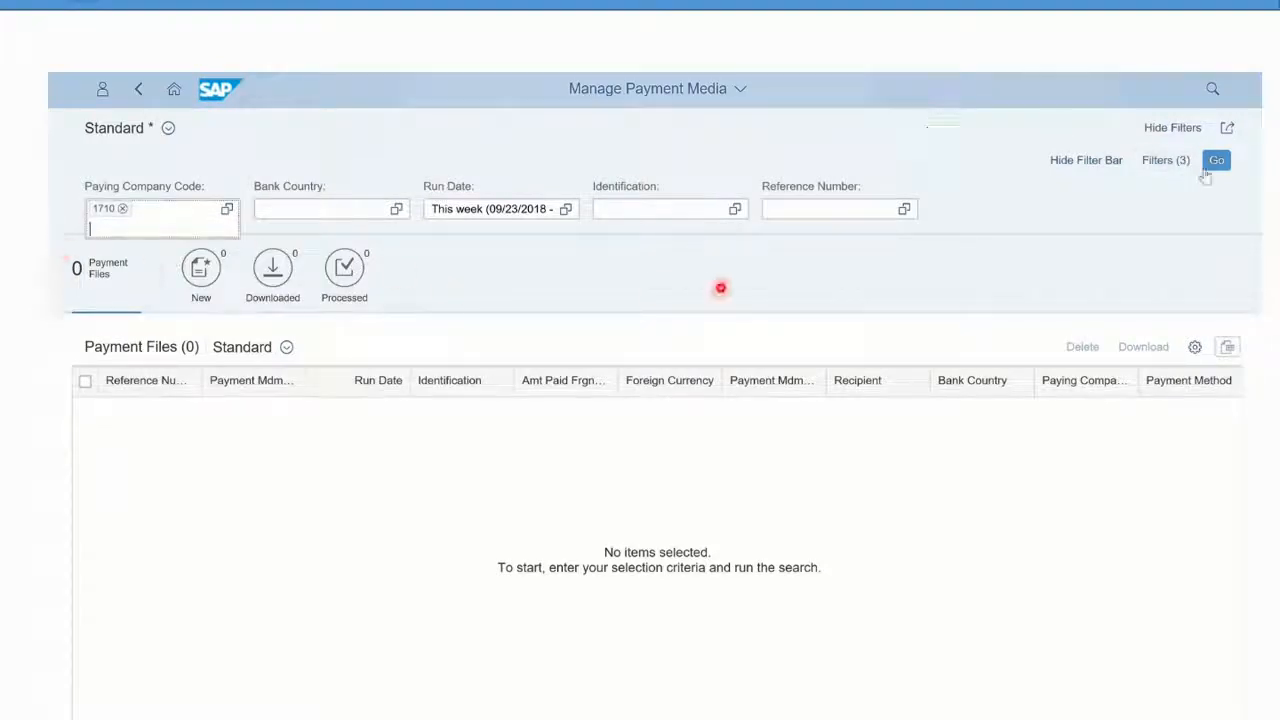
left_click(1216, 160)
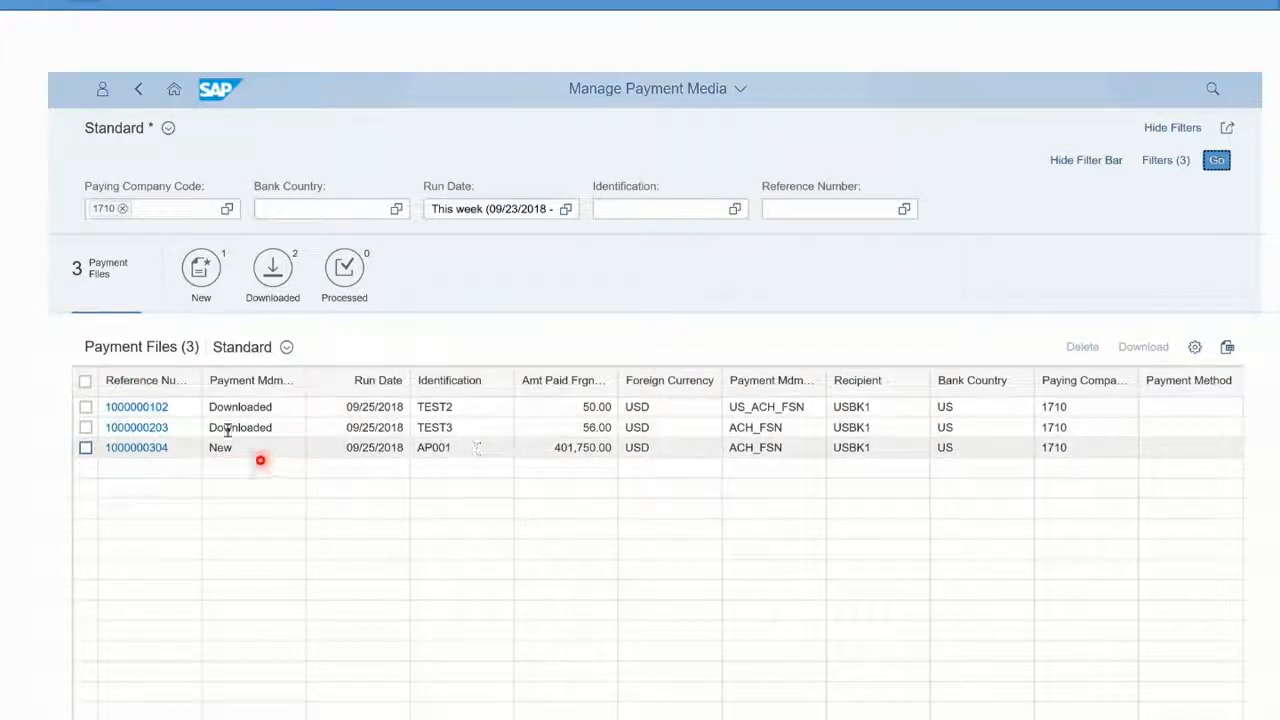
left_click(86, 448)
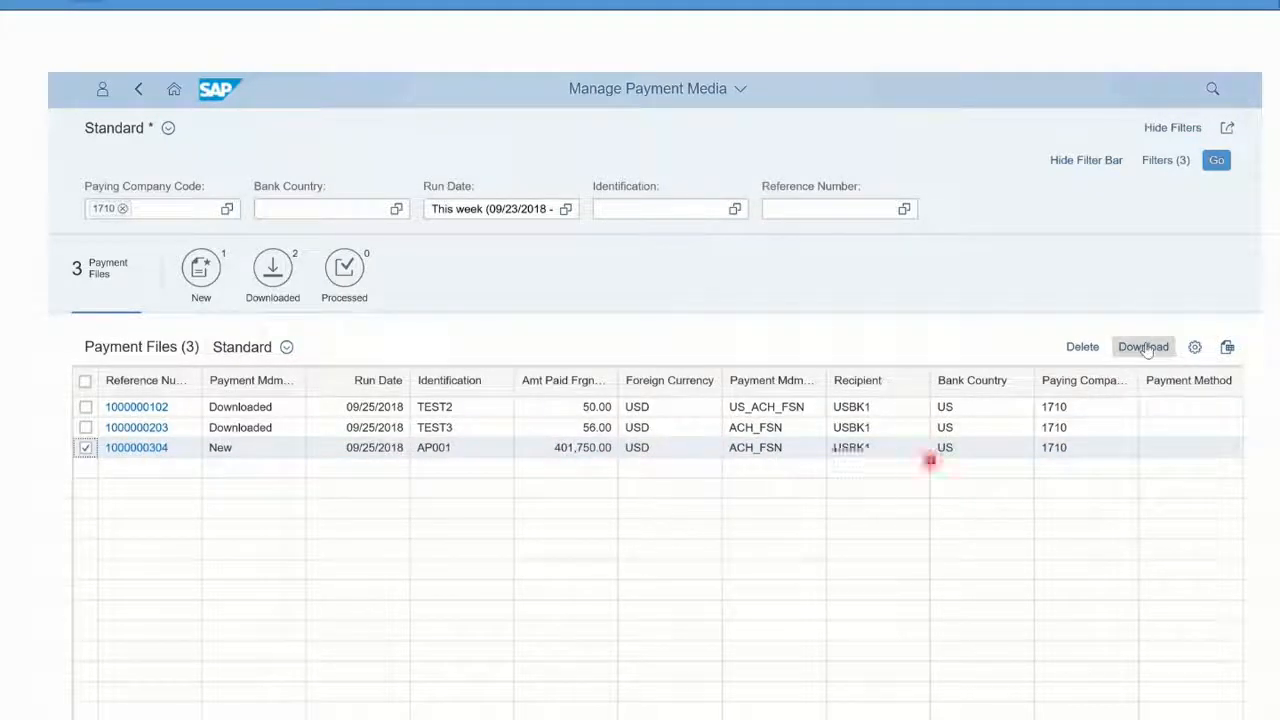
left_click(1144, 348)
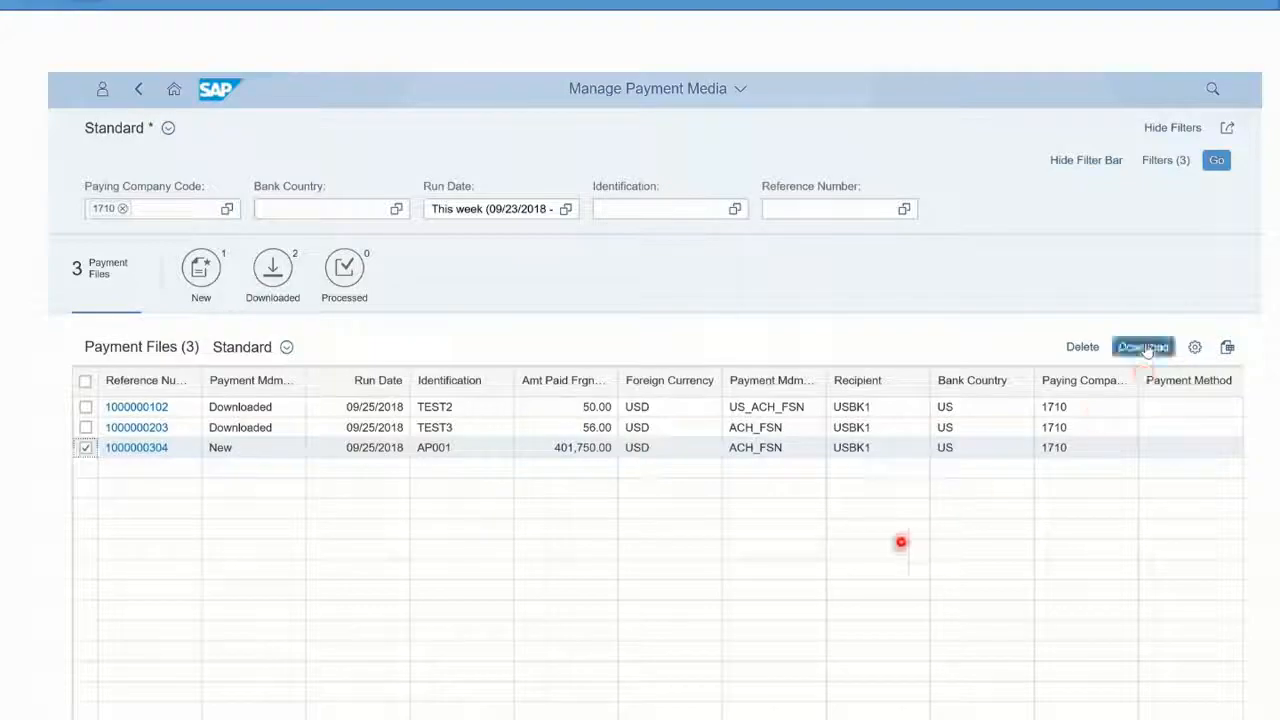
left_click(1142, 348)
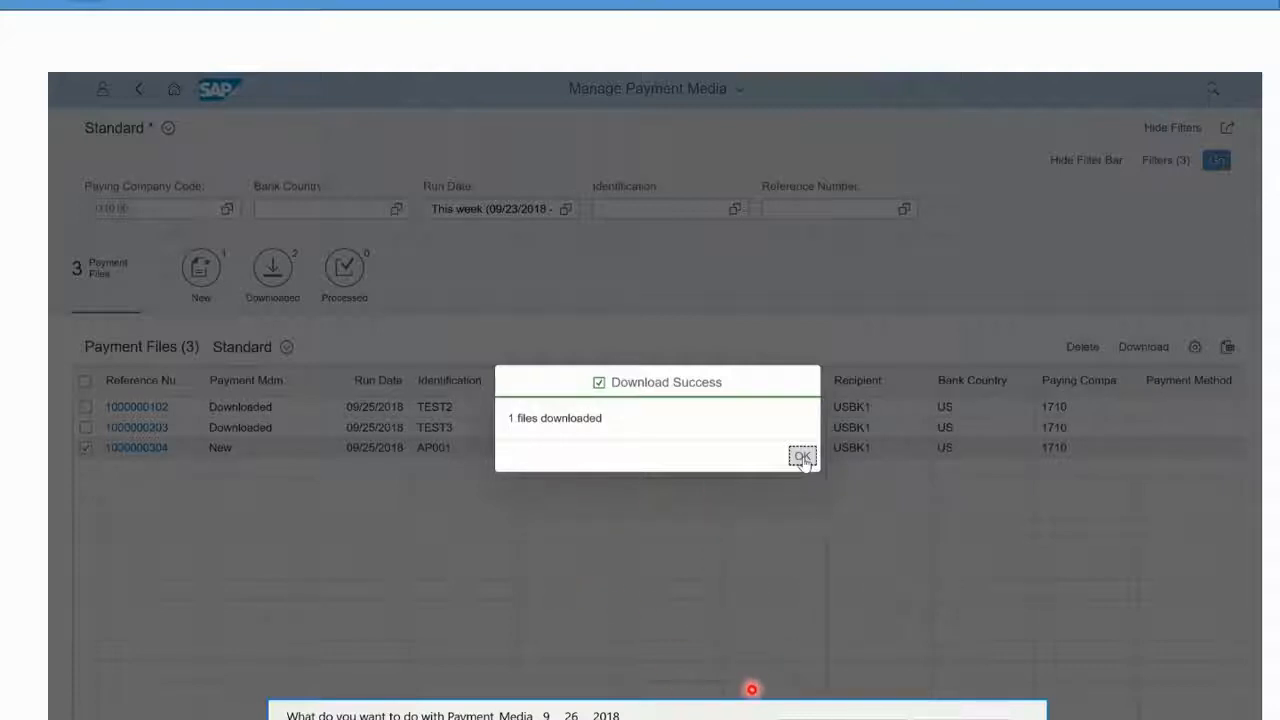
left_click(802, 456)
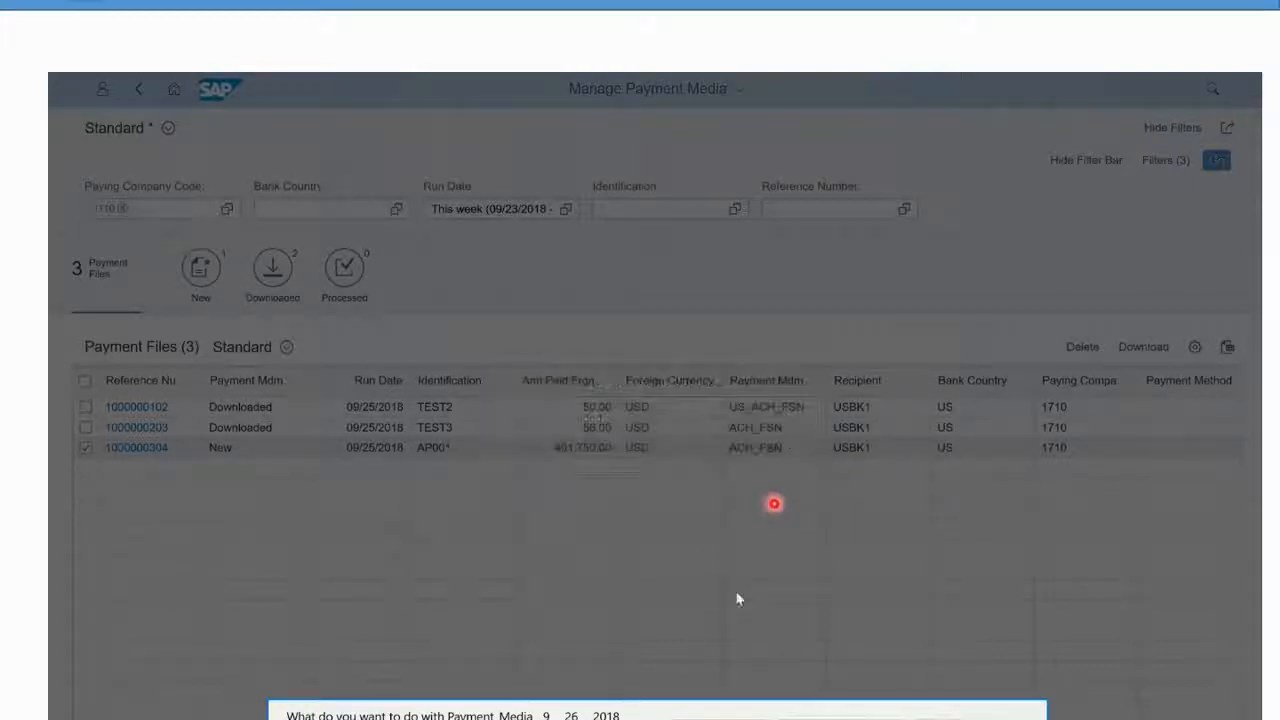
Step: Open the downloaded Payment_Media file in Notepad to view its ACH contents
left_click(1144, 346)
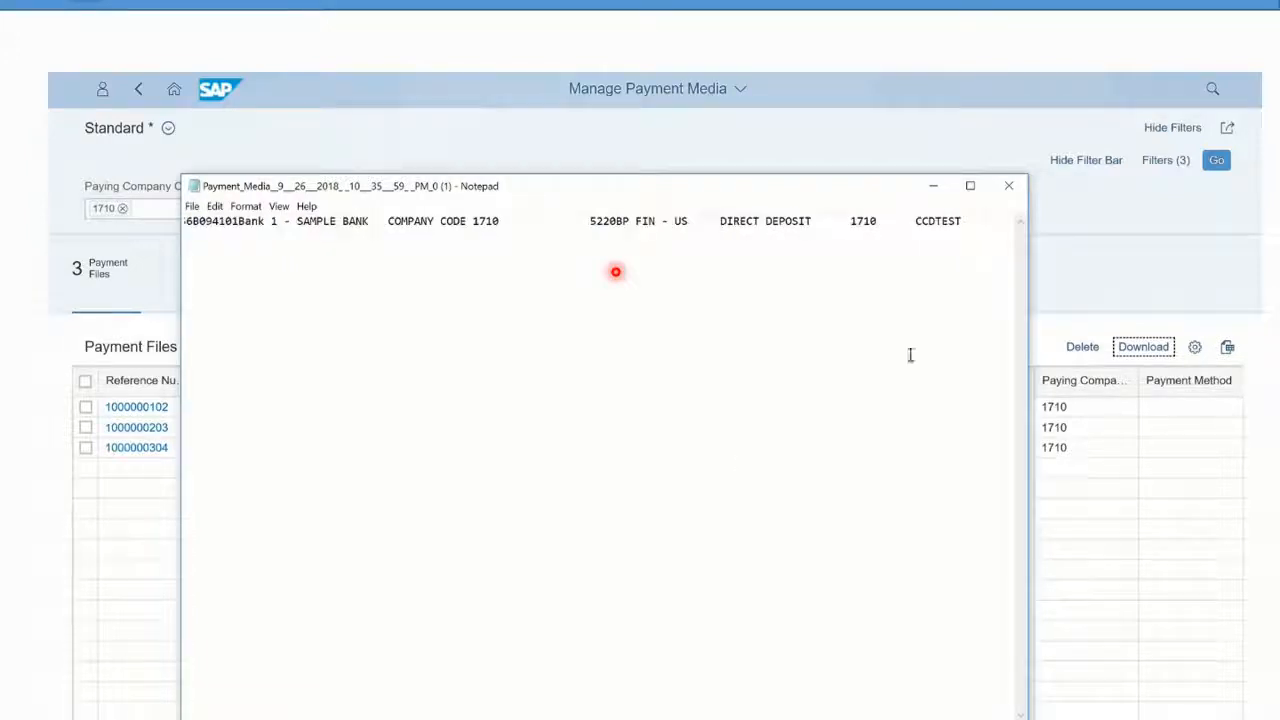
Step: Close Notepad, confirm all three 1710 files show Downloaded, and return to the launchpad
left_click(1008, 186)
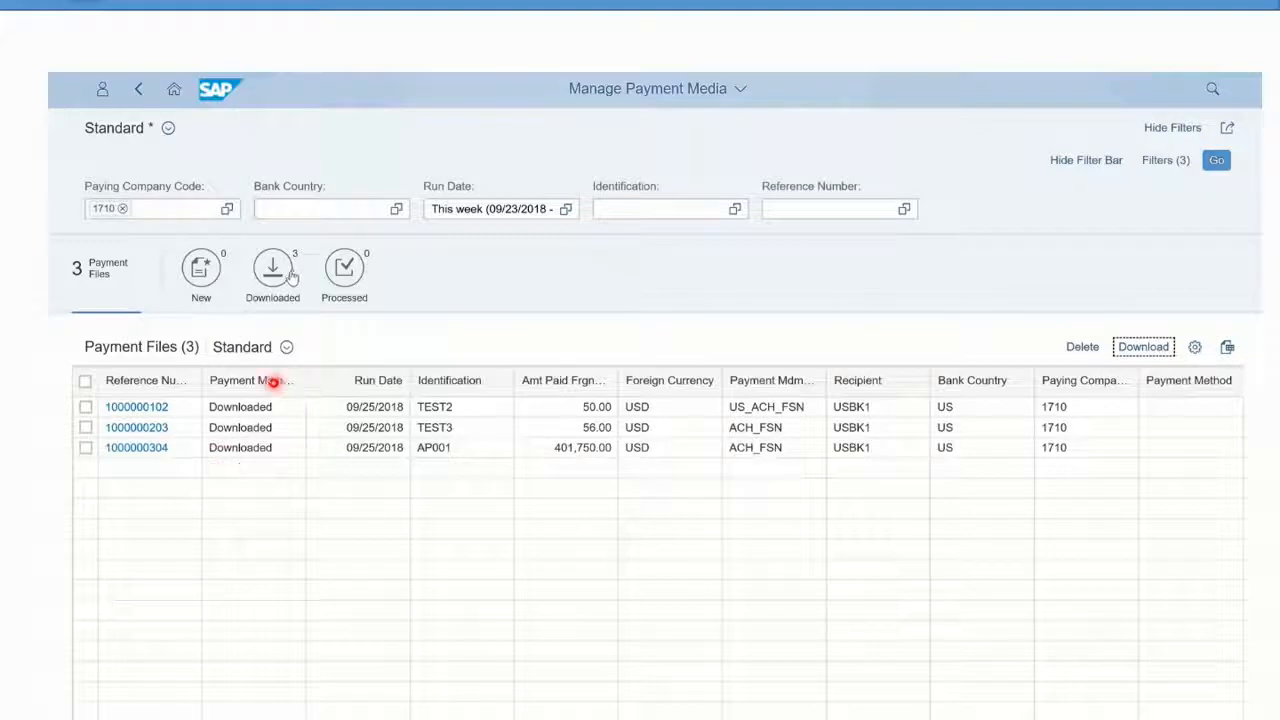
left_click(272, 270)
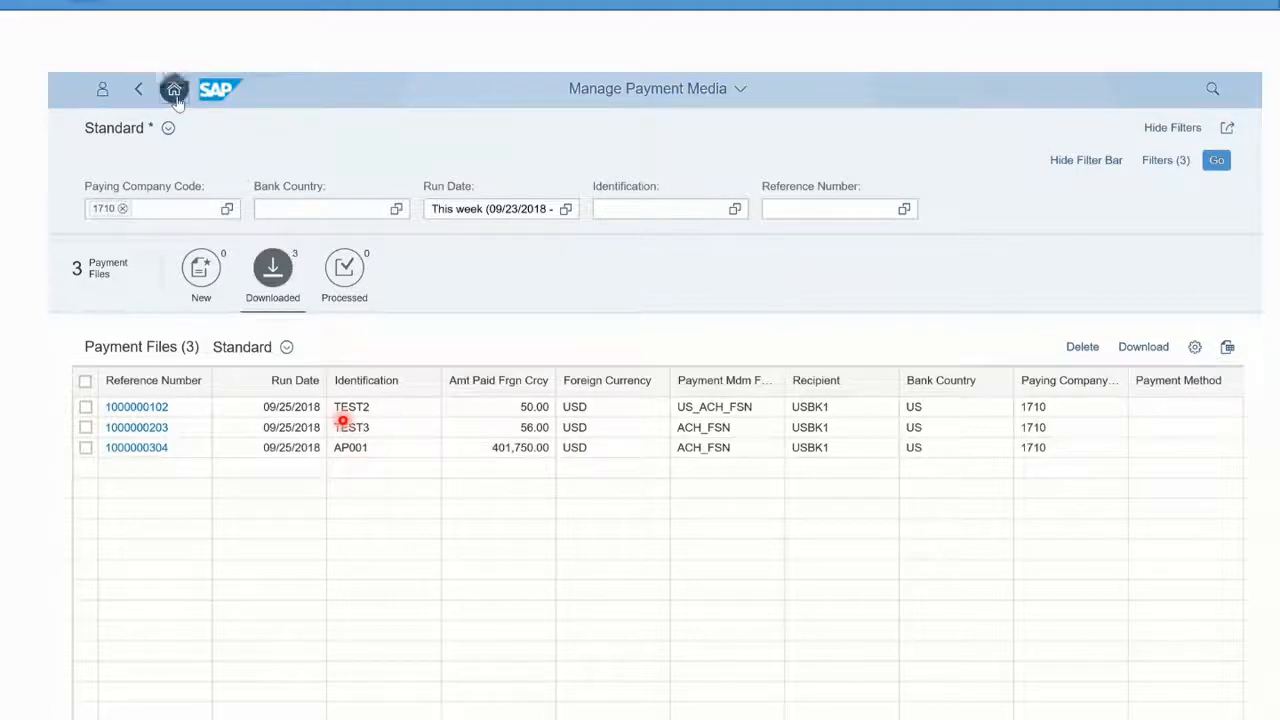
left_click(172, 88)
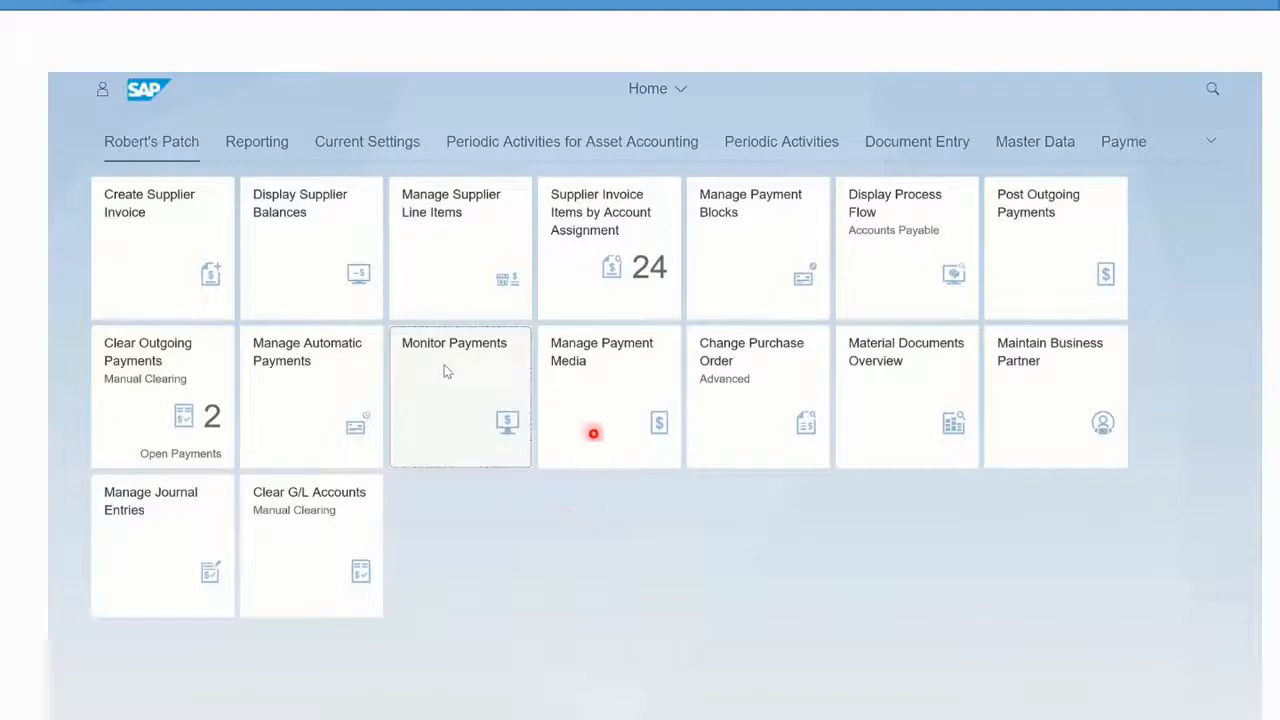
Step: Check Monitor Payments shows no payment batches, then return to the launchpad home page
left_click(460, 396)
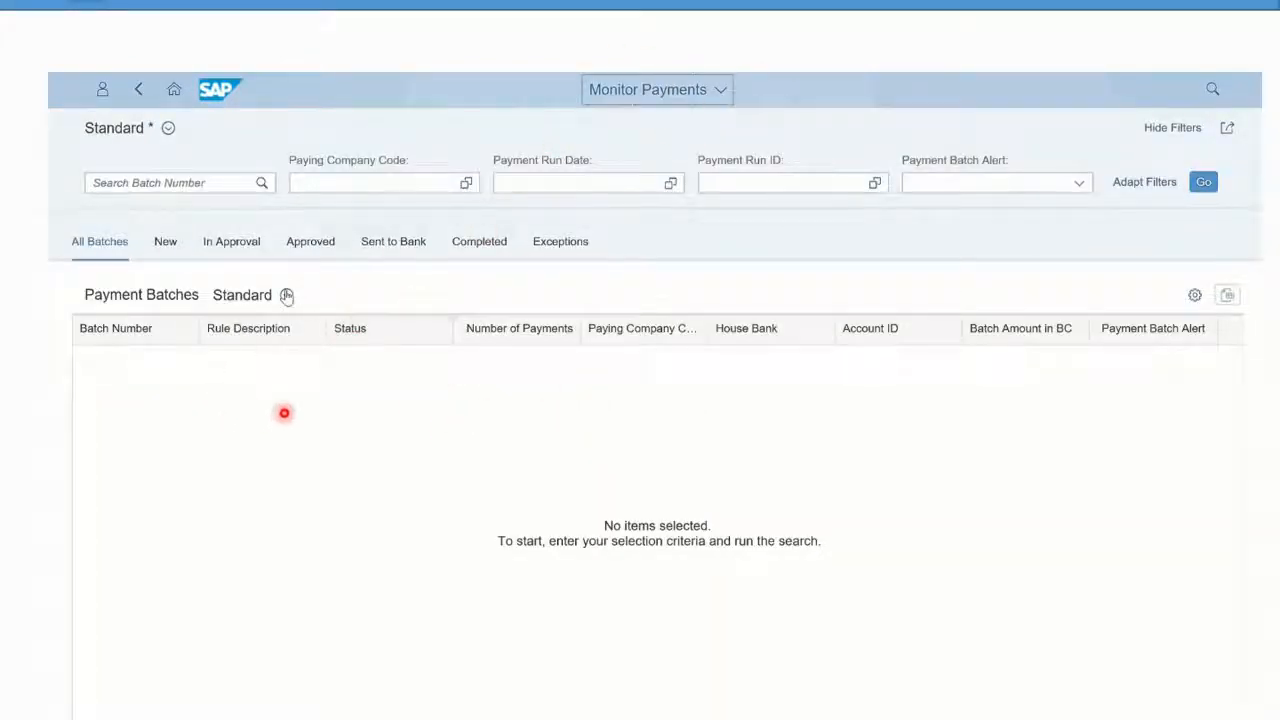
mouse_move(232, 256)
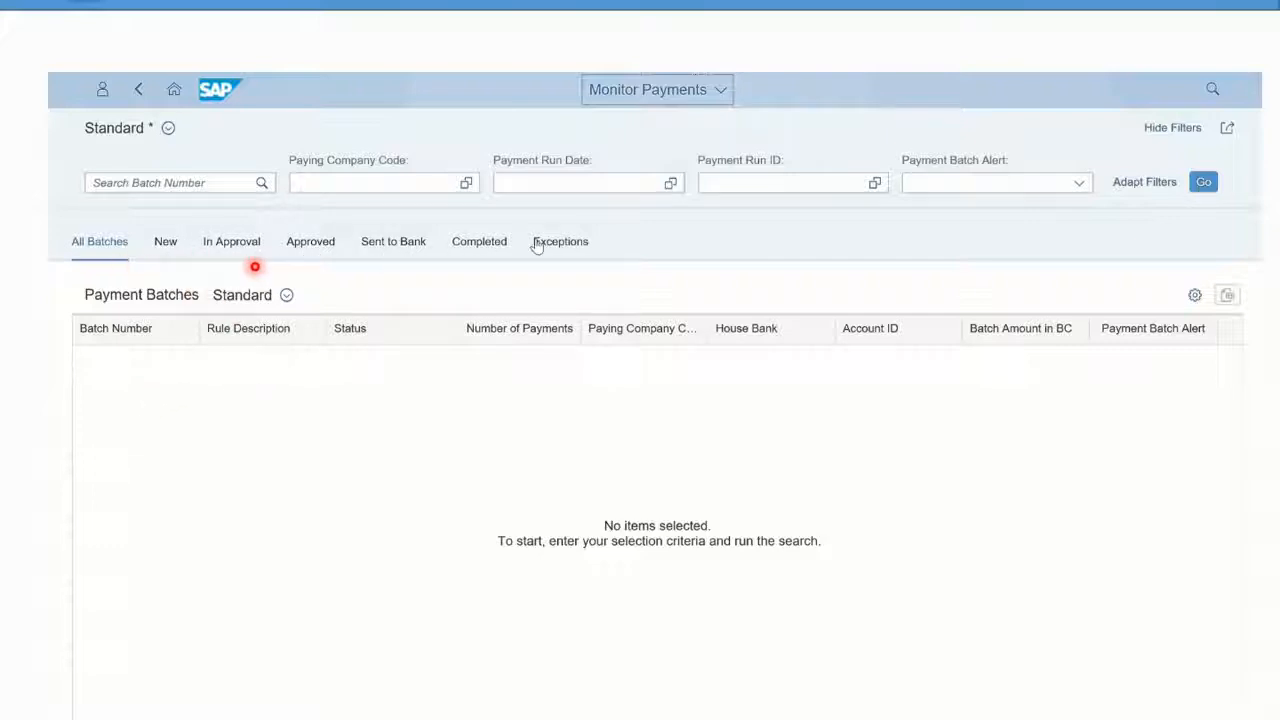
mouse_move(480, 248)
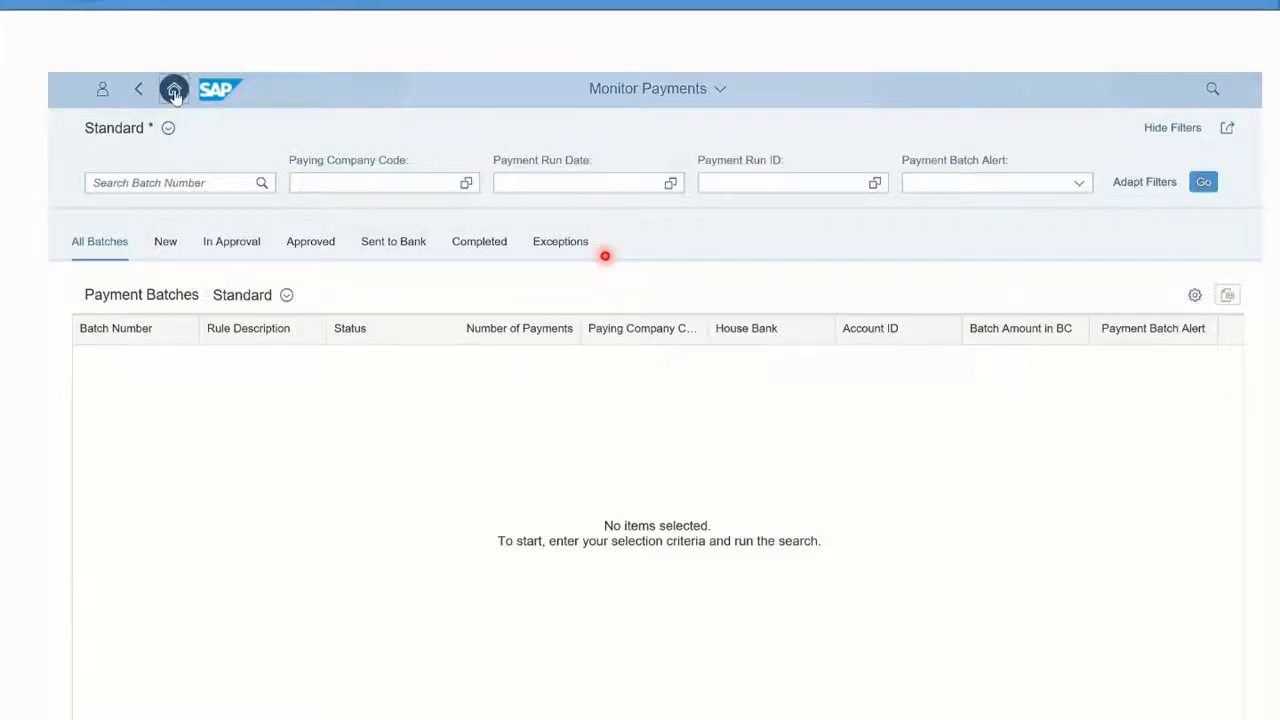
left_click(174, 88)
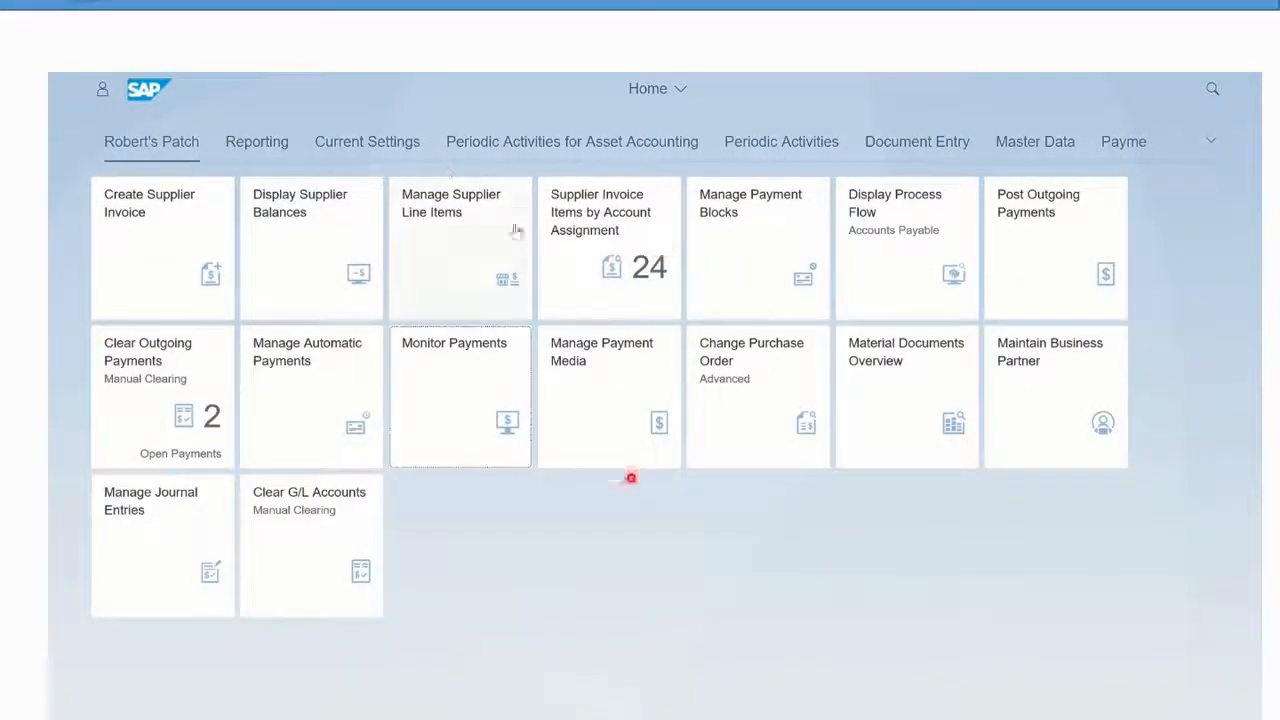
mouse_move(718, 628)
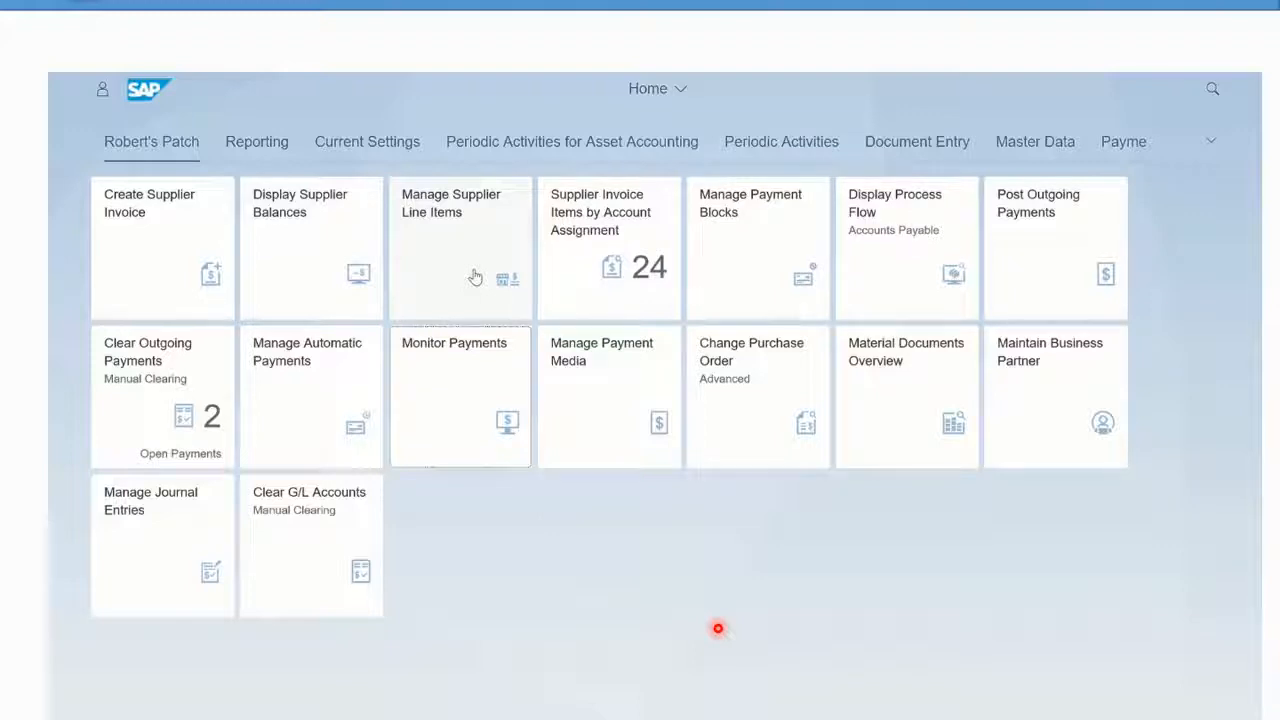
mouse_move(812, 618)
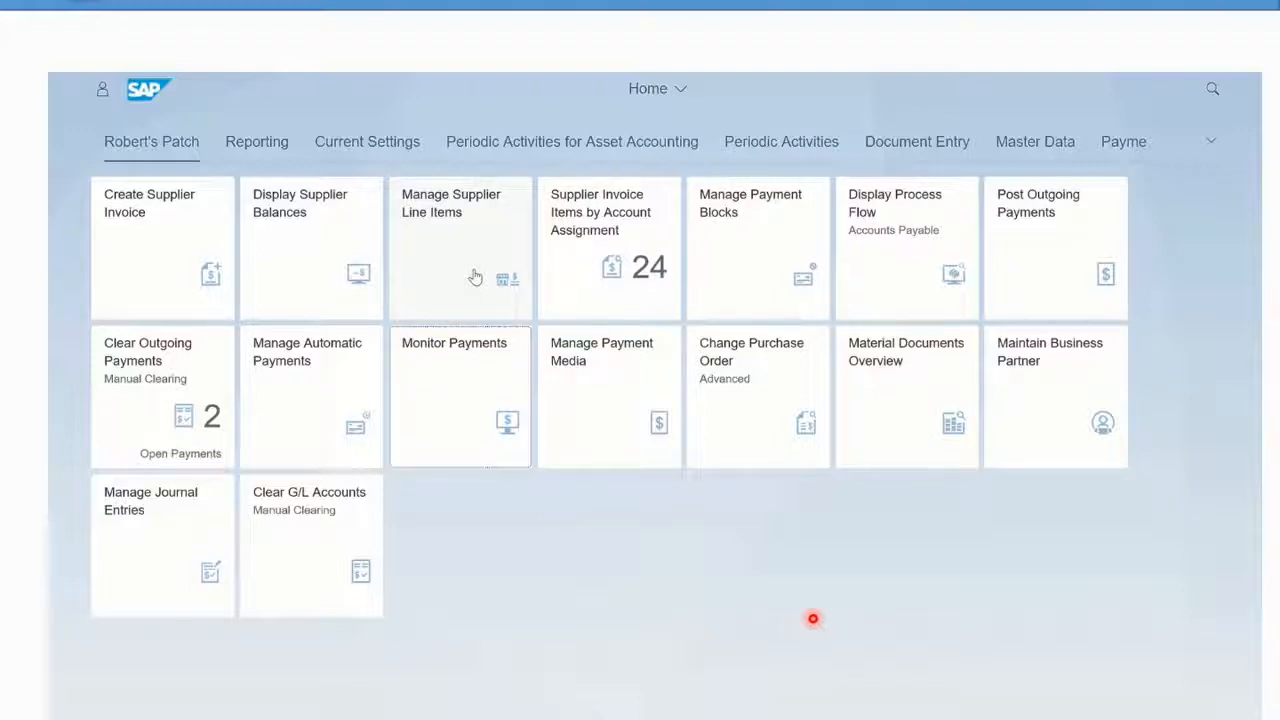
mouse_move(450, 392)
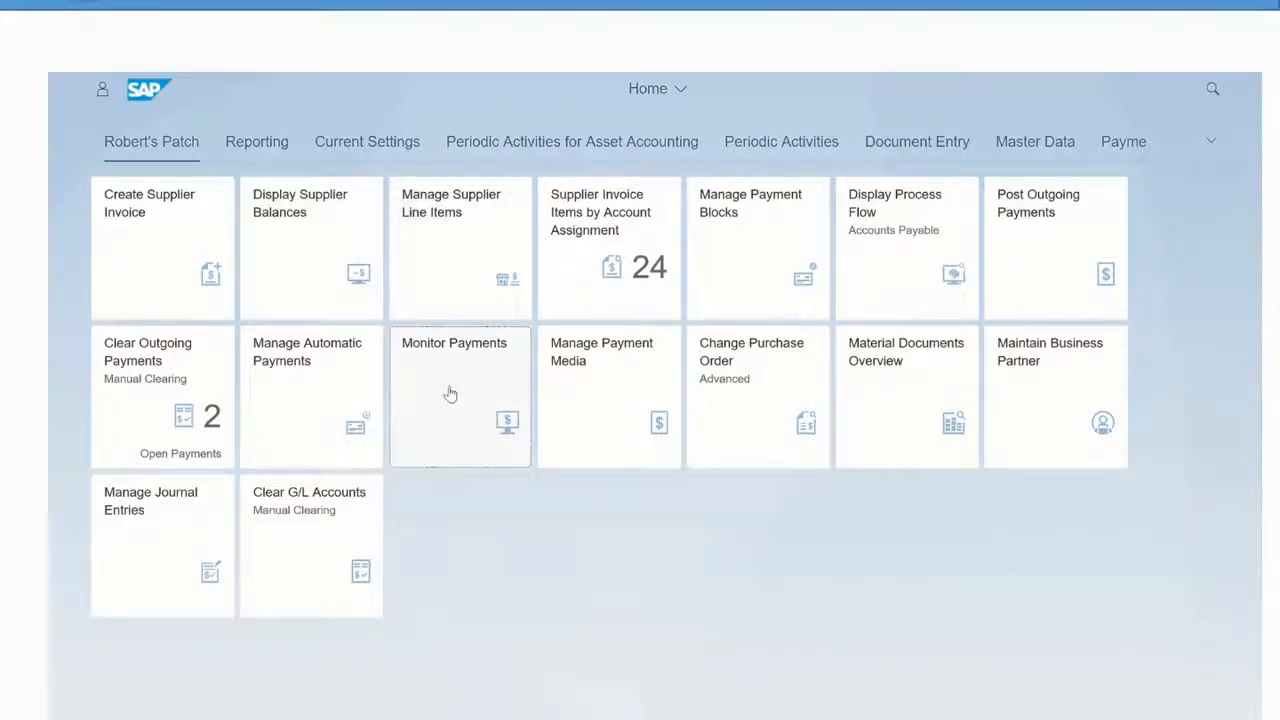
mouse_move(304, 418)
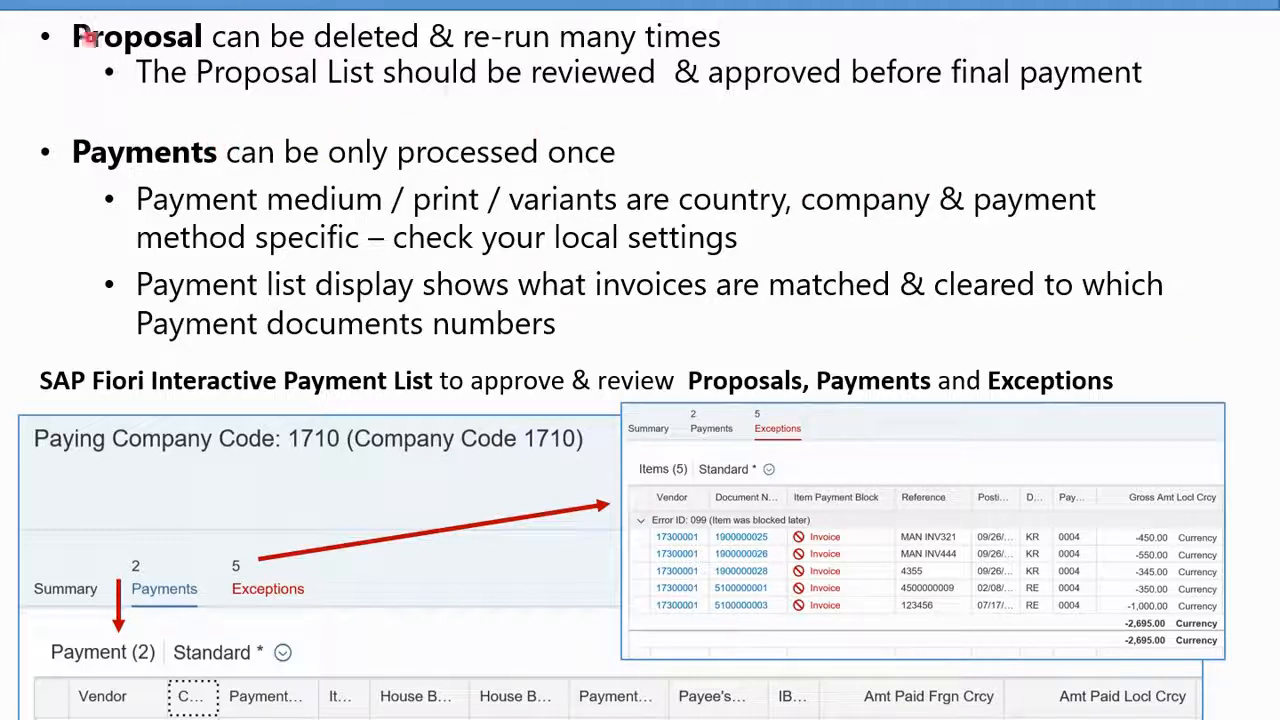
mouse_move(604, 98)
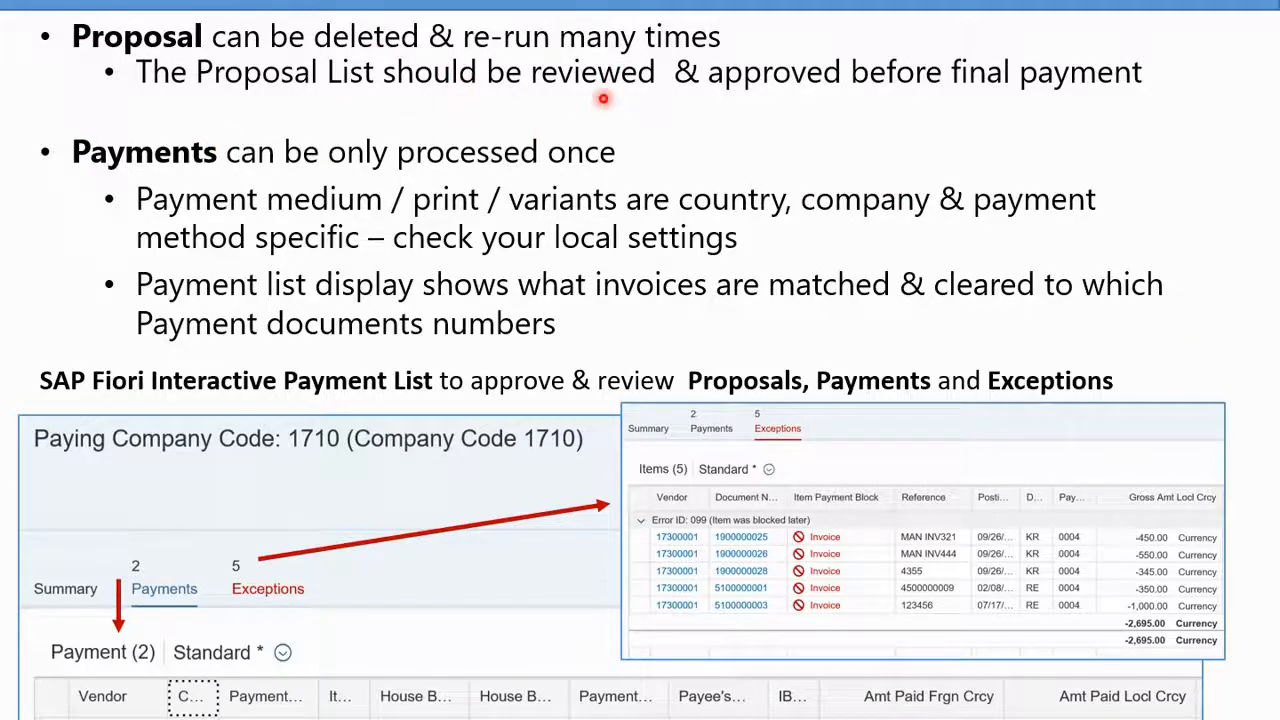
mouse_move(610, 110)
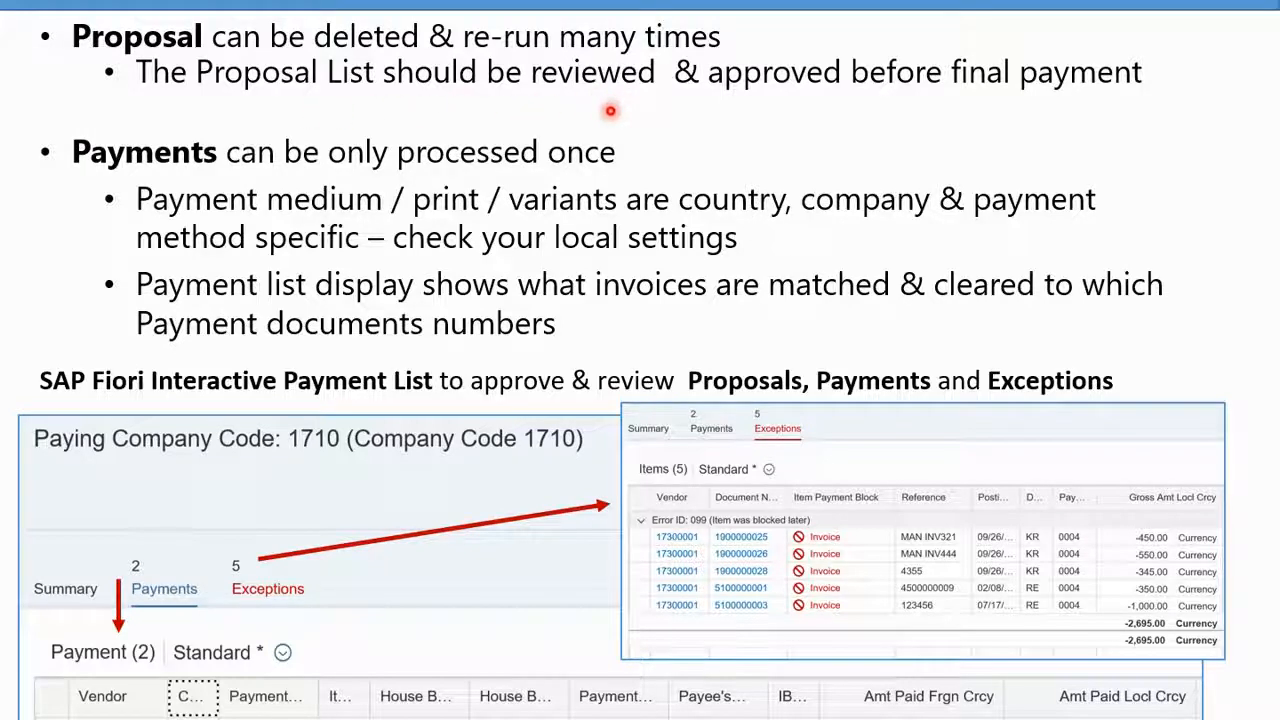
mouse_move(924, 120)
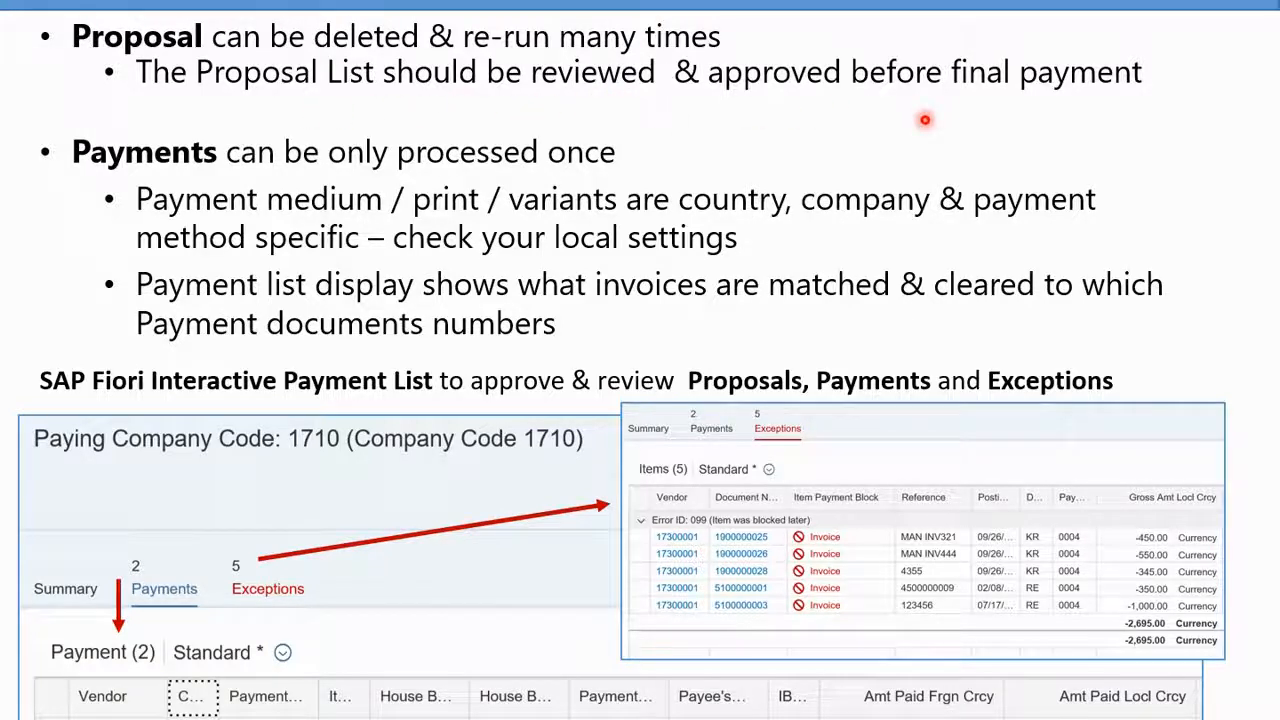
mouse_move(396, 188)
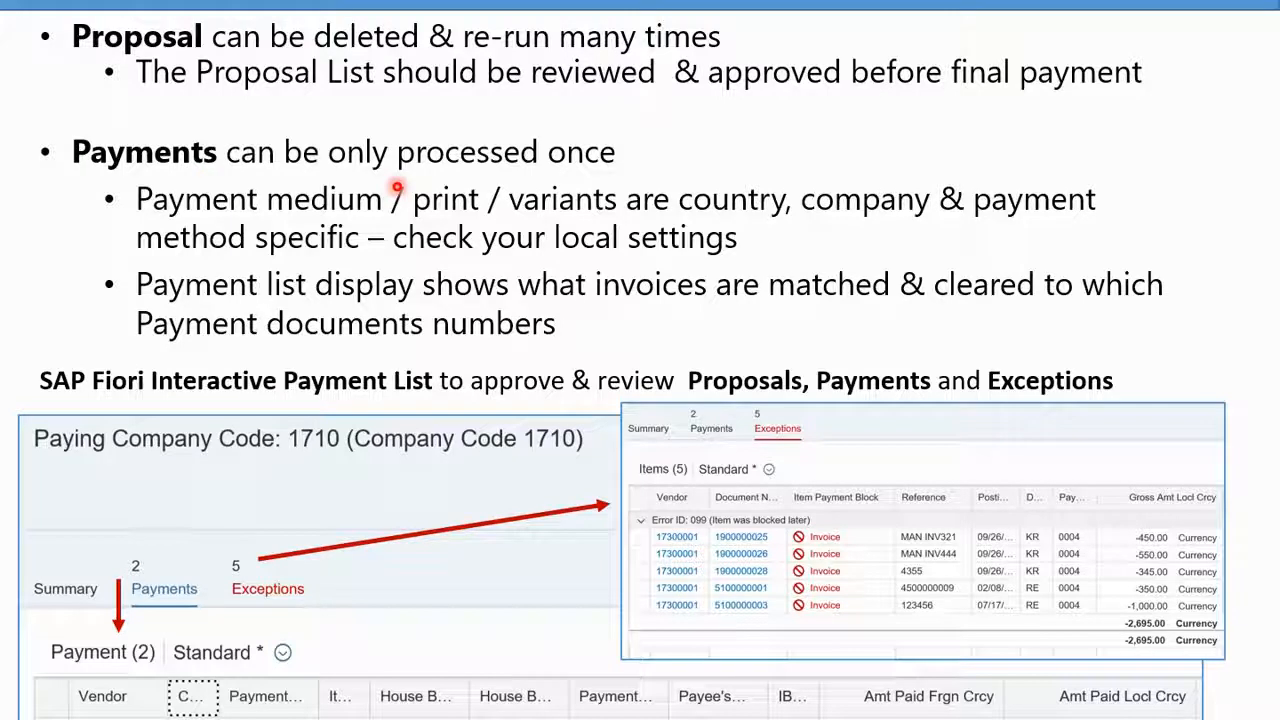
mouse_move(424, 234)
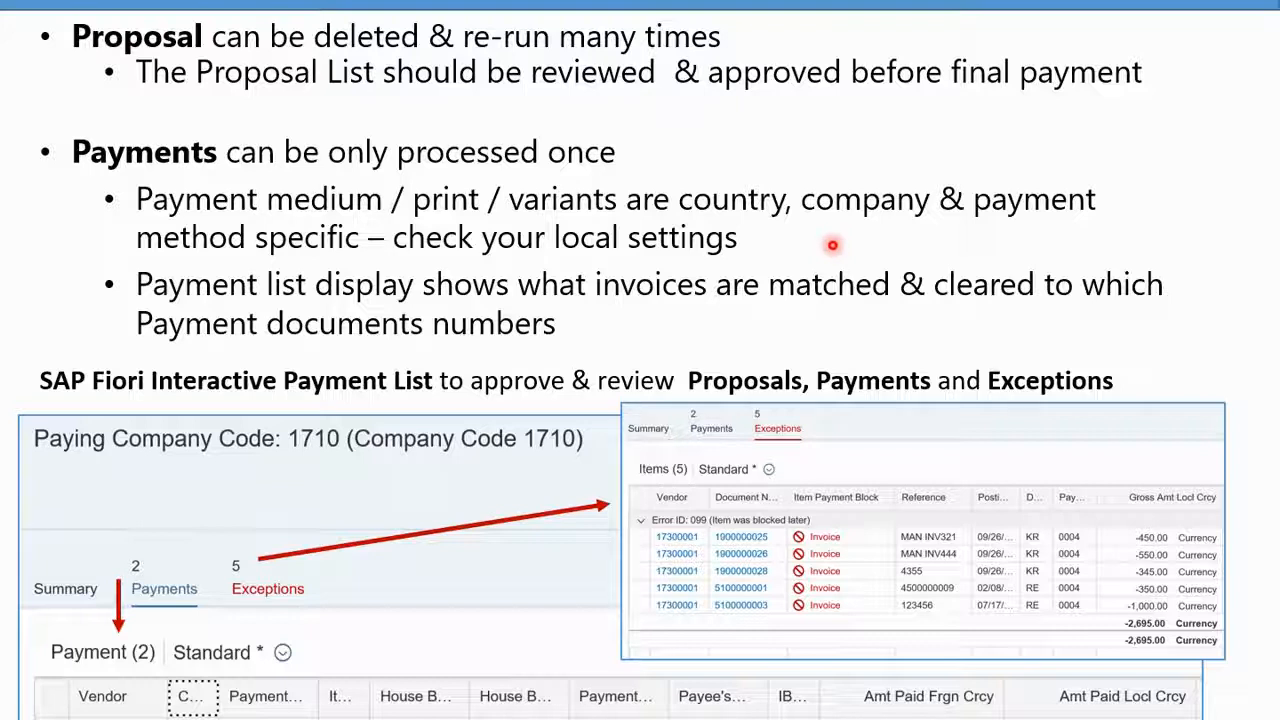
mouse_move(888, 234)
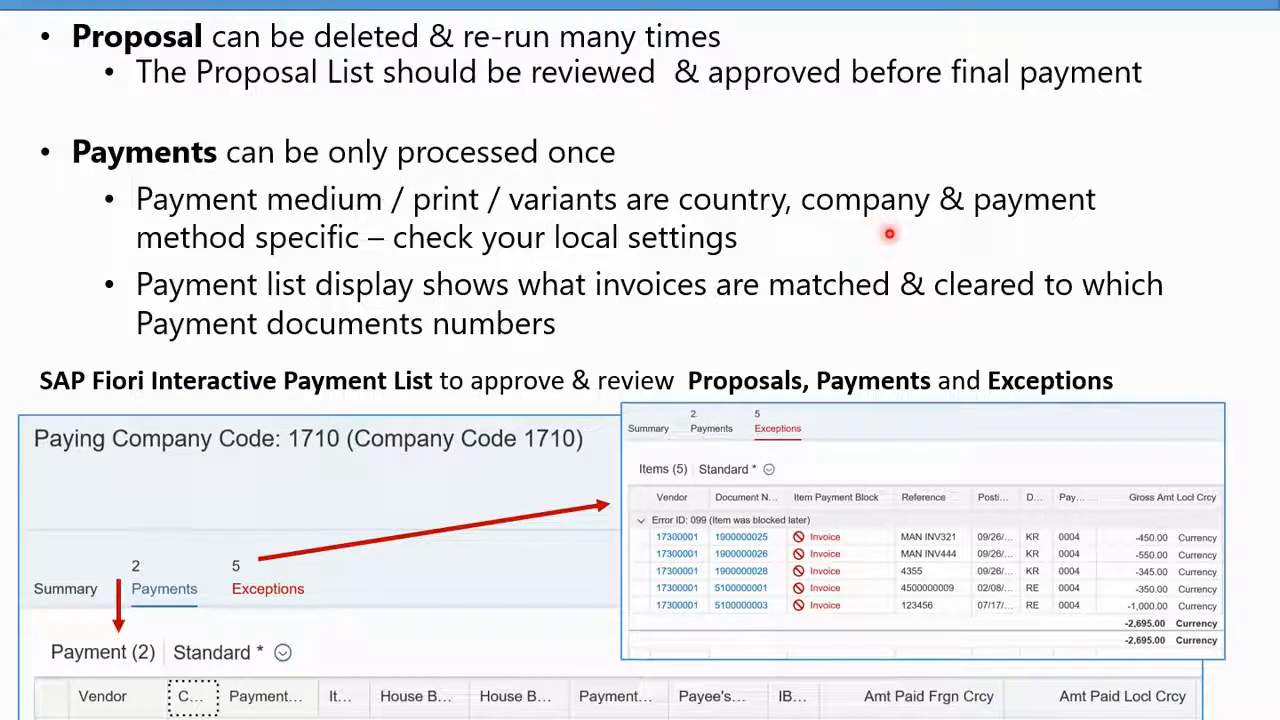
mouse_move(588, 332)
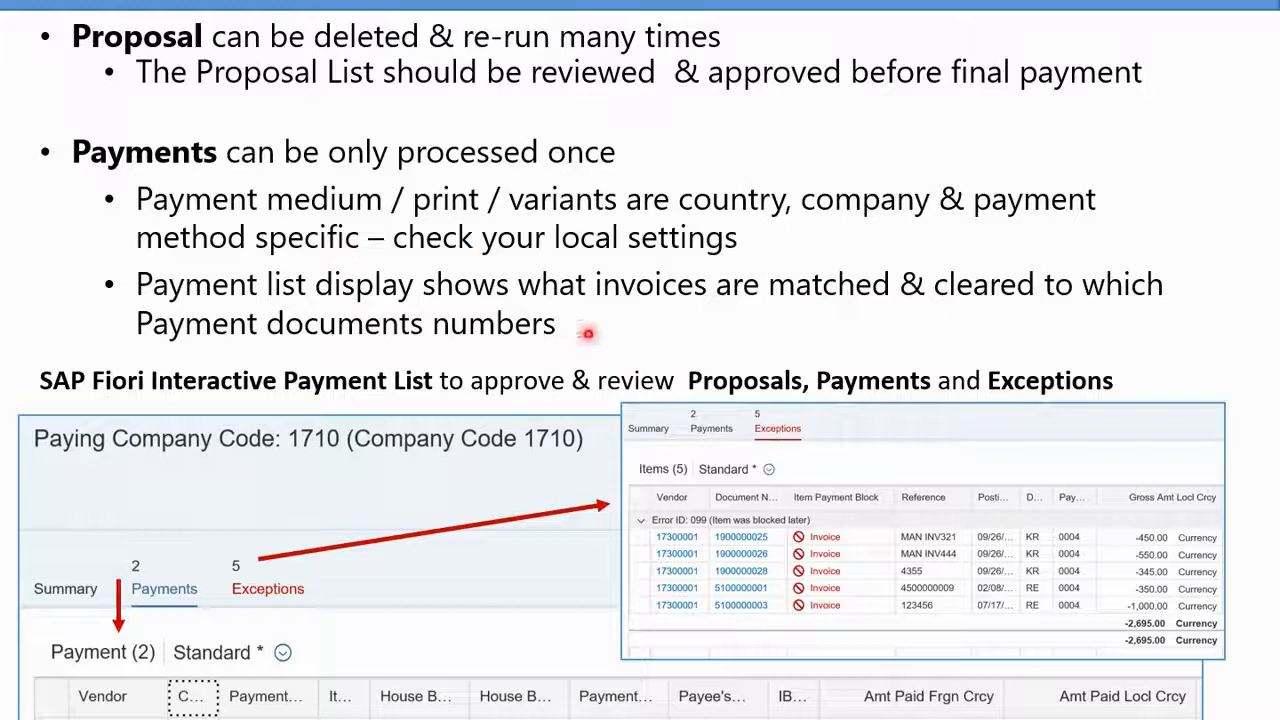
mouse_move(960, 312)
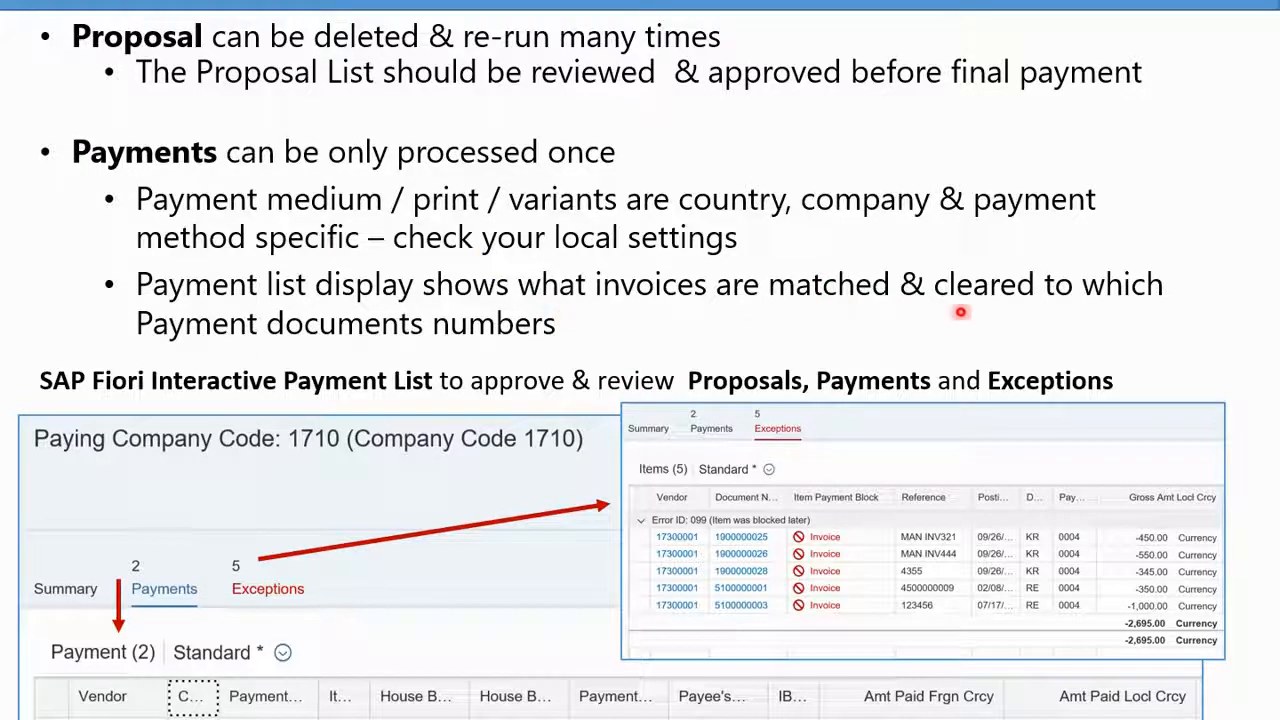
mouse_move(612, 336)
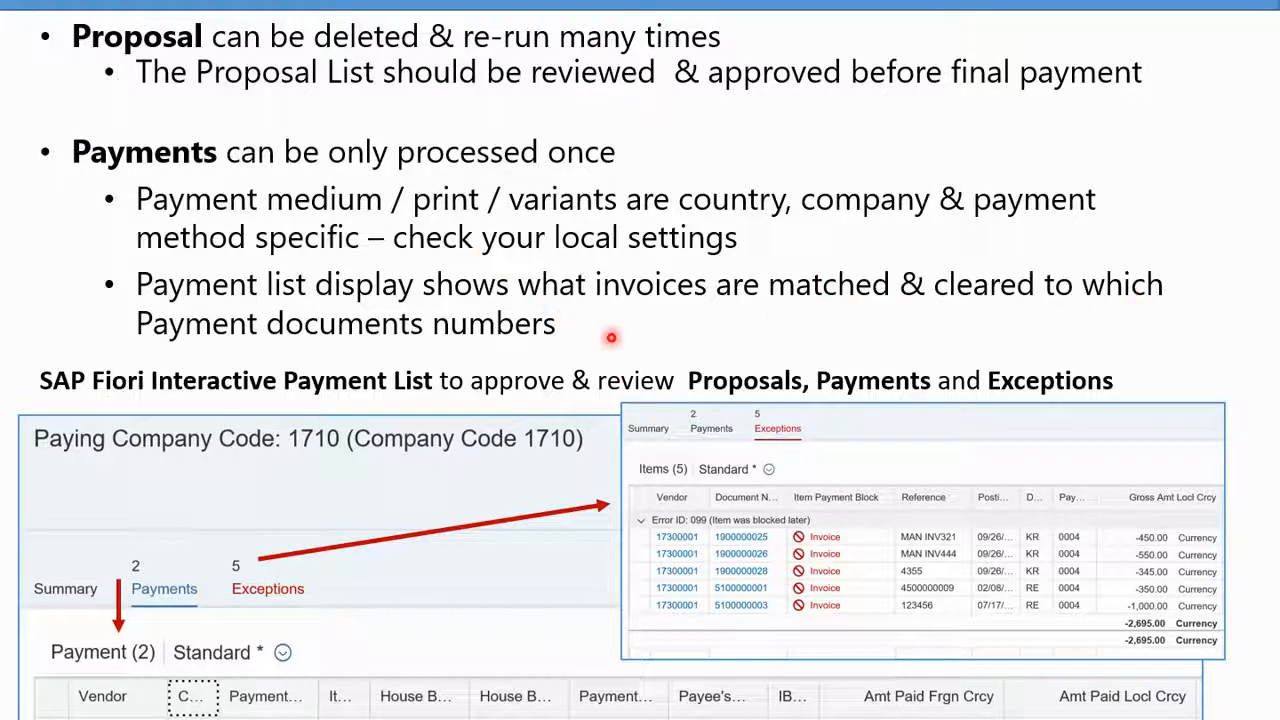
mouse_move(76, 610)
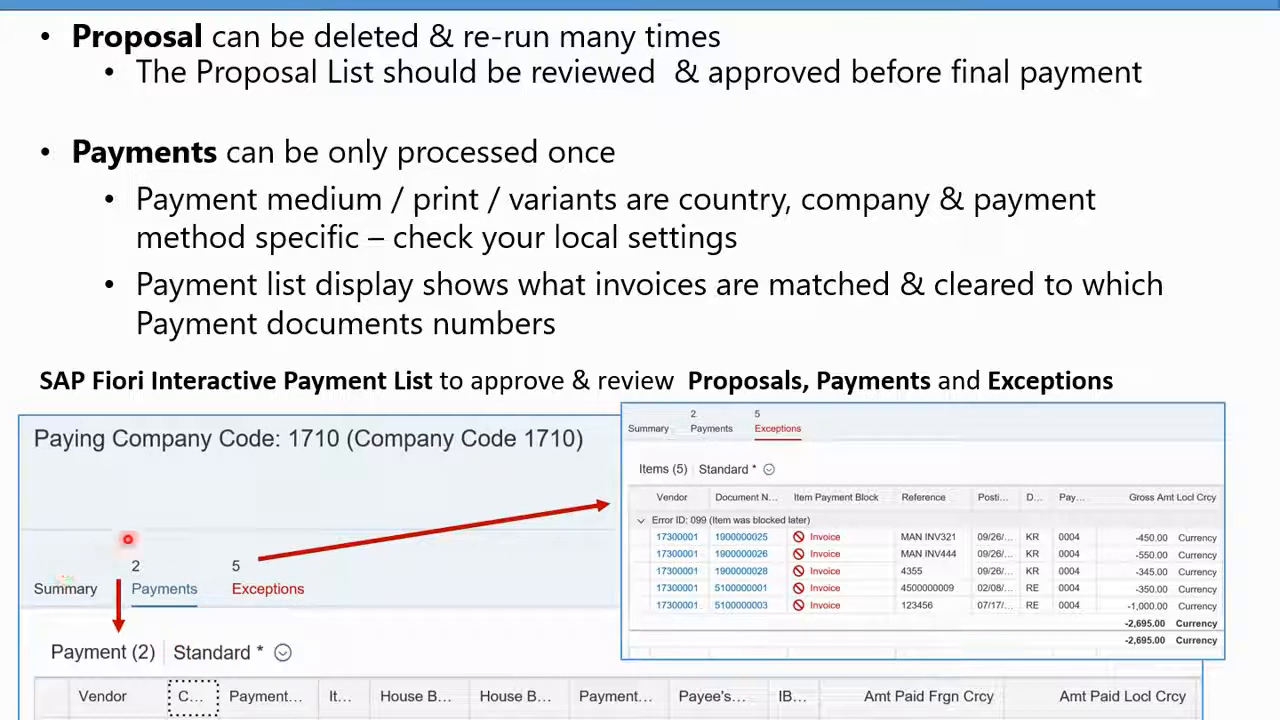
mouse_move(128, 632)
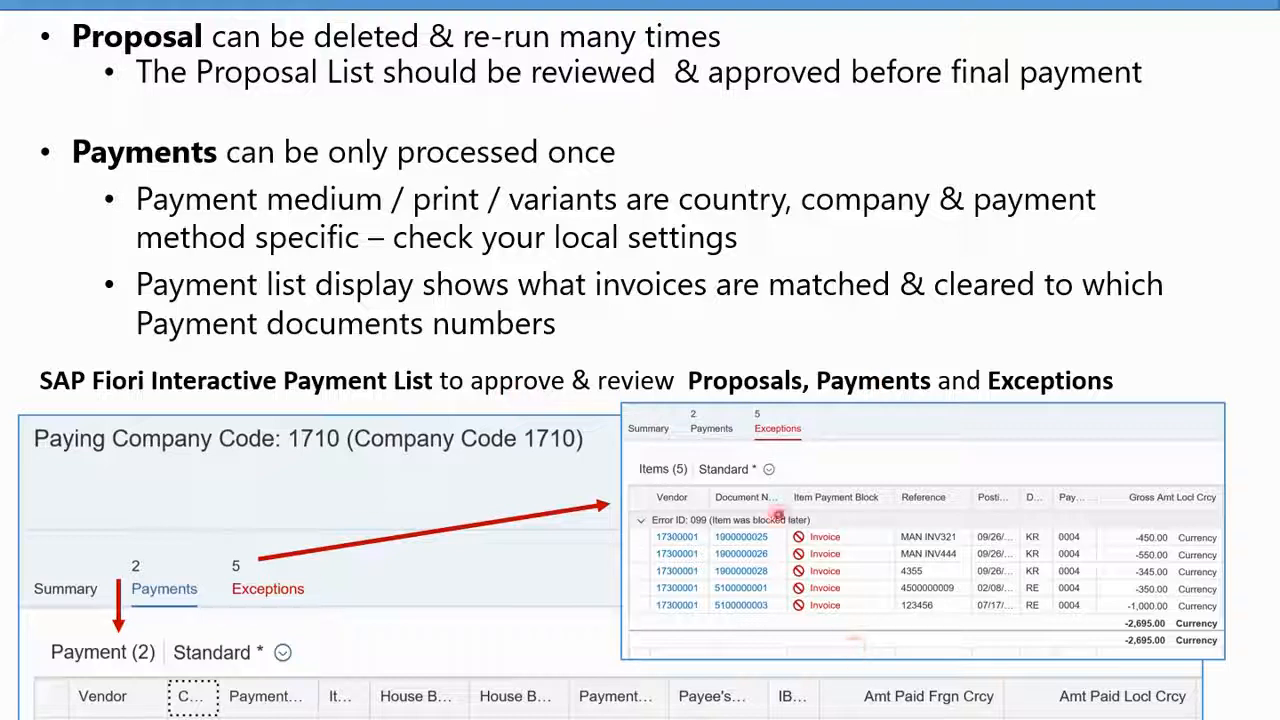
mouse_move(786, 322)
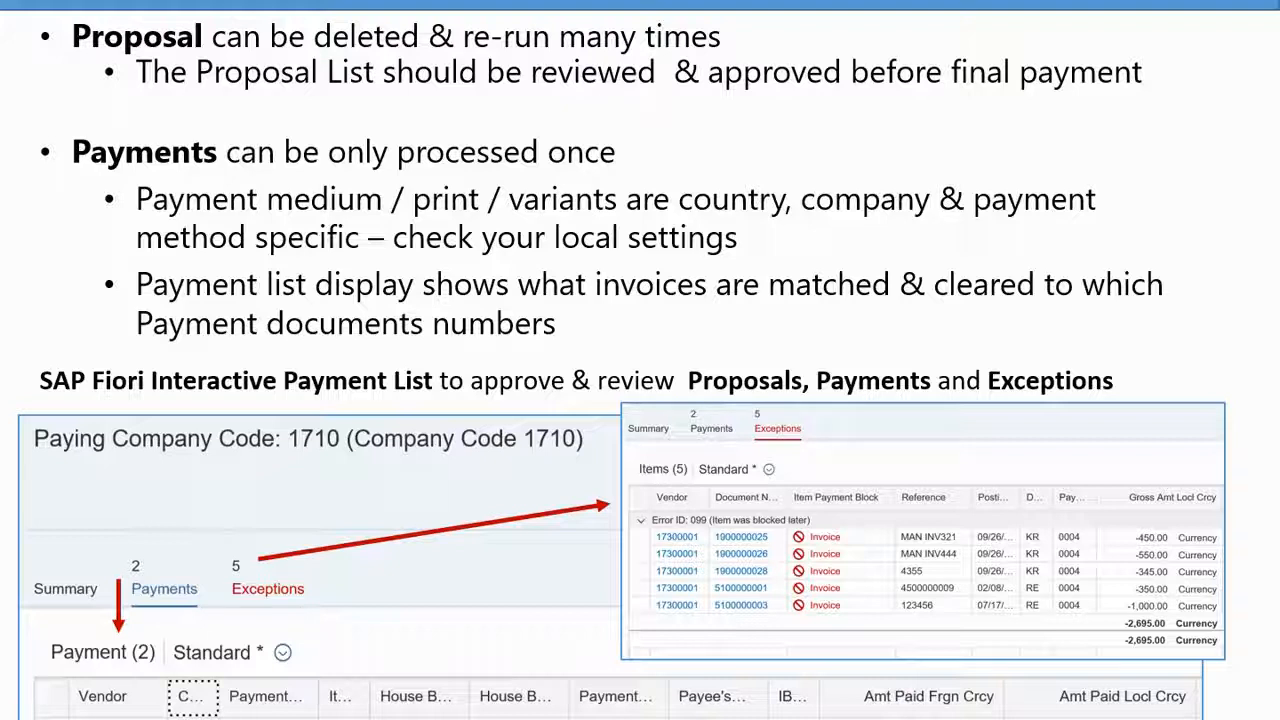
Step: Advance to the classic print list slide citing transaction F110 and program RFZALI20
key("Right")
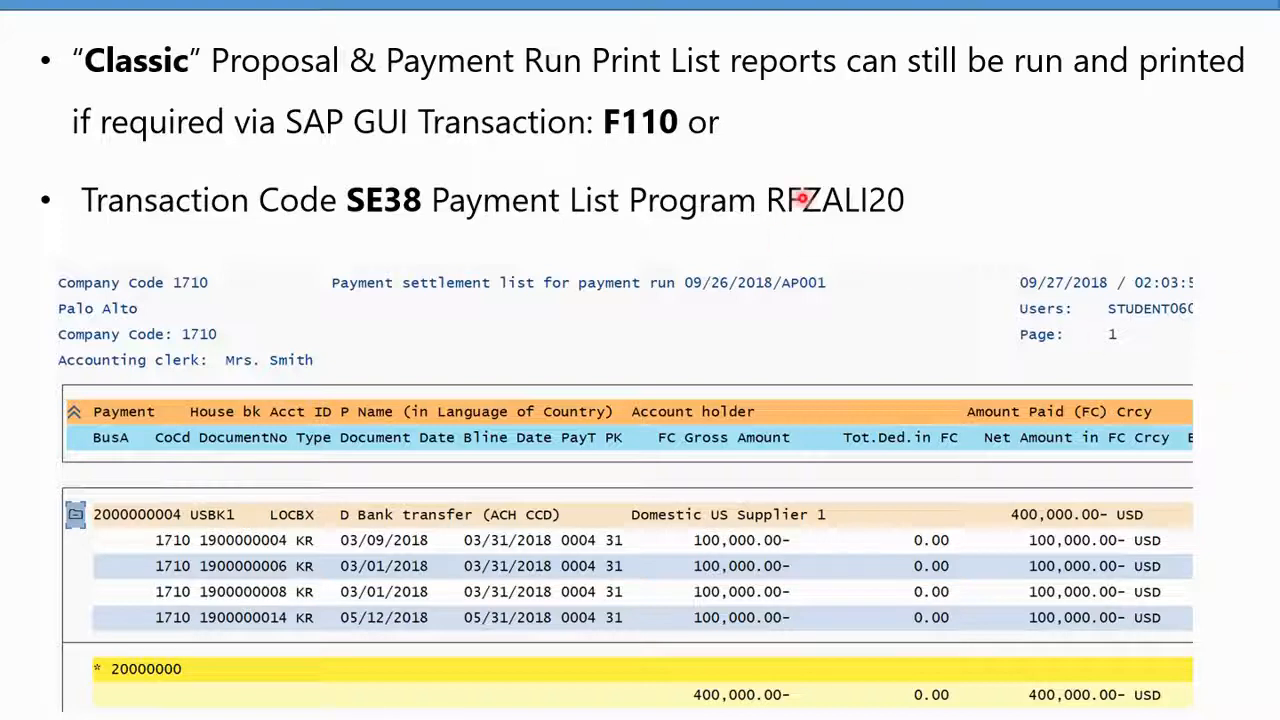
mouse_move(518, 408)
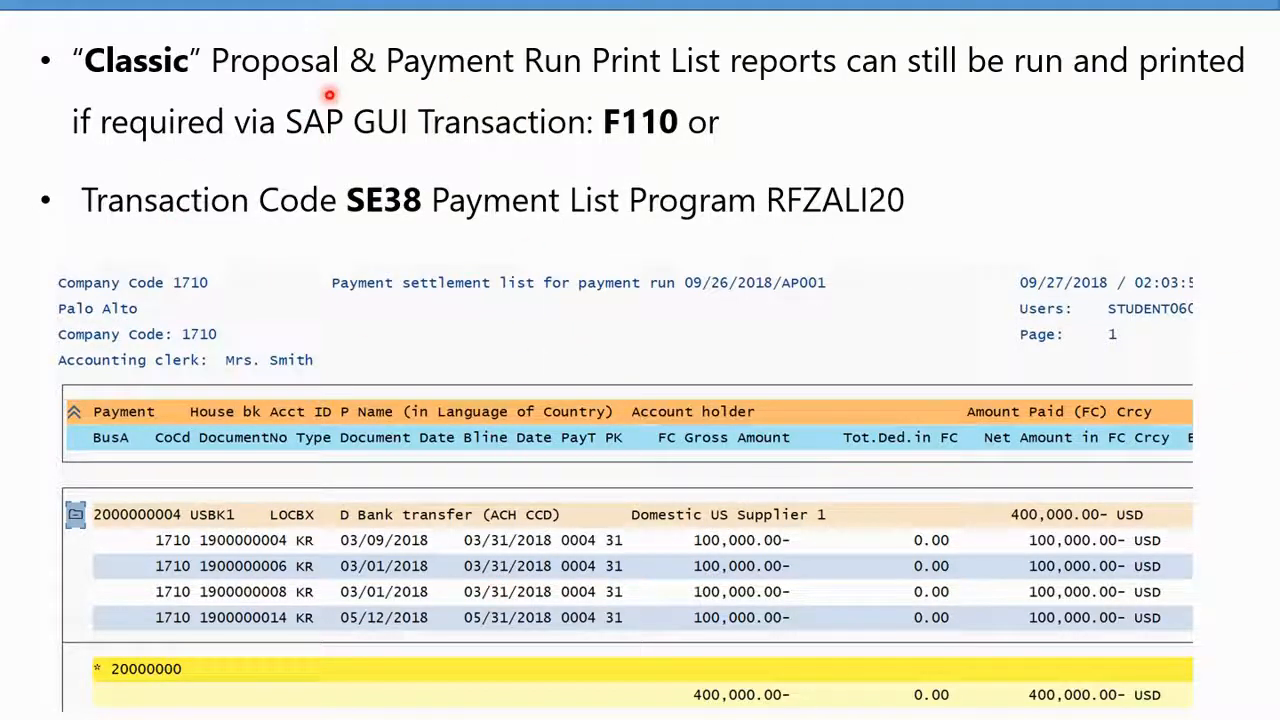
mouse_move(660, 138)
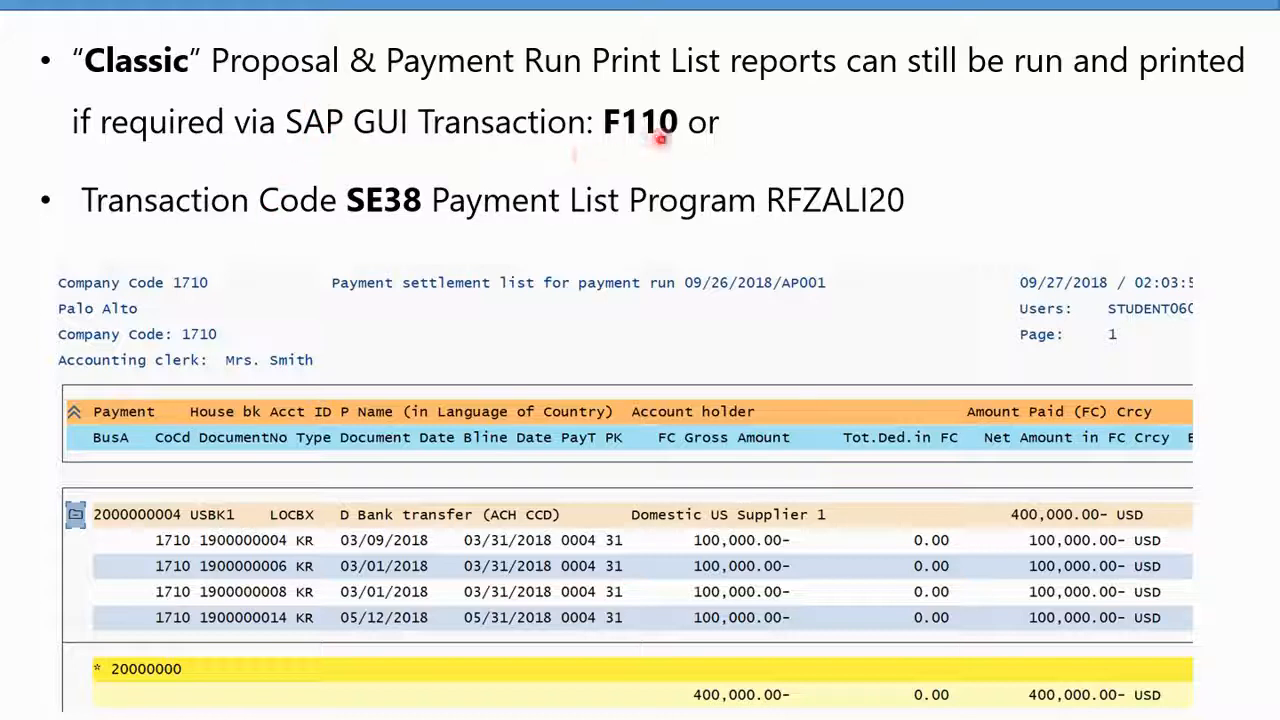
mouse_move(828, 244)
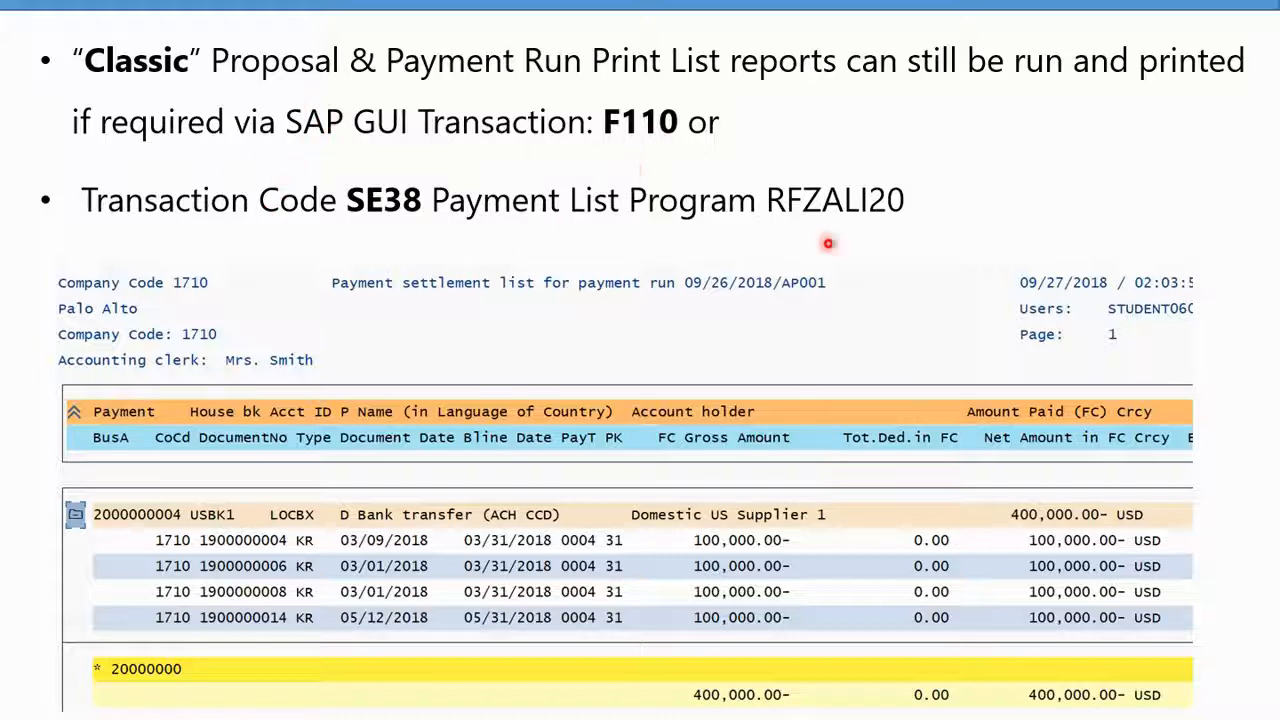
mouse_move(324, 632)
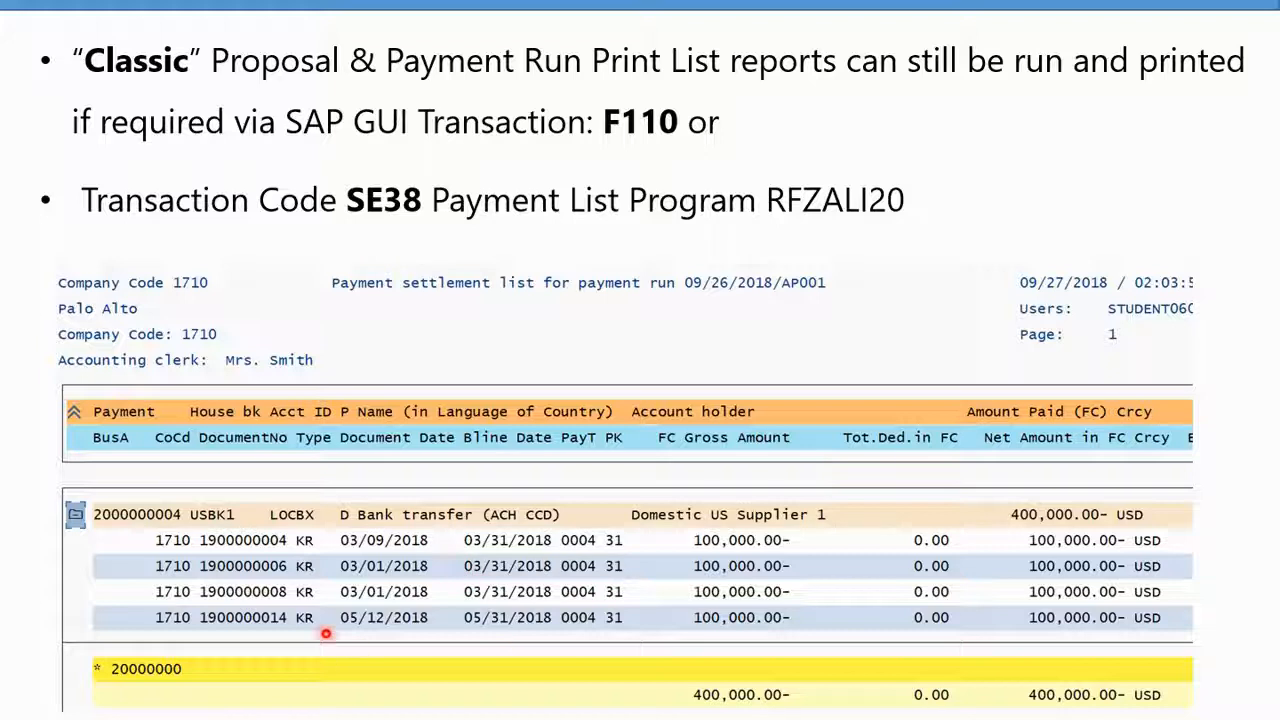